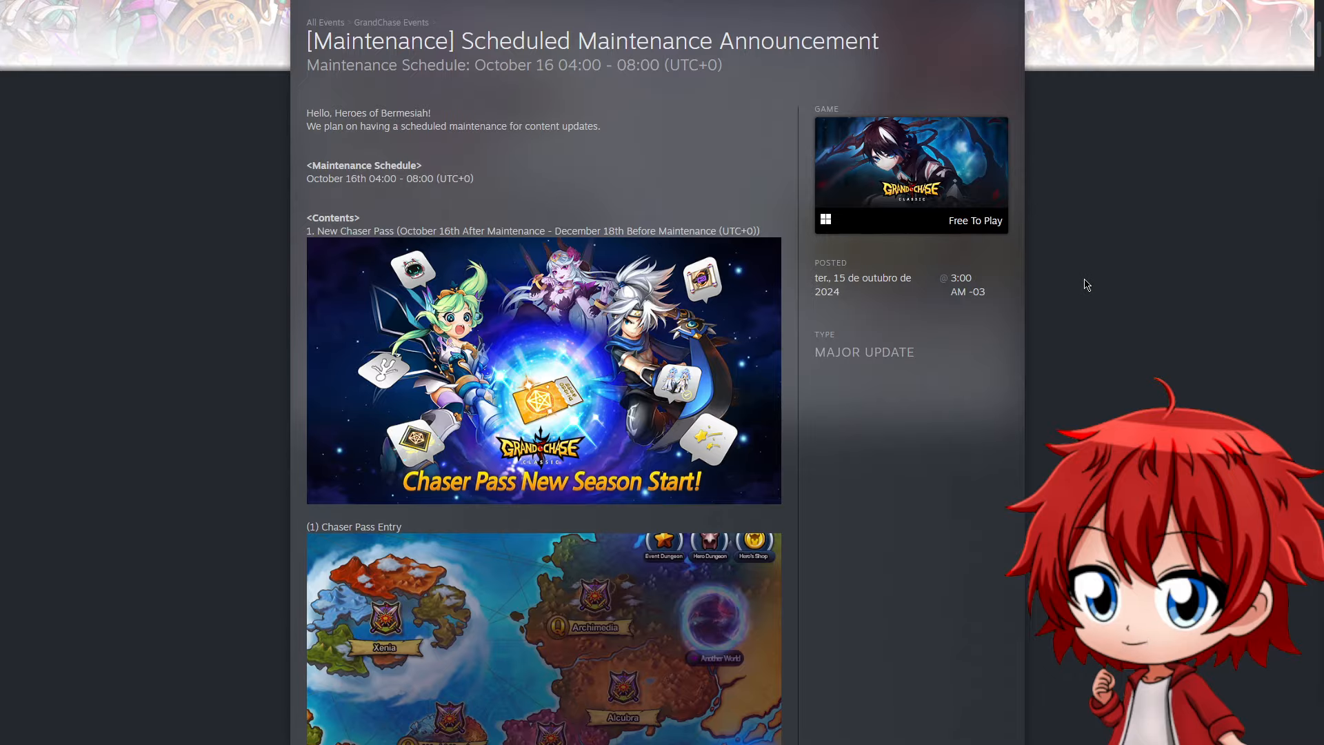
# Scroll the maintenance post through Chaser Pass free and premium rewards to the Spooky Halloween event
pyautogui.scroll(-3)
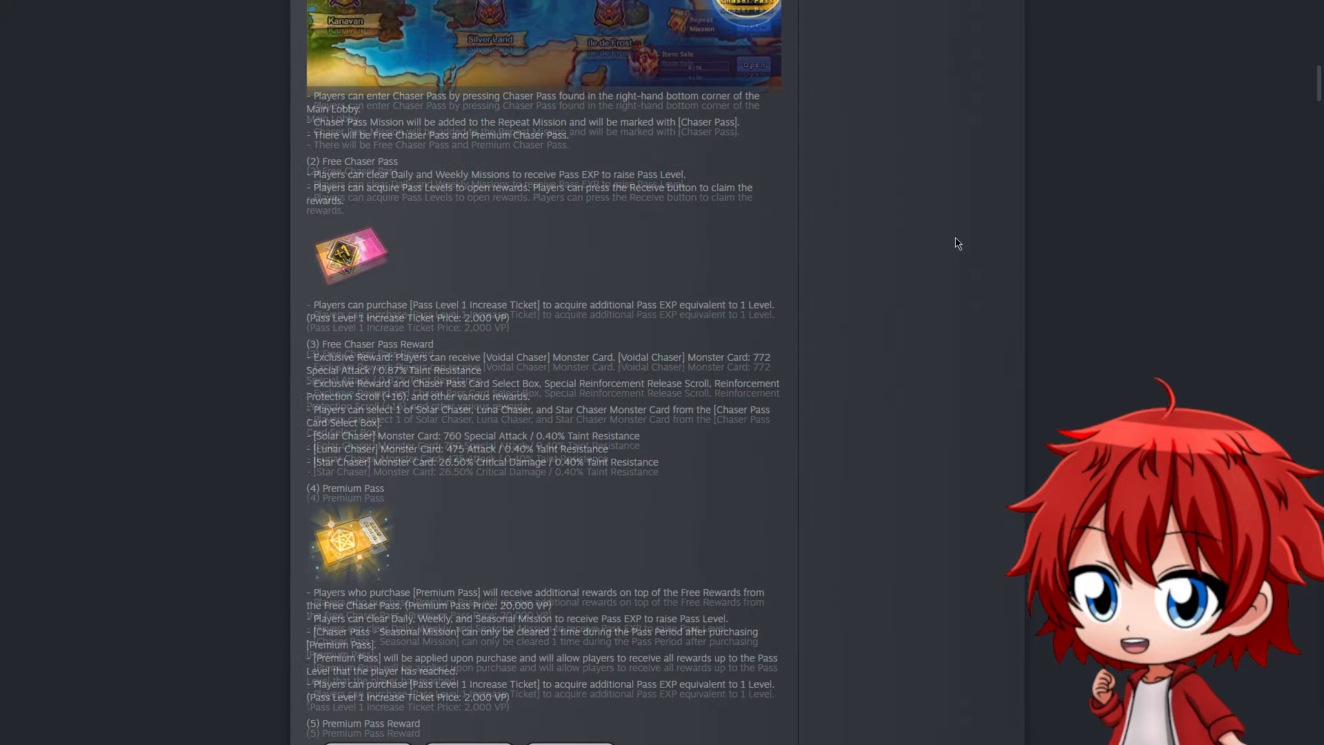
pyautogui.scroll(-3)
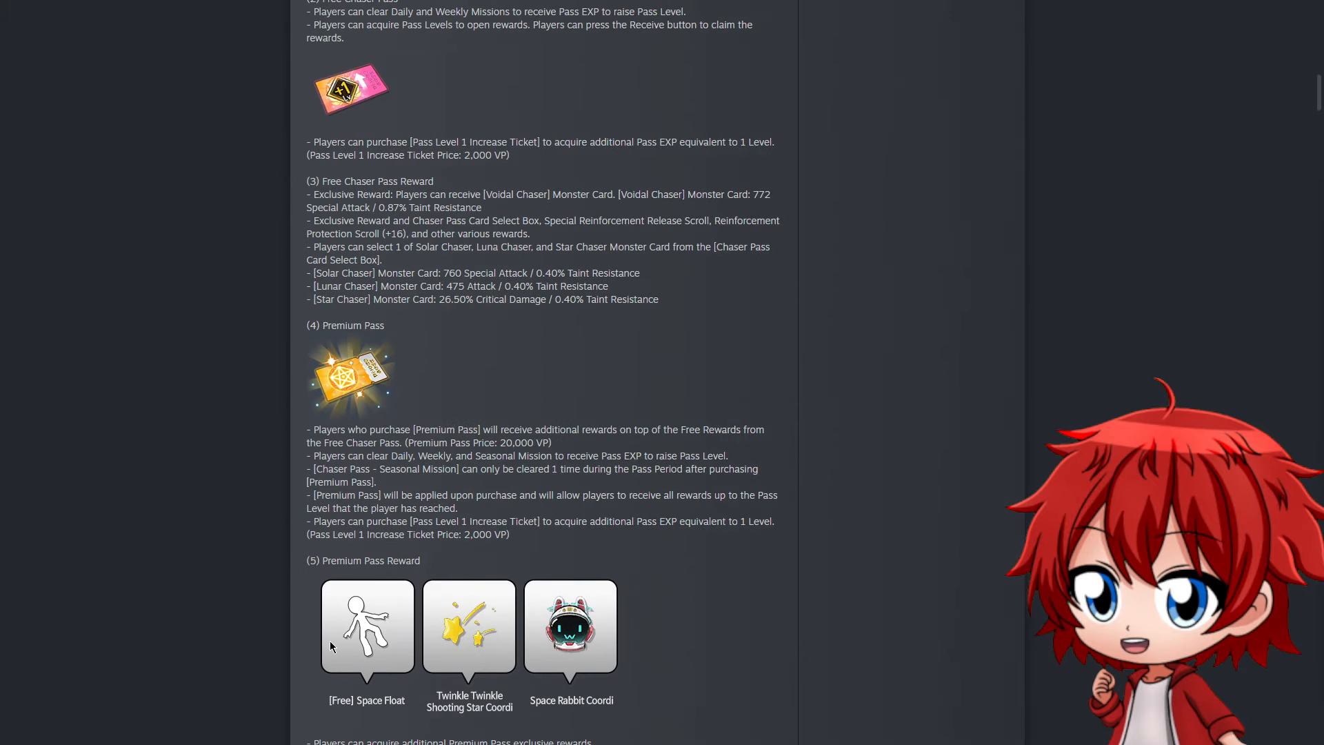
pyautogui.moveTo(436, 647)
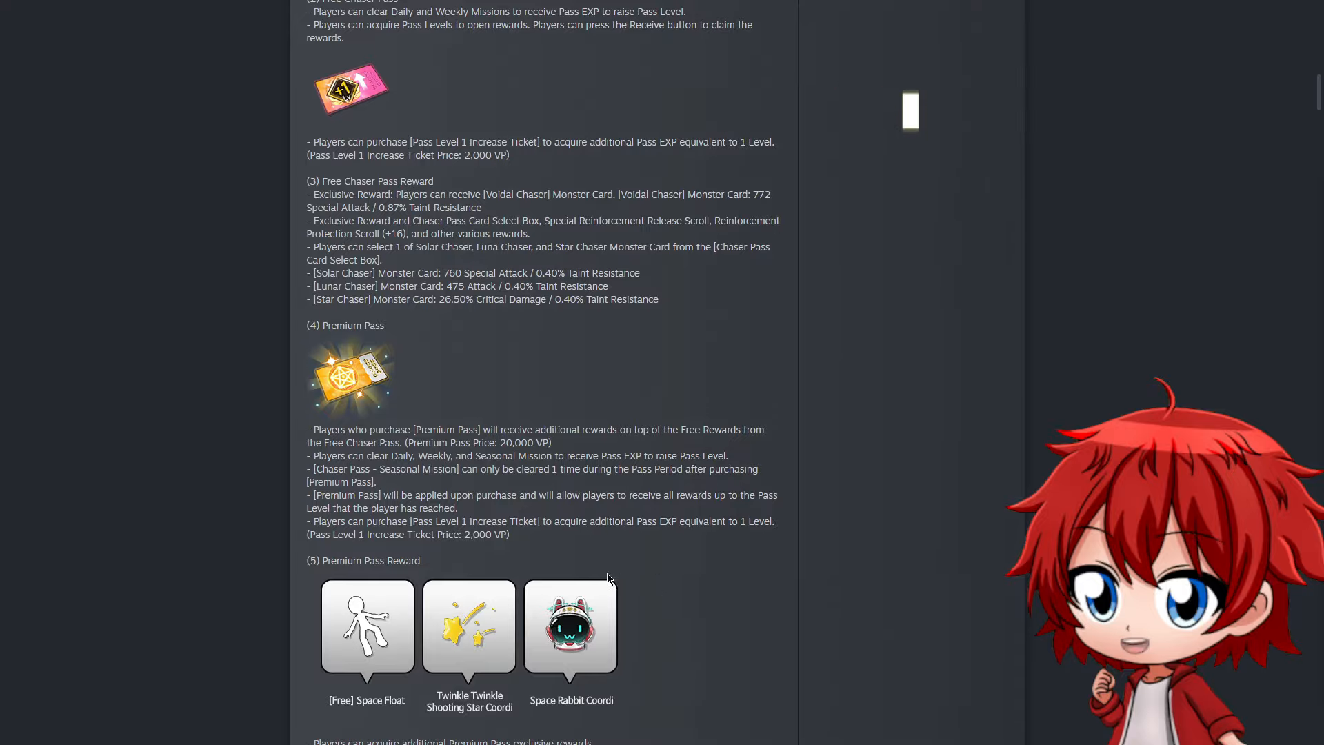
pyautogui.scroll(-3)
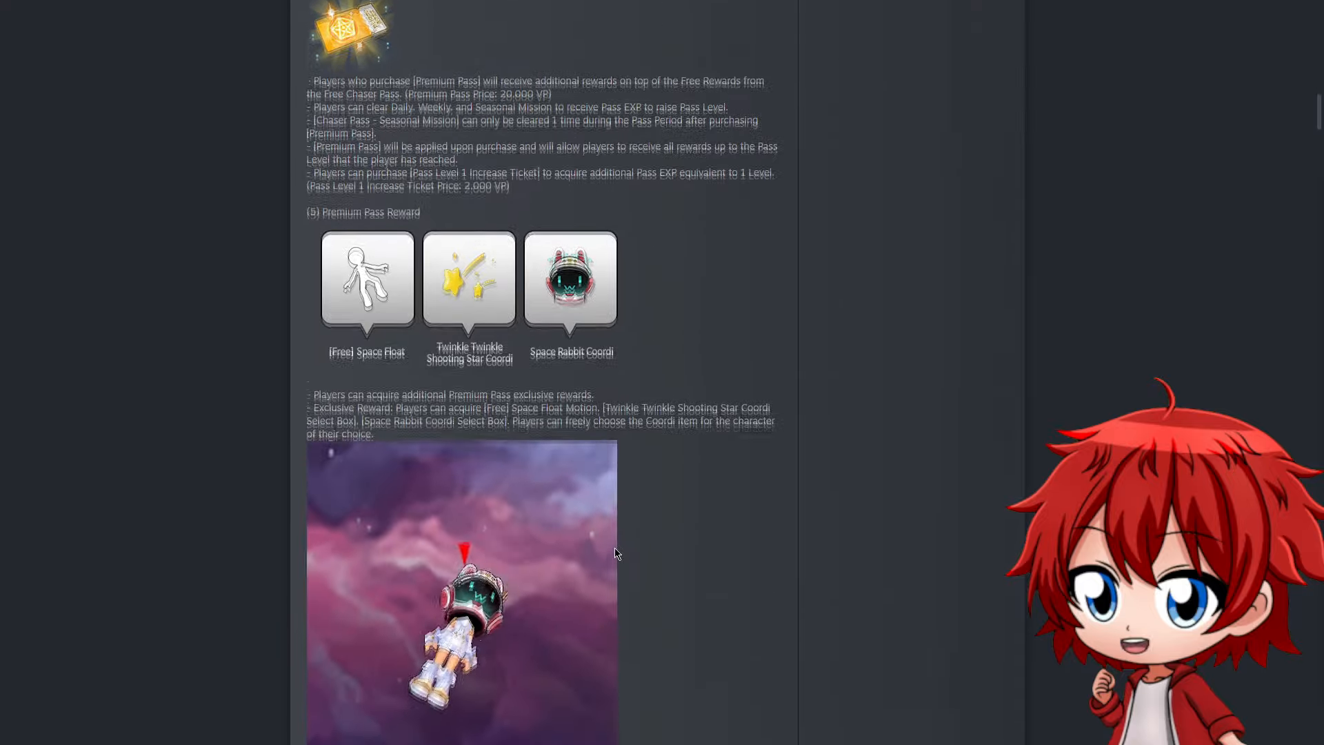
pyautogui.scroll(-3)
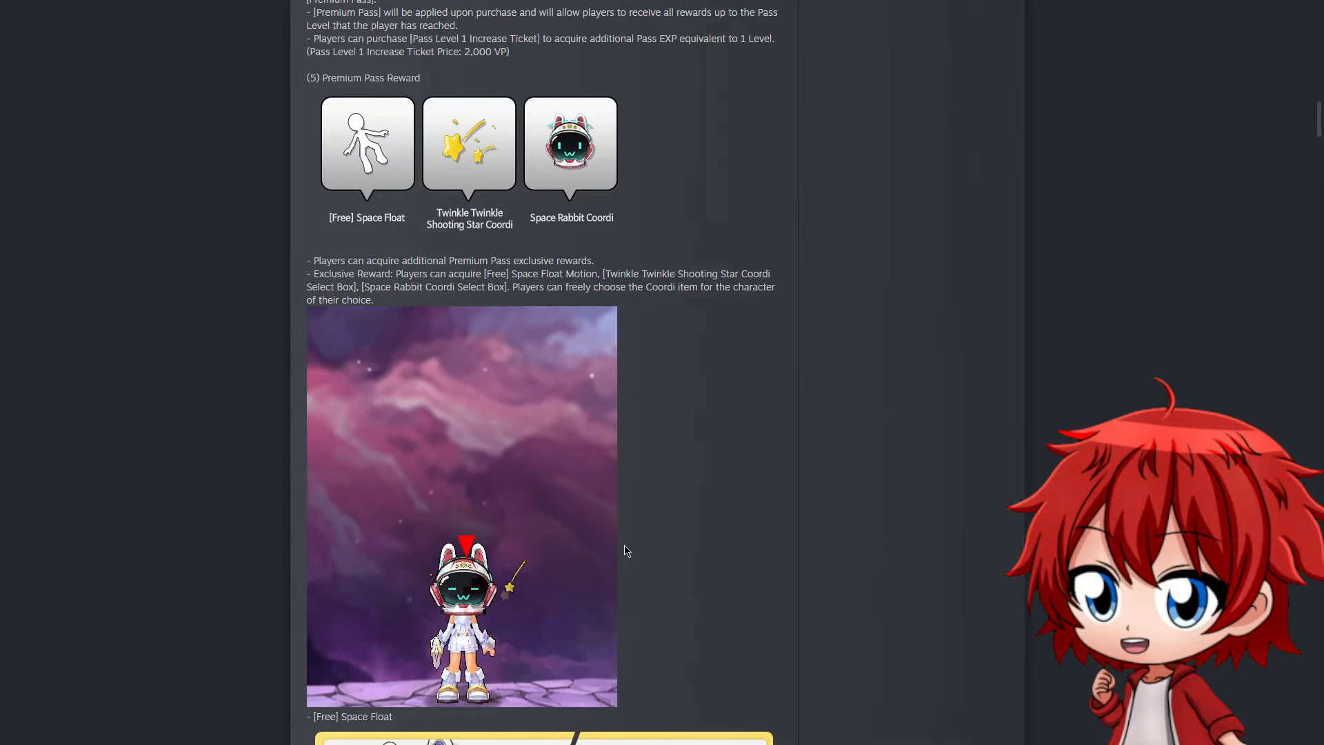
pyautogui.scroll(-3)
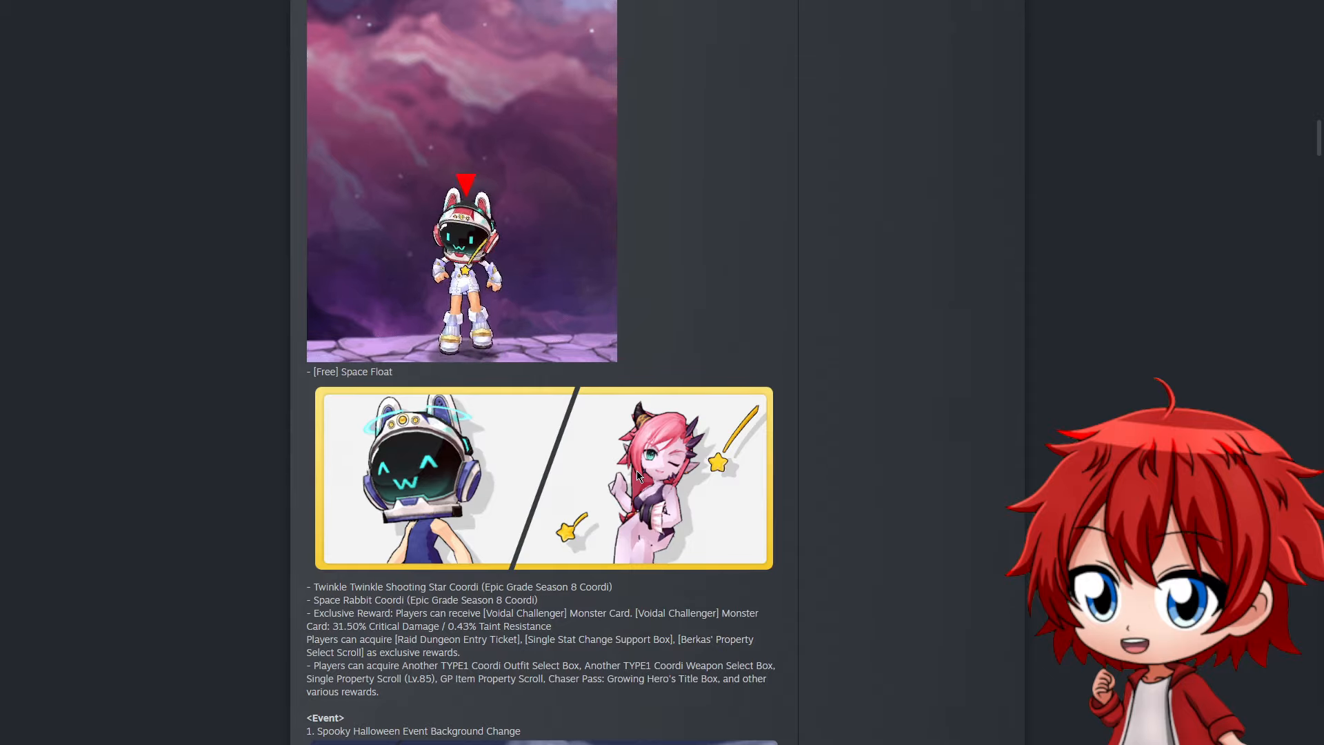
pyautogui.scroll(-3)
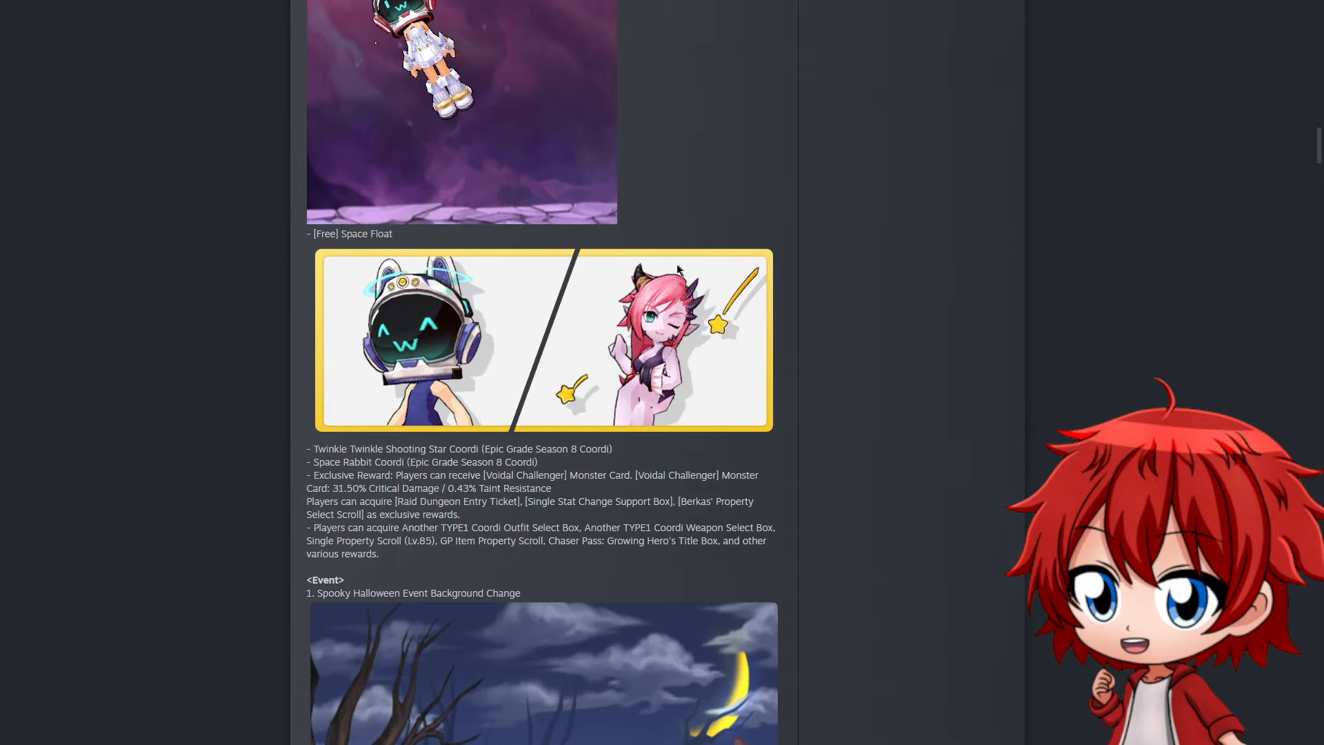
pyautogui.scroll(-3)
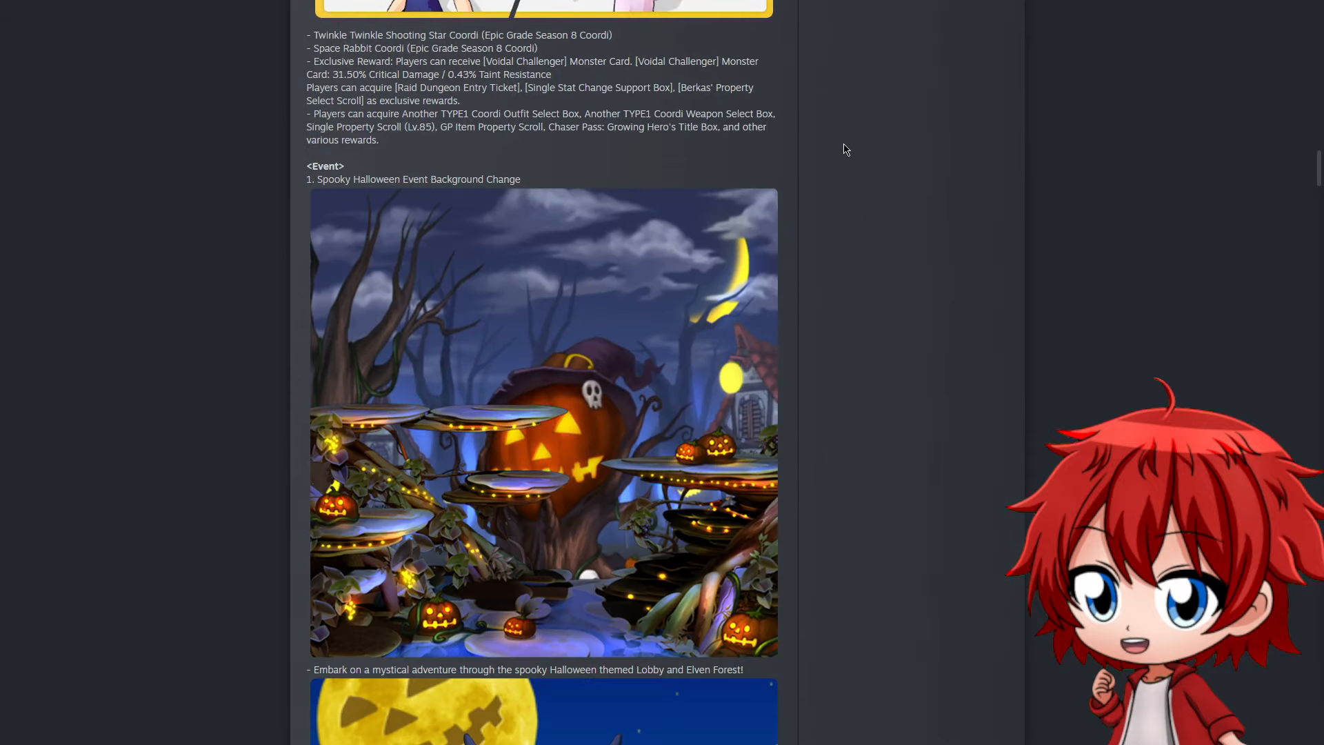
pyautogui.moveTo(832, 149)
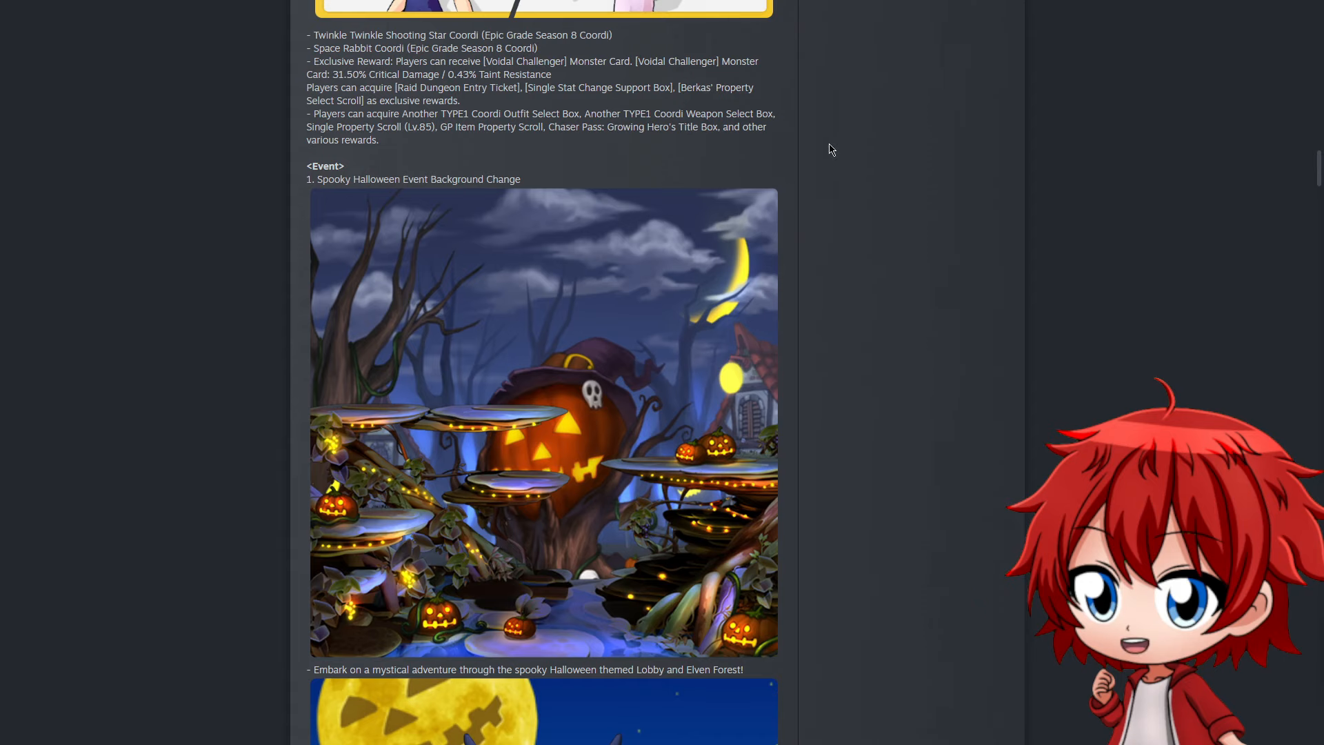
# Scroll past the Halloween Attendance Log and accessory box to the Jack-O'-Lantern Hunt and Pumpkin Basket
pyautogui.scroll(-3)
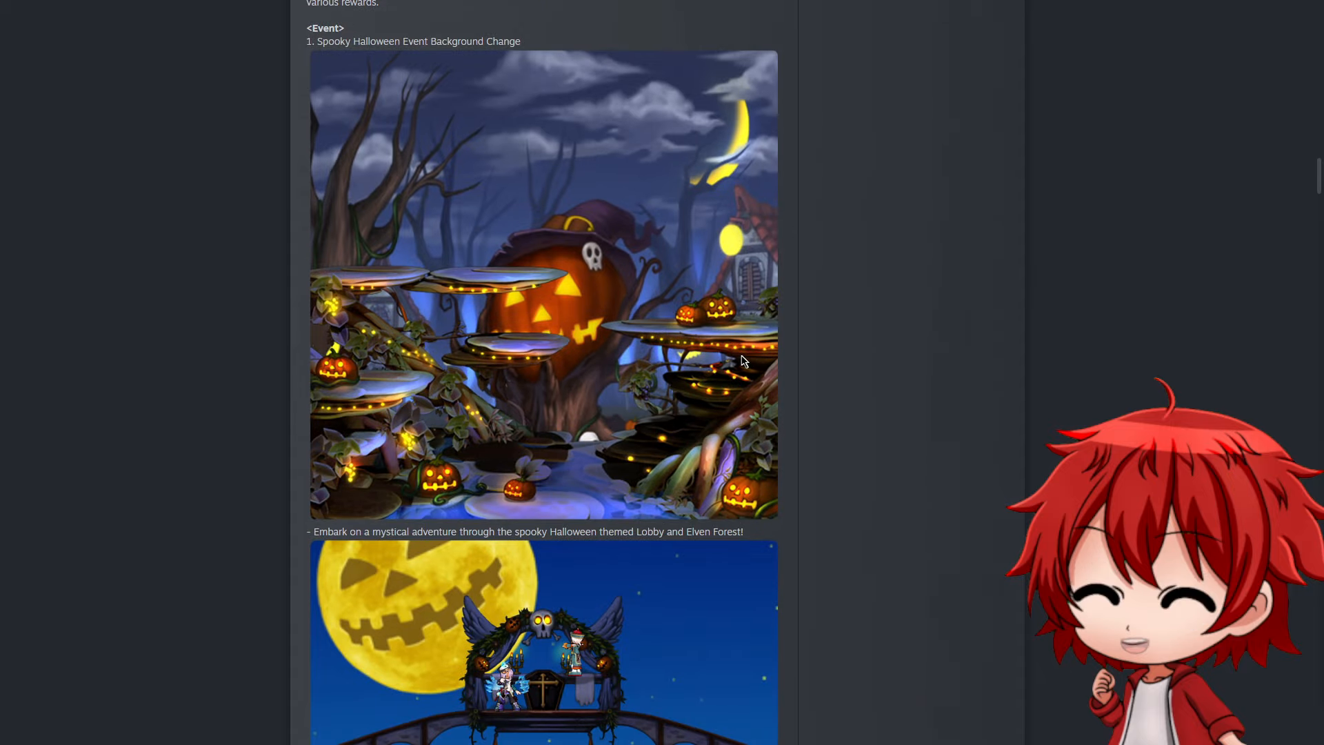
pyautogui.scroll(-3)
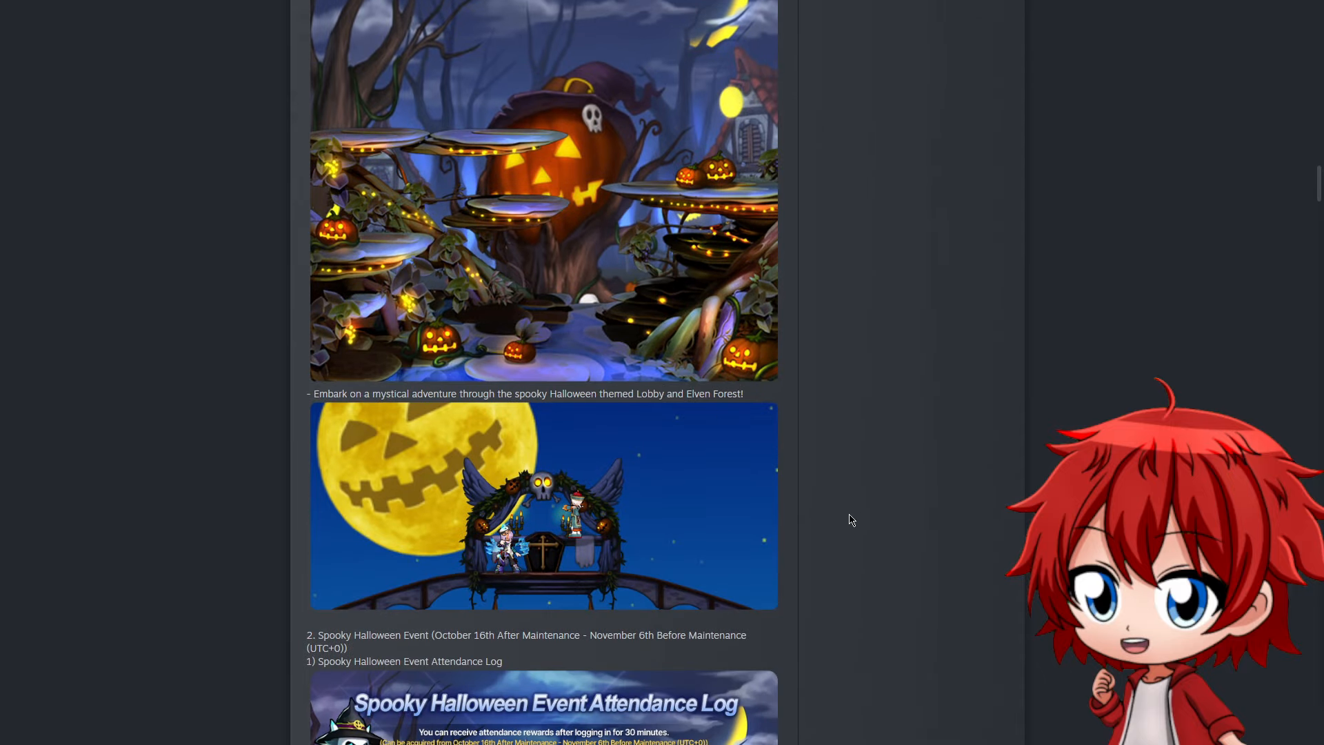
pyautogui.scroll(-3)
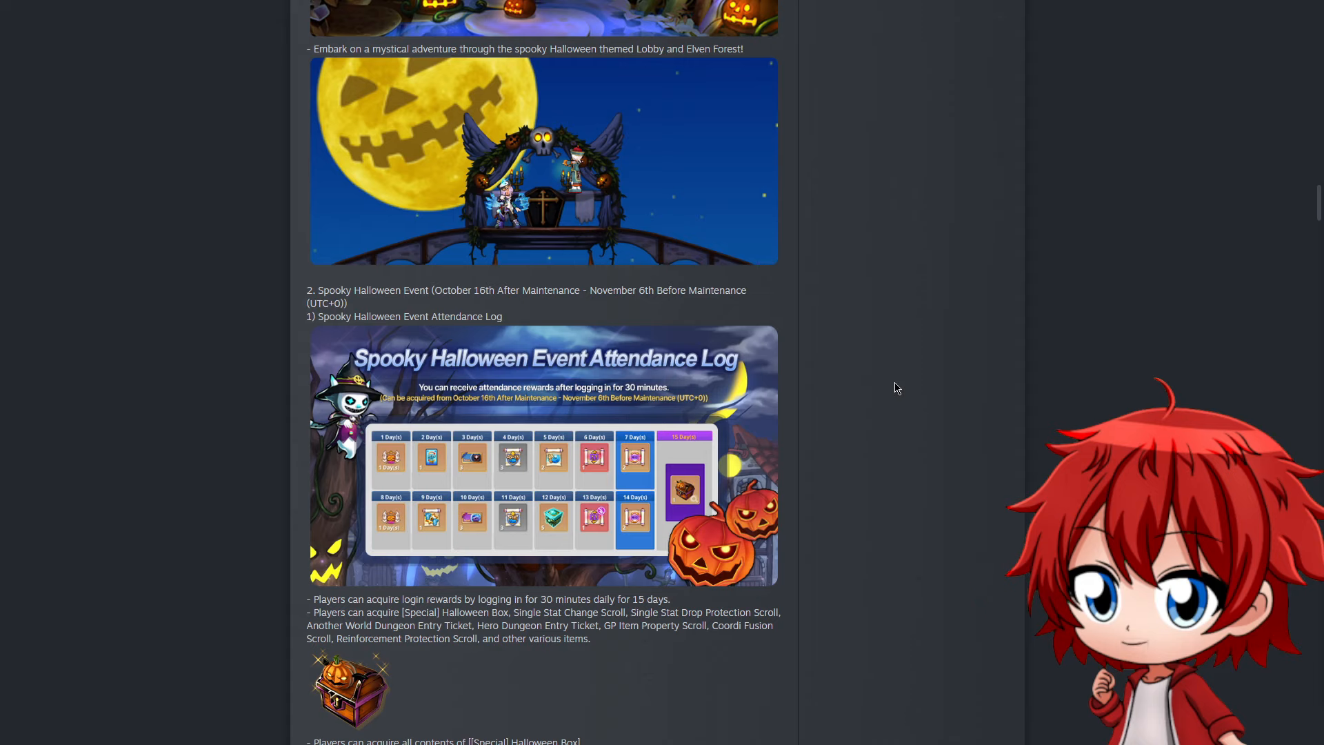
pyautogui.scroll(-3)
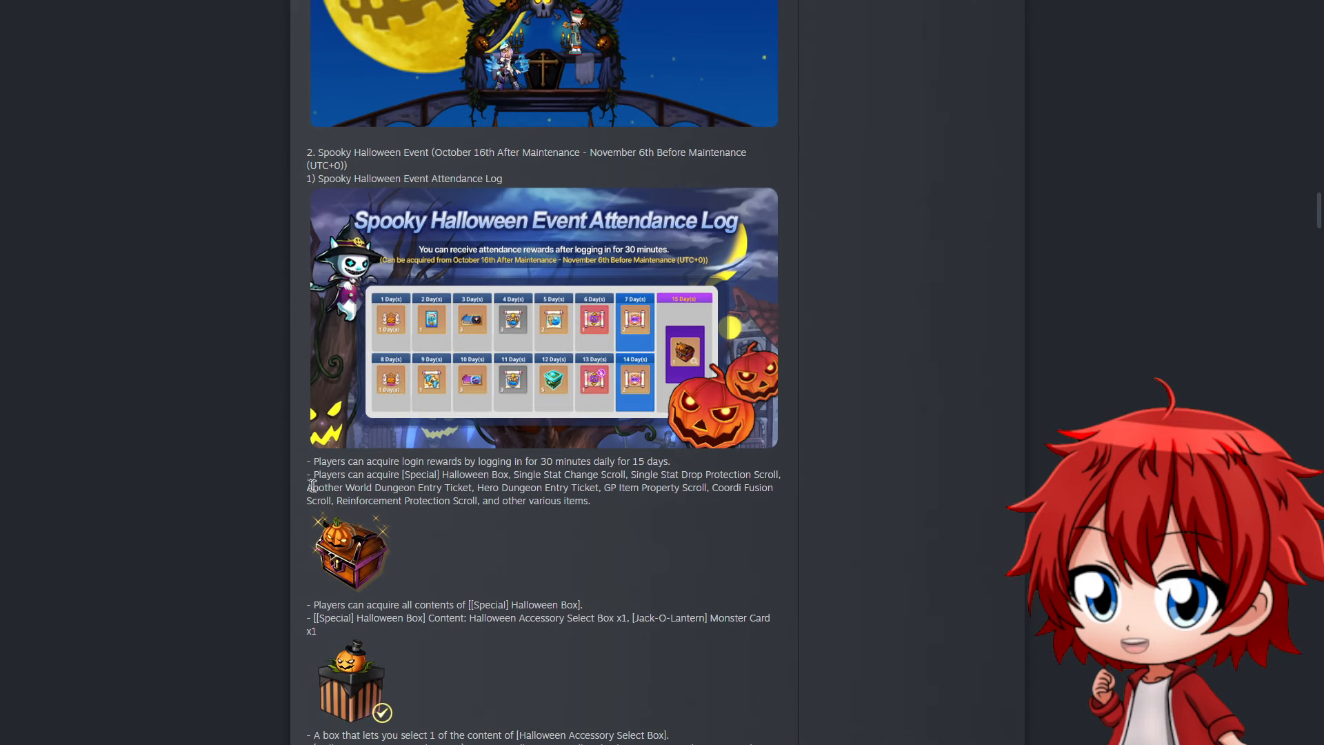
pyautogui.moveTo(476, 557)
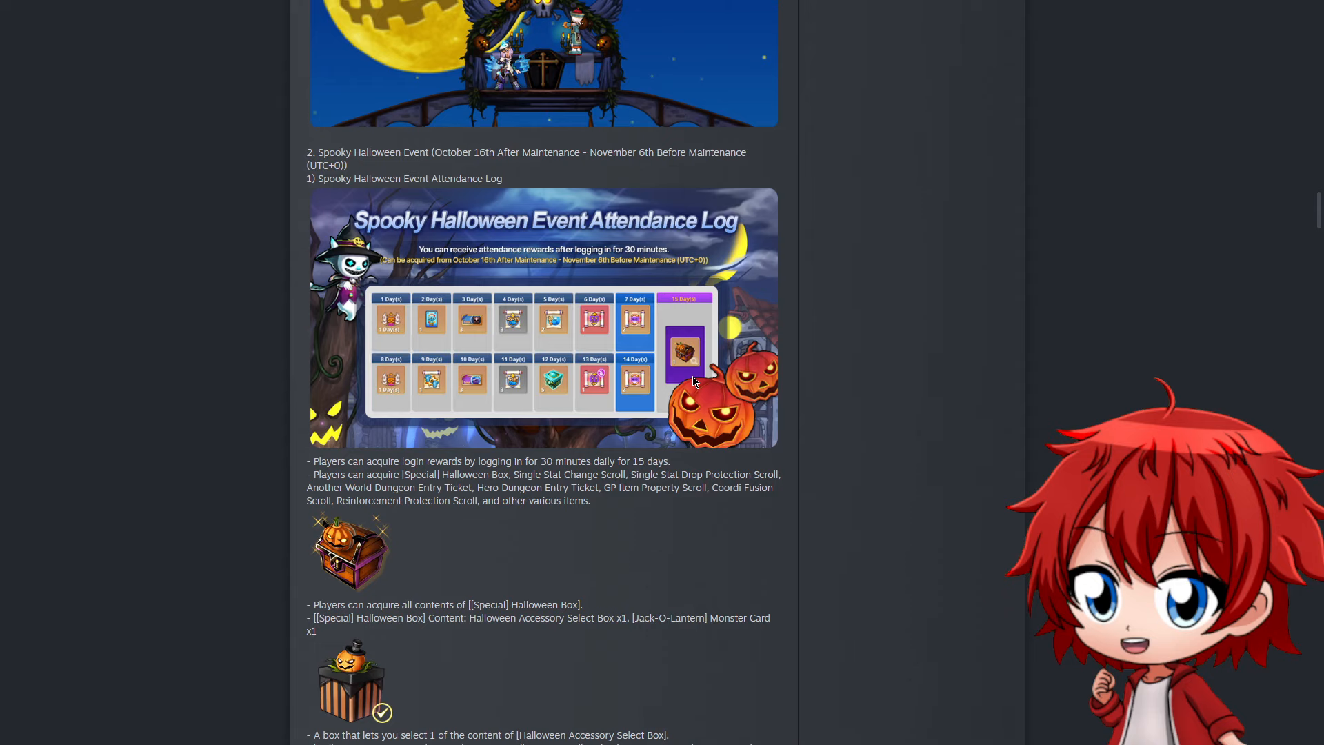
pyautogui.moveTo(661, 621)
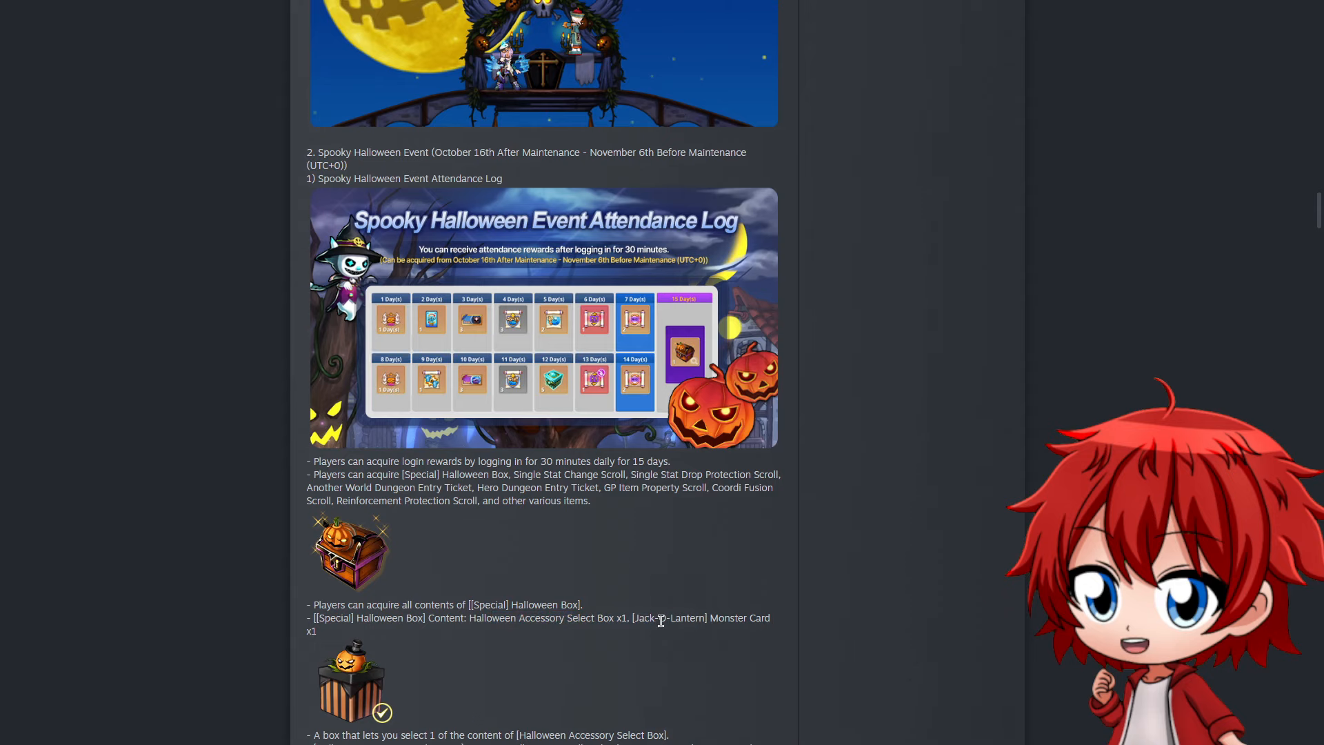
pyautogui.moveTo(804, 628)
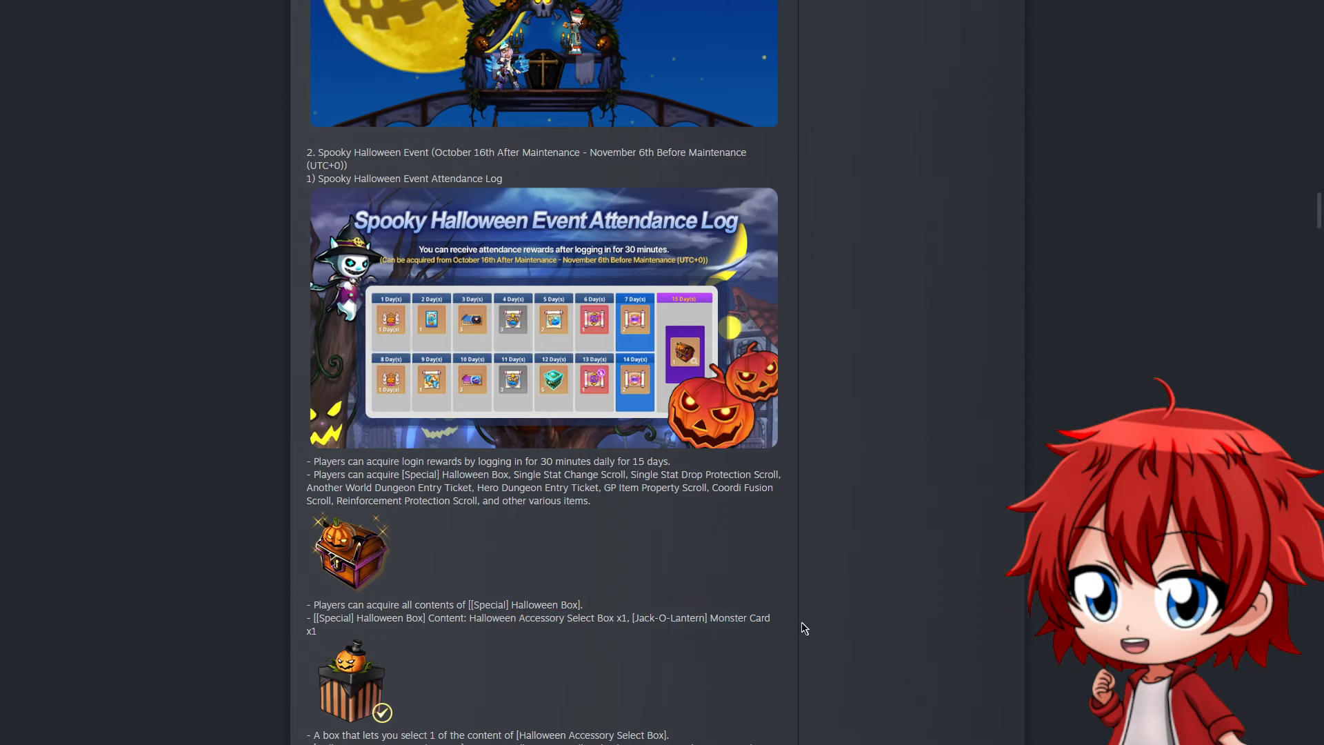
pyautogui.scroll(-3)
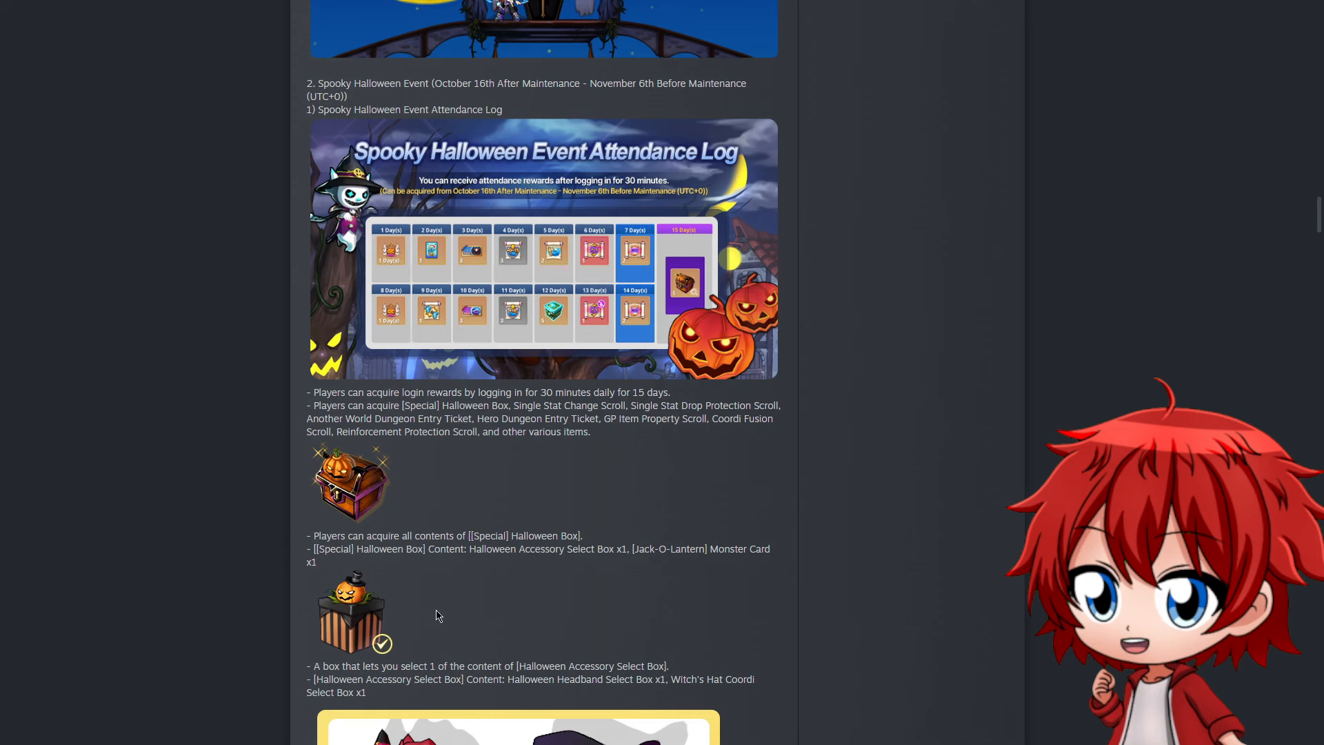
pyautogui.scroll(-3)
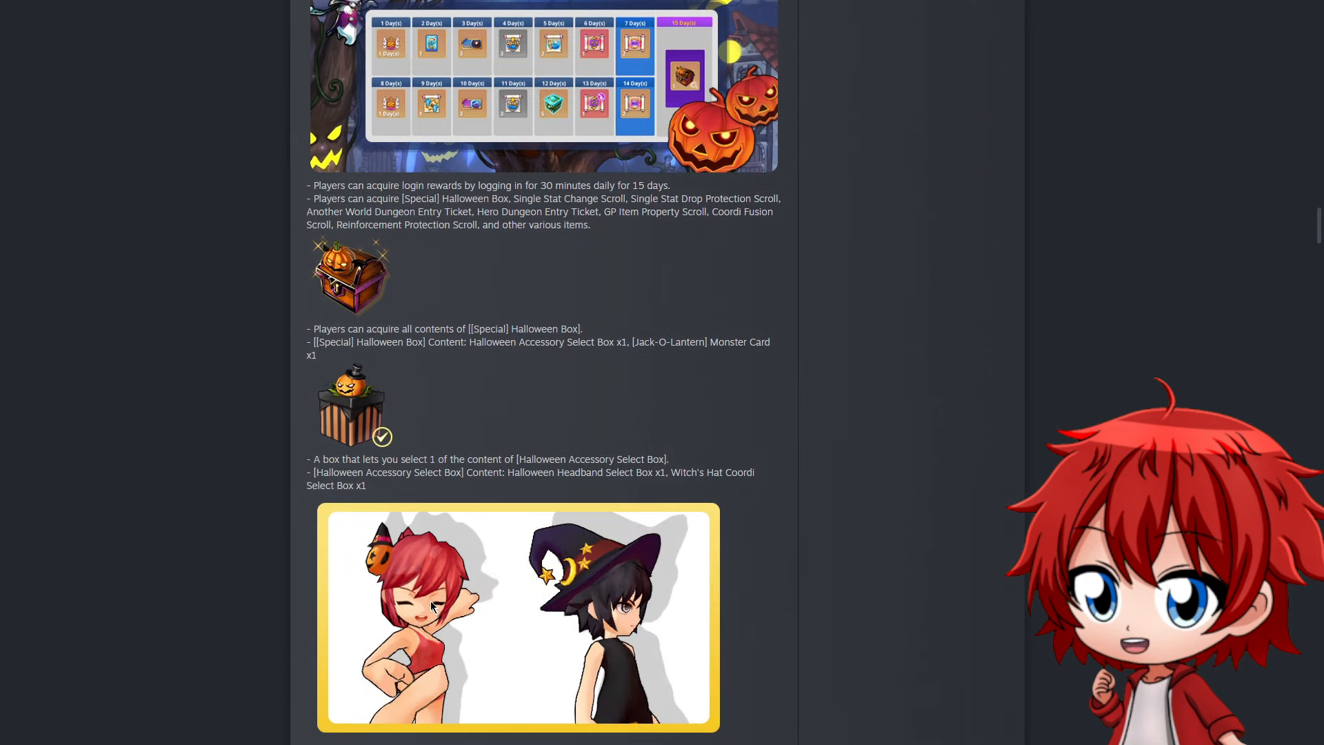
pyautogui.scroll(-3)
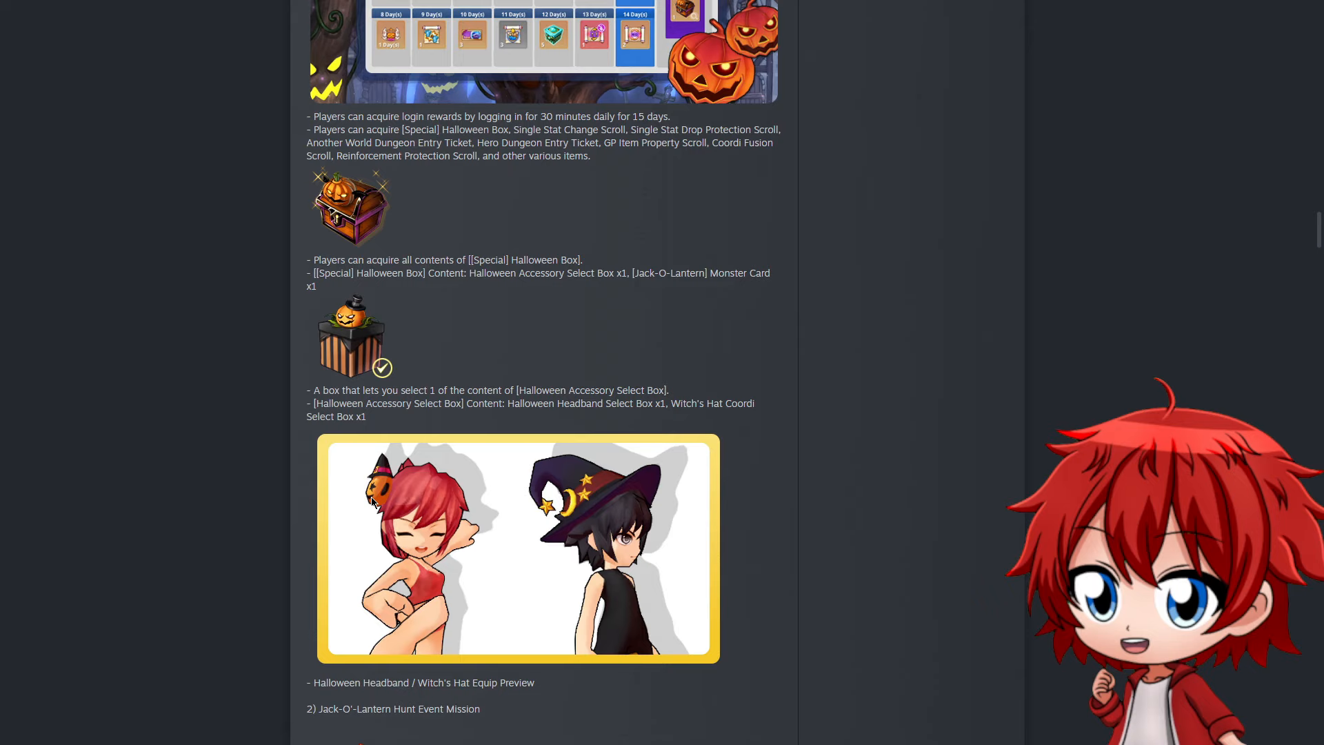
pyautogui.moveTo(728, 522)
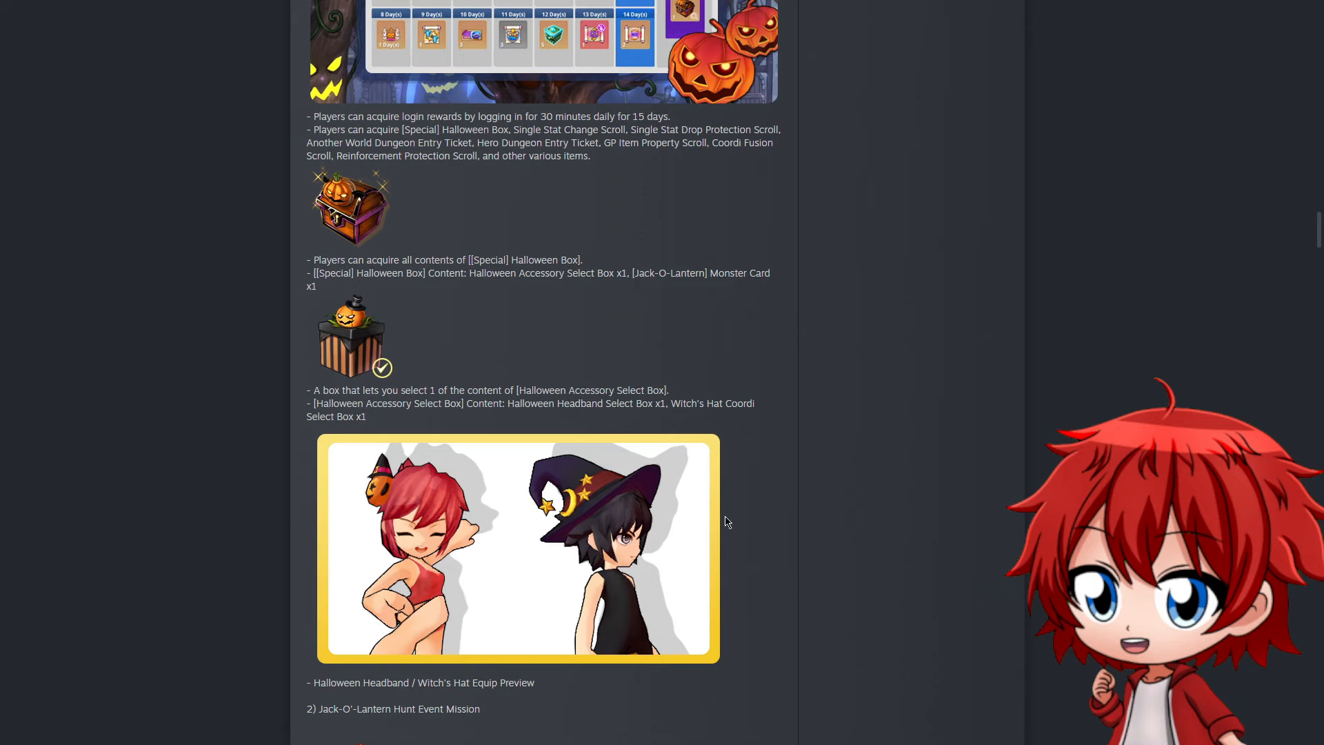
pyautogui.moveTo(642, 460)
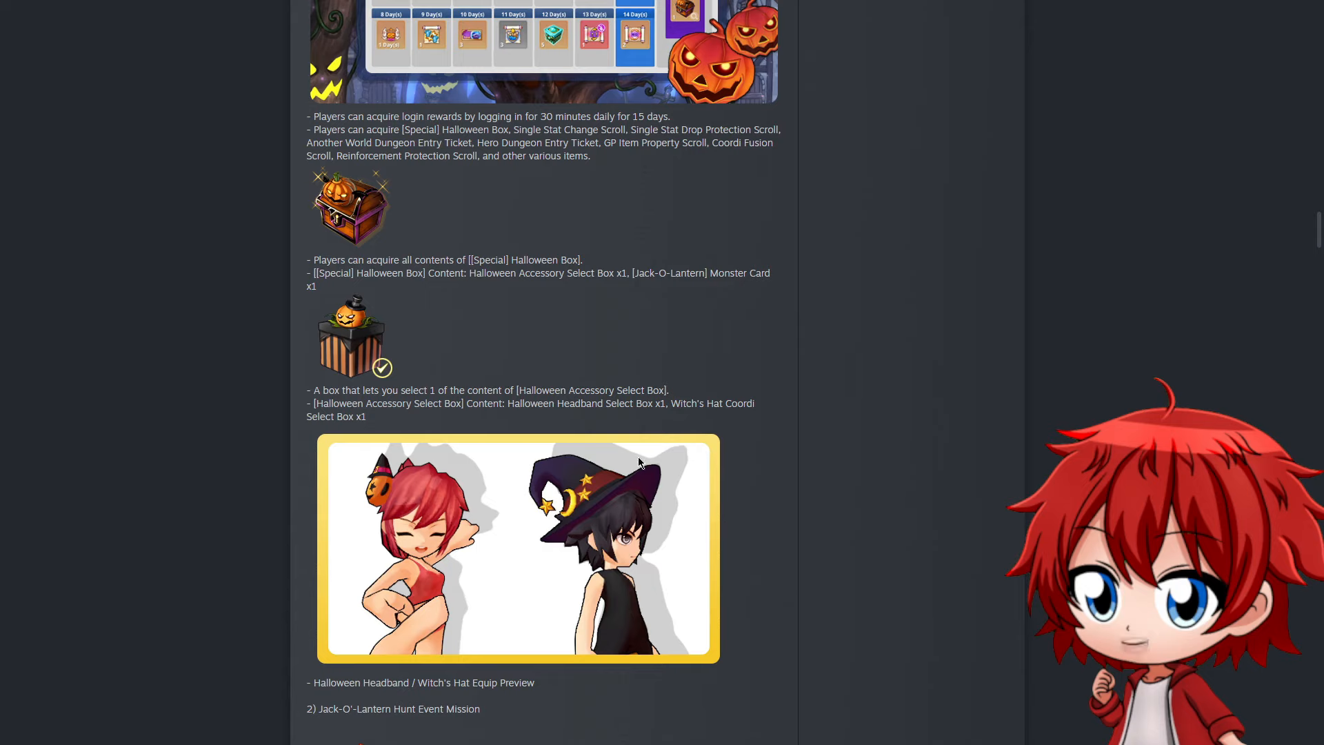
pyautogui.scroll(-3)
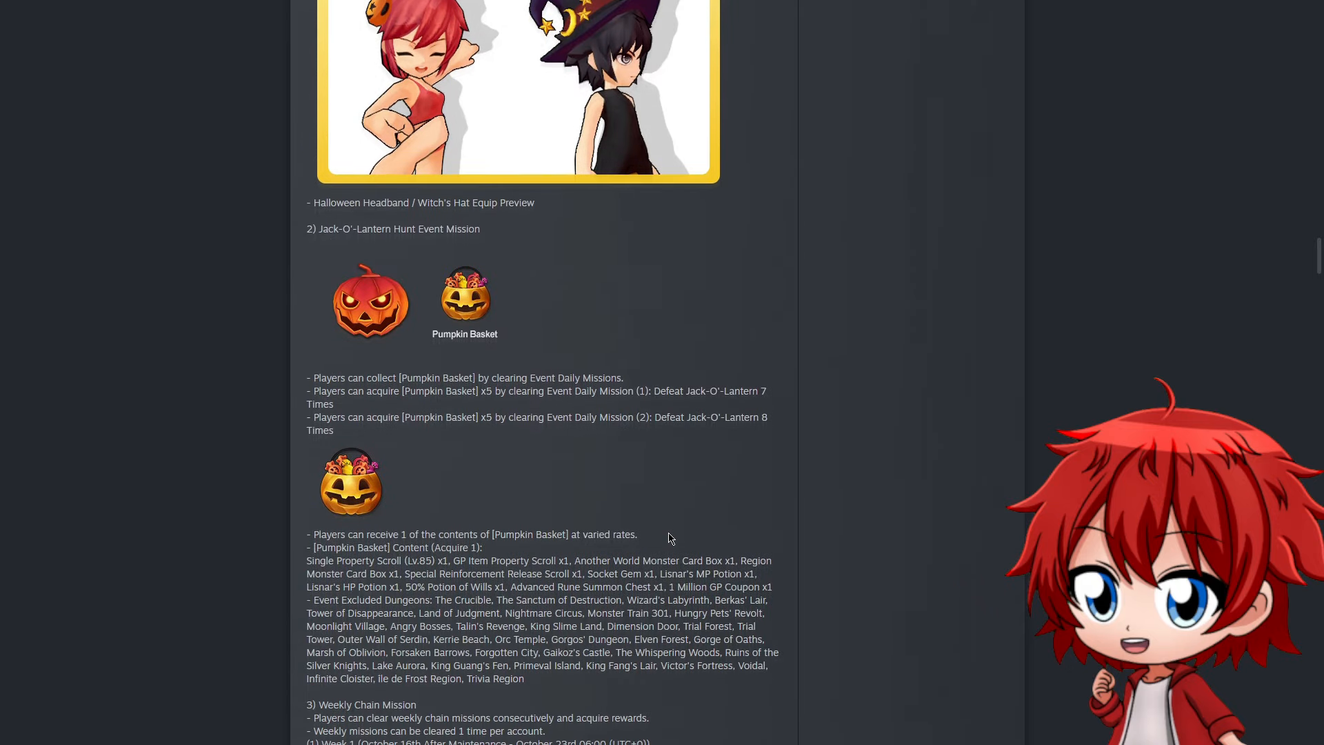
pyautogui.scroll(-3)
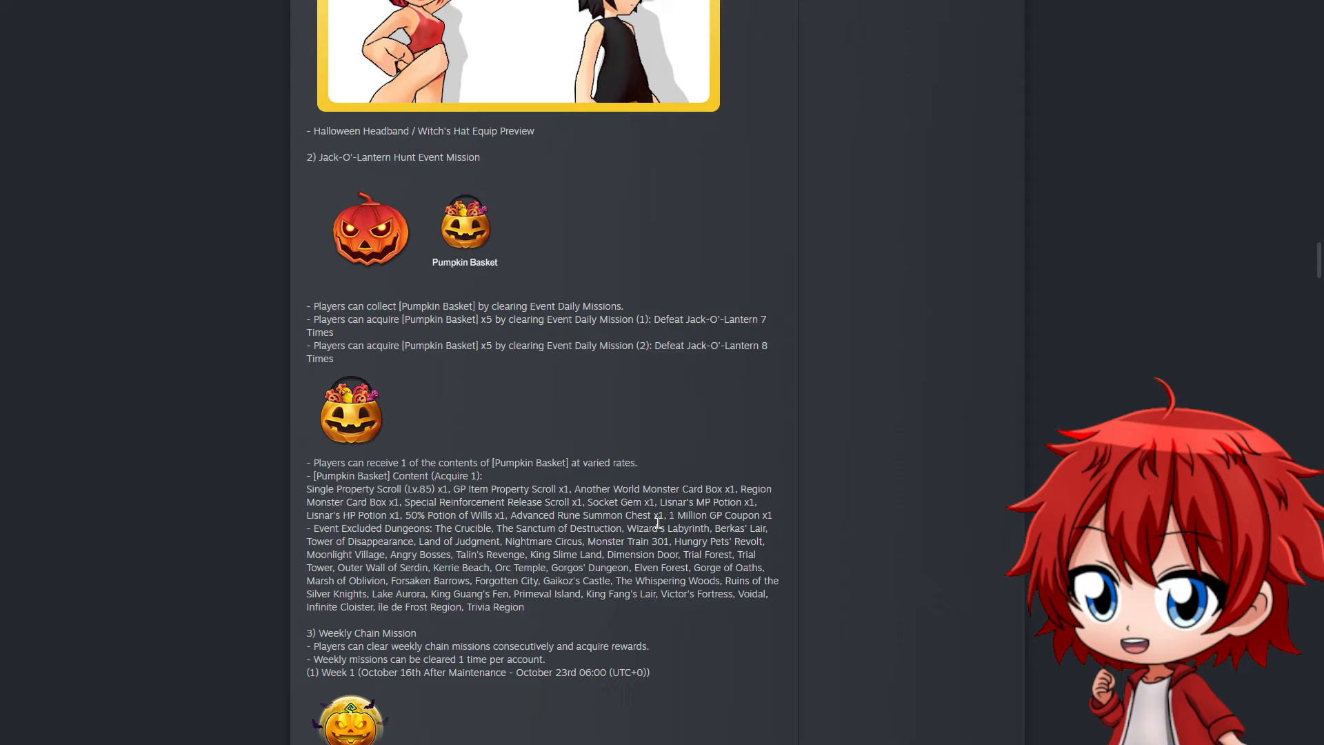
pyautogui.moveTo(218, 447)
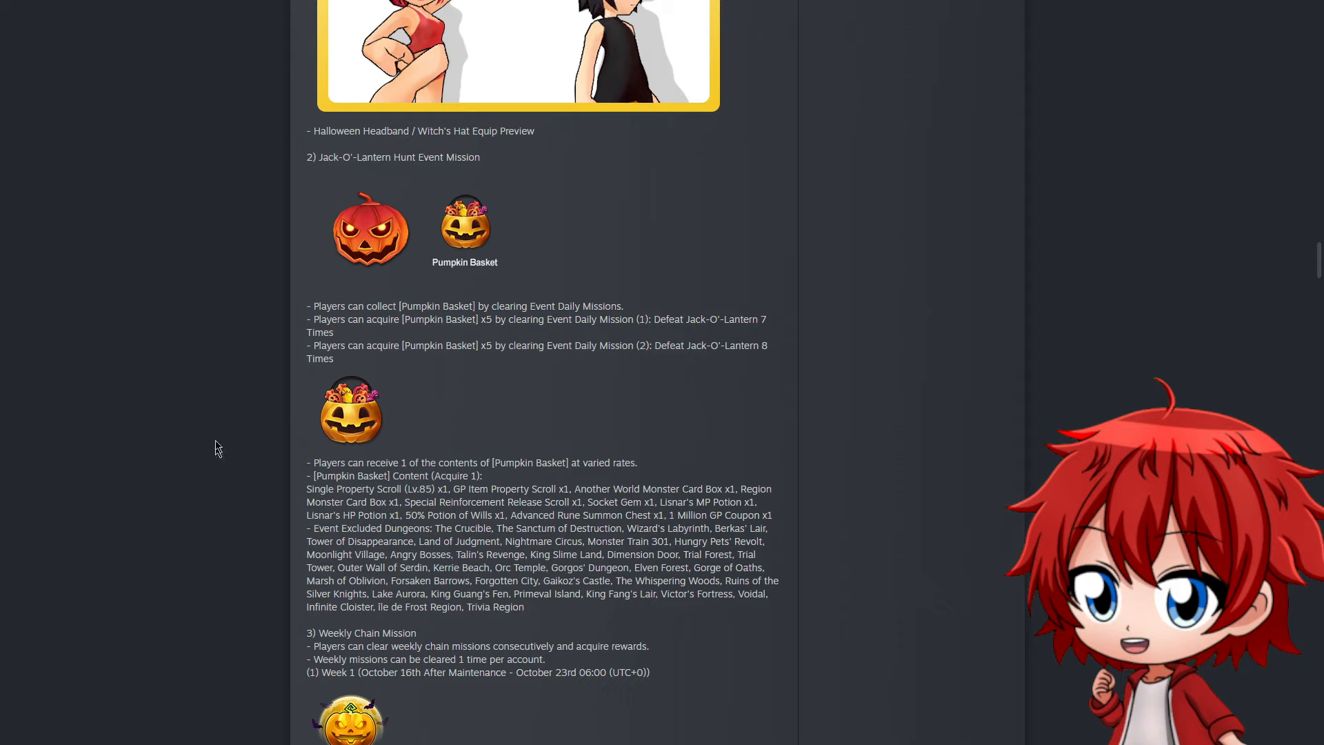
pyautogui.moveTo(507, 435)
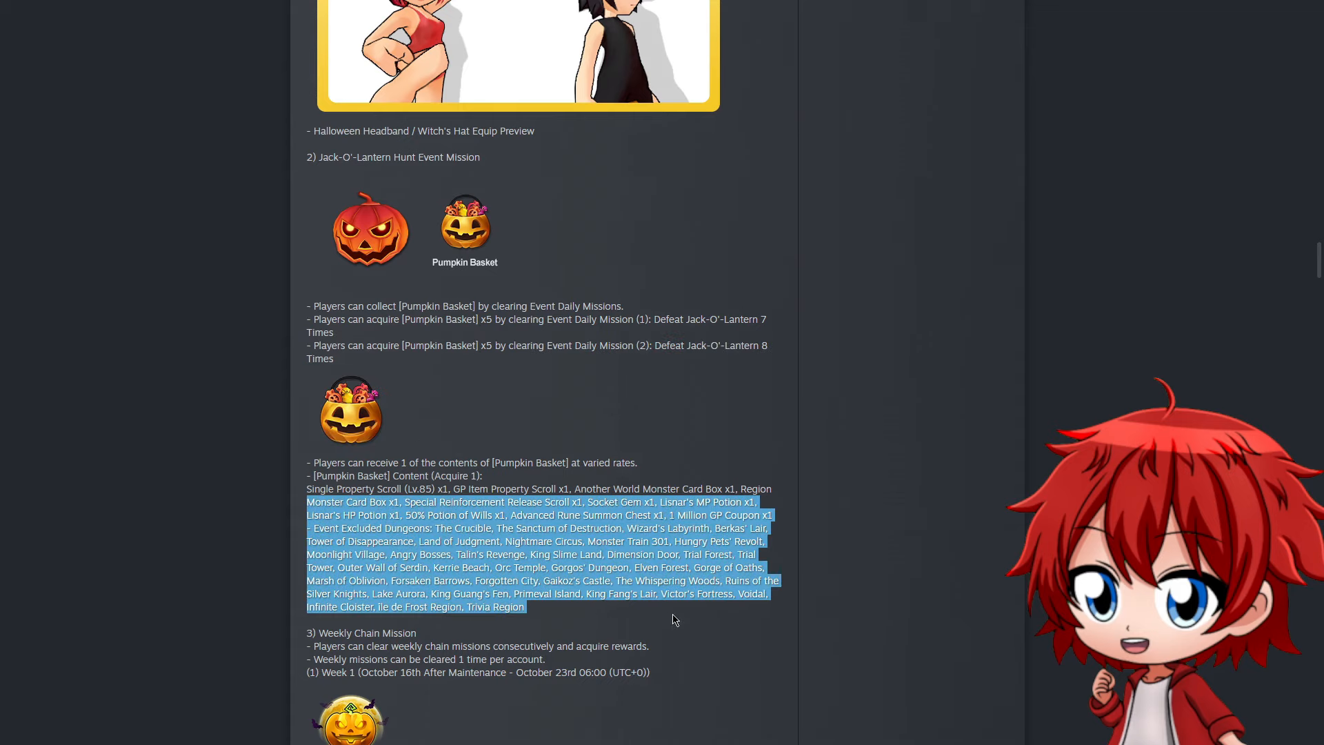
pyautogui.click(673, 620)
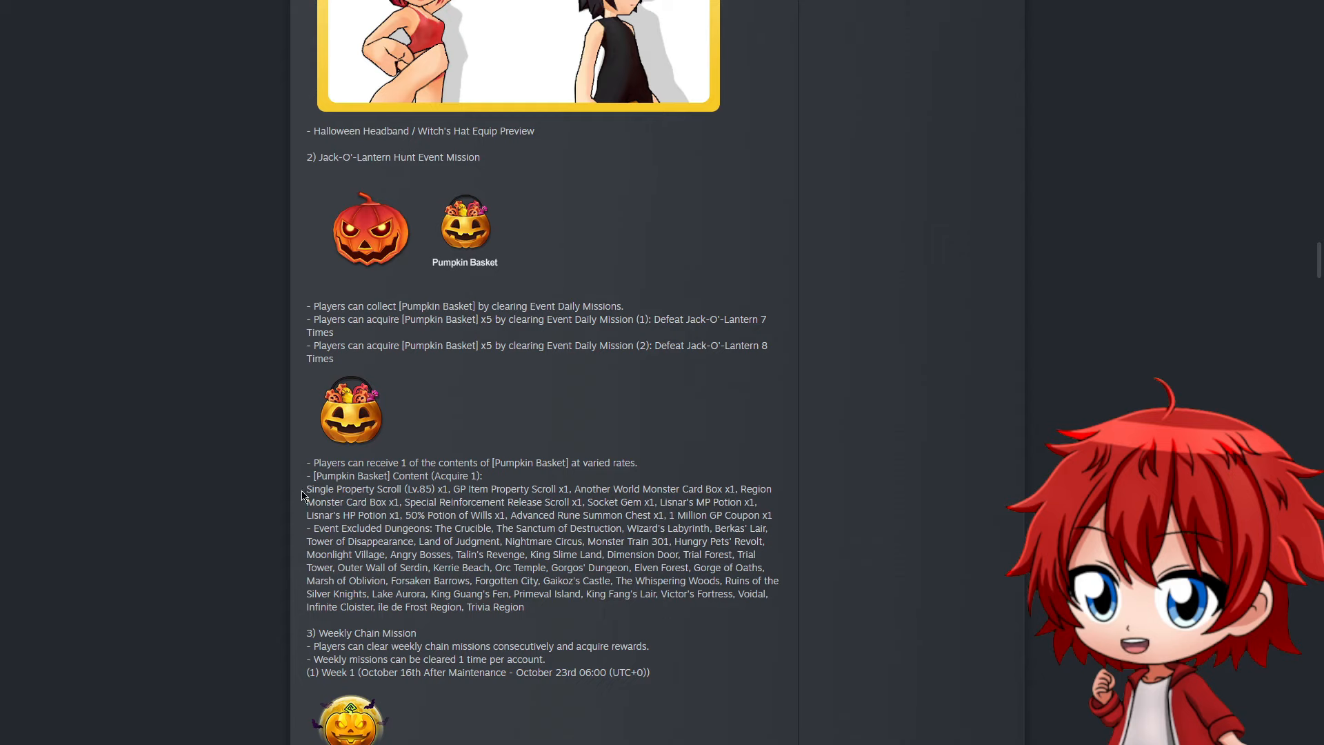
pyautogui.moveTo(306, 489); pyautogui.dragTo(570, 489)
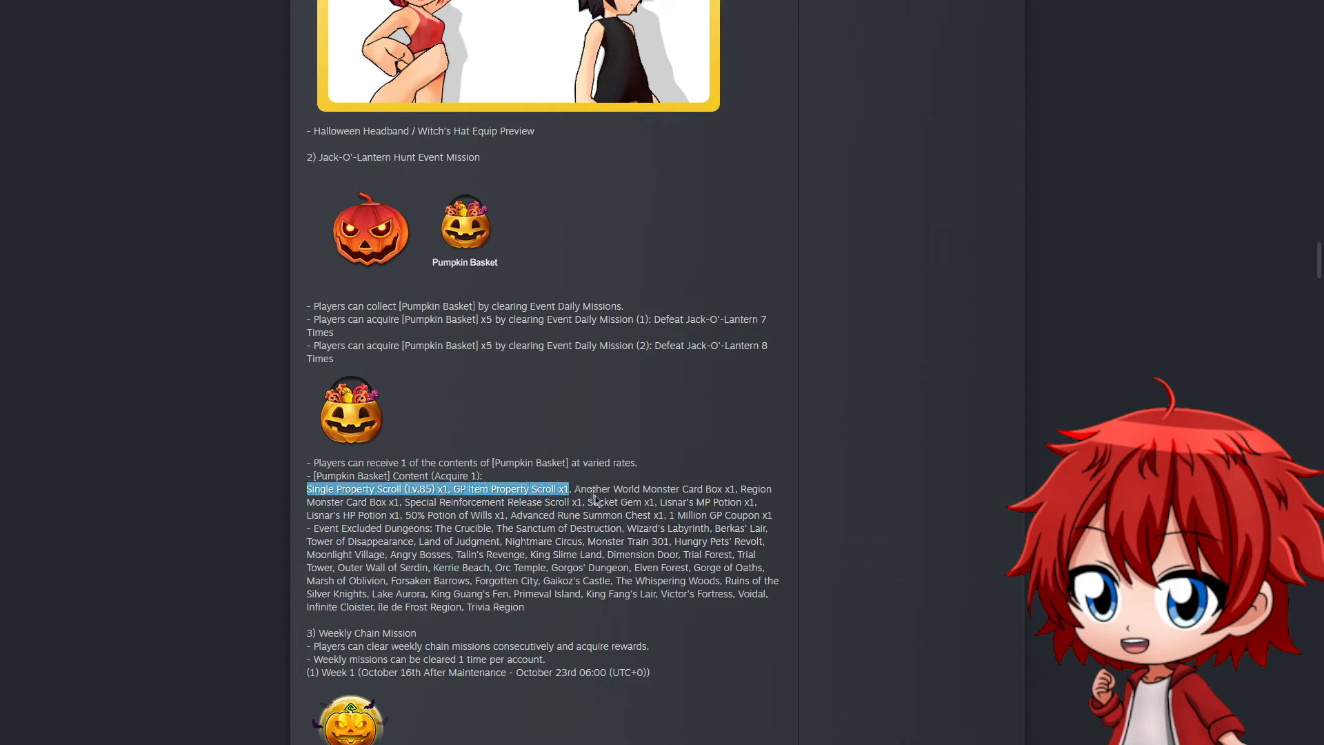
pyautogui.click(337, 521)
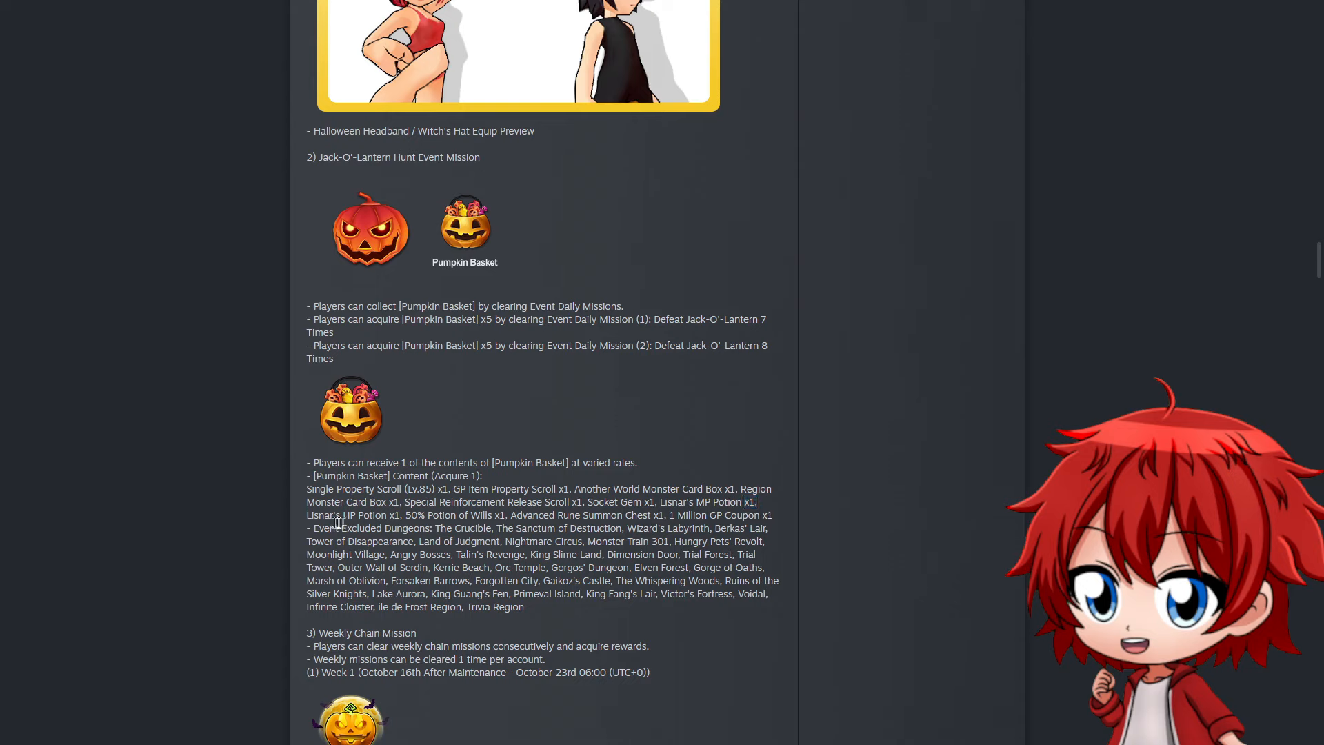
pyautogui.moveTo(577, 503)
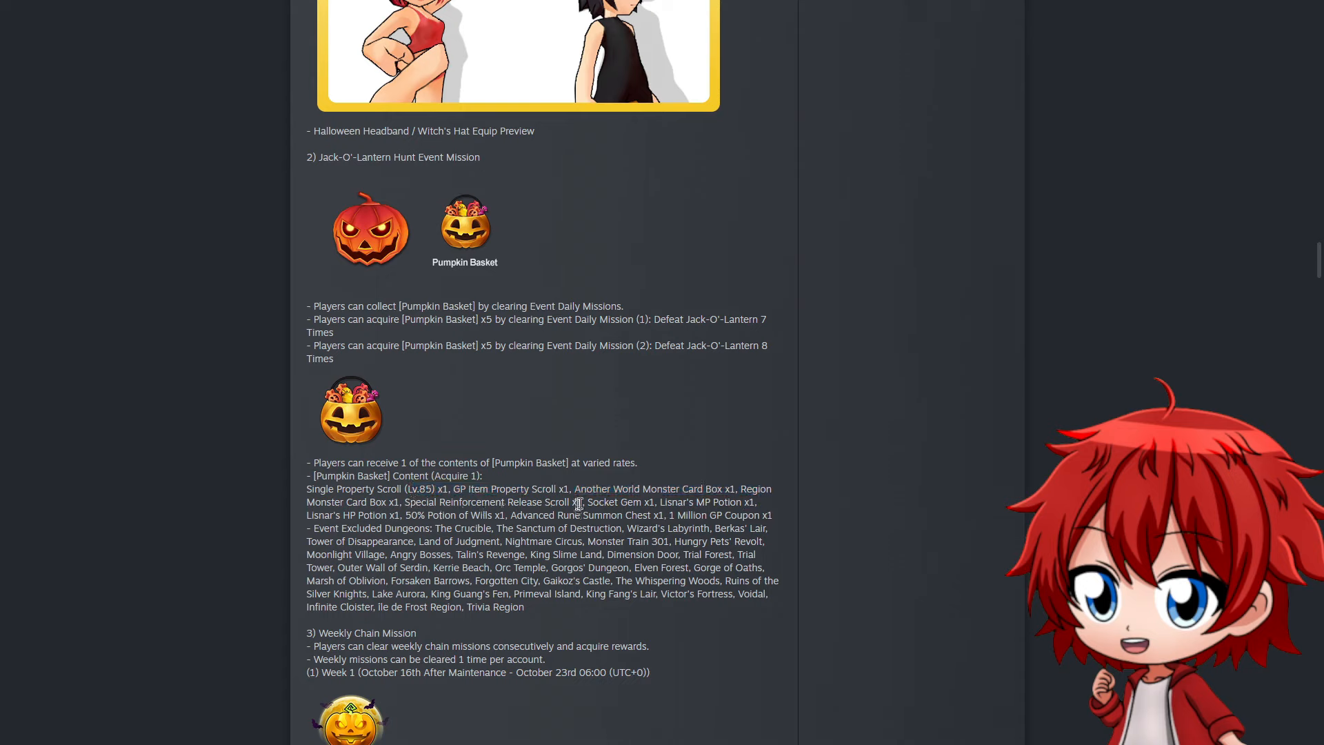
pyautogui.moveTo(797, 578)
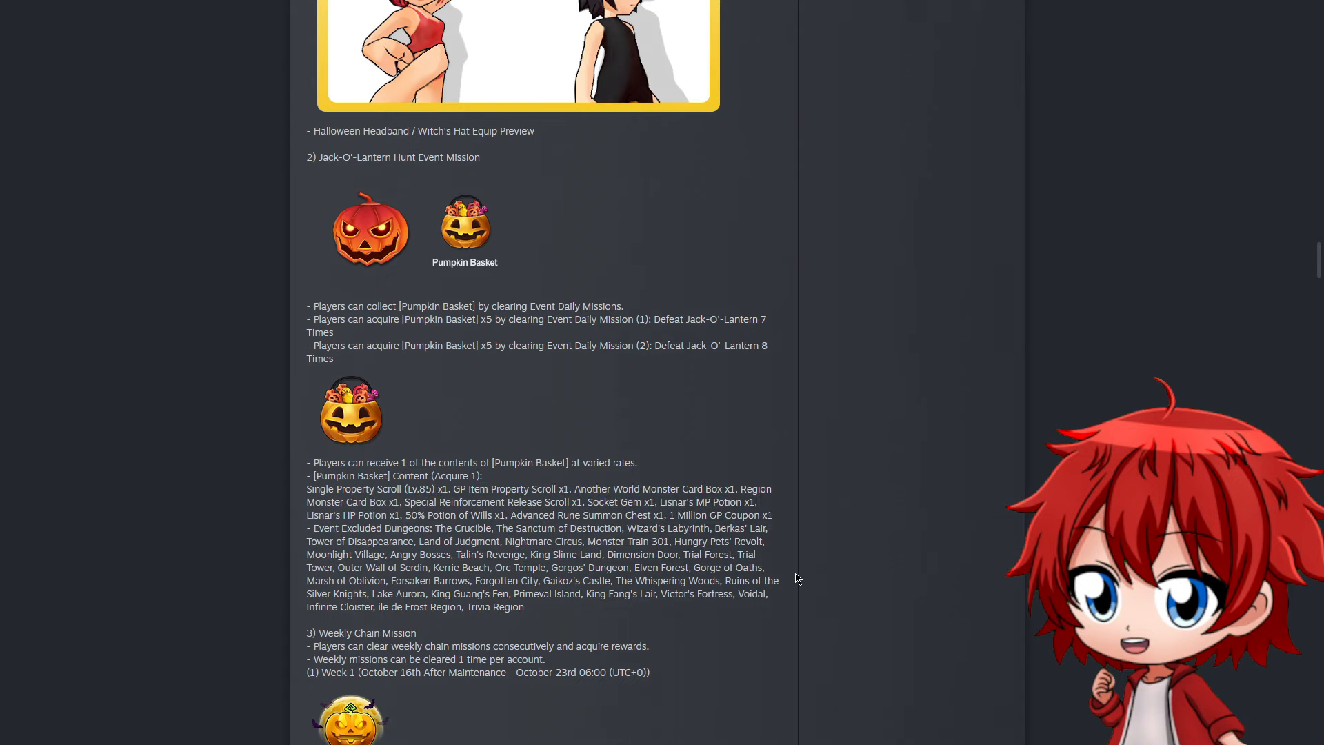
pyautogui.moveTo(308, 528); pyautogui.dragTo(558, 580)
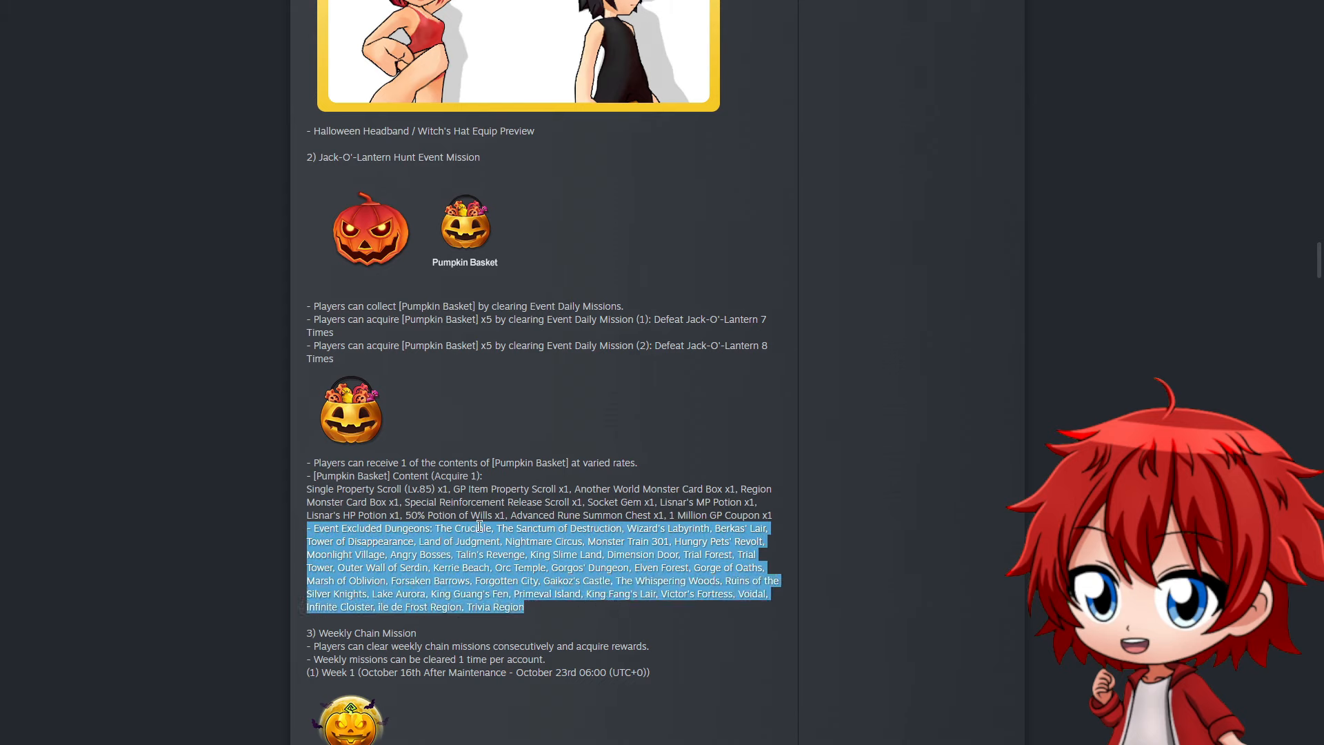
pyautogui.moveTo(478, 527); pyautogui.dragTo(816, 515)
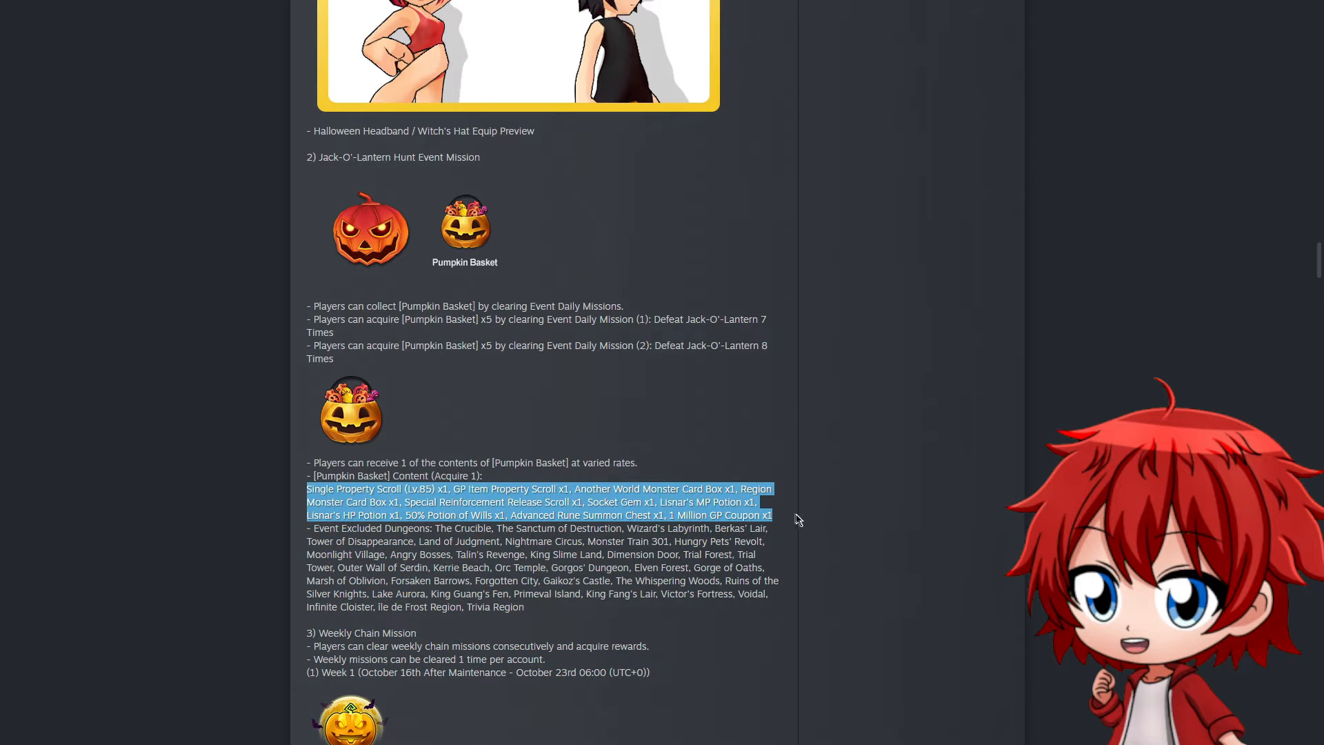
pyautogui.moveTo(779, 515)
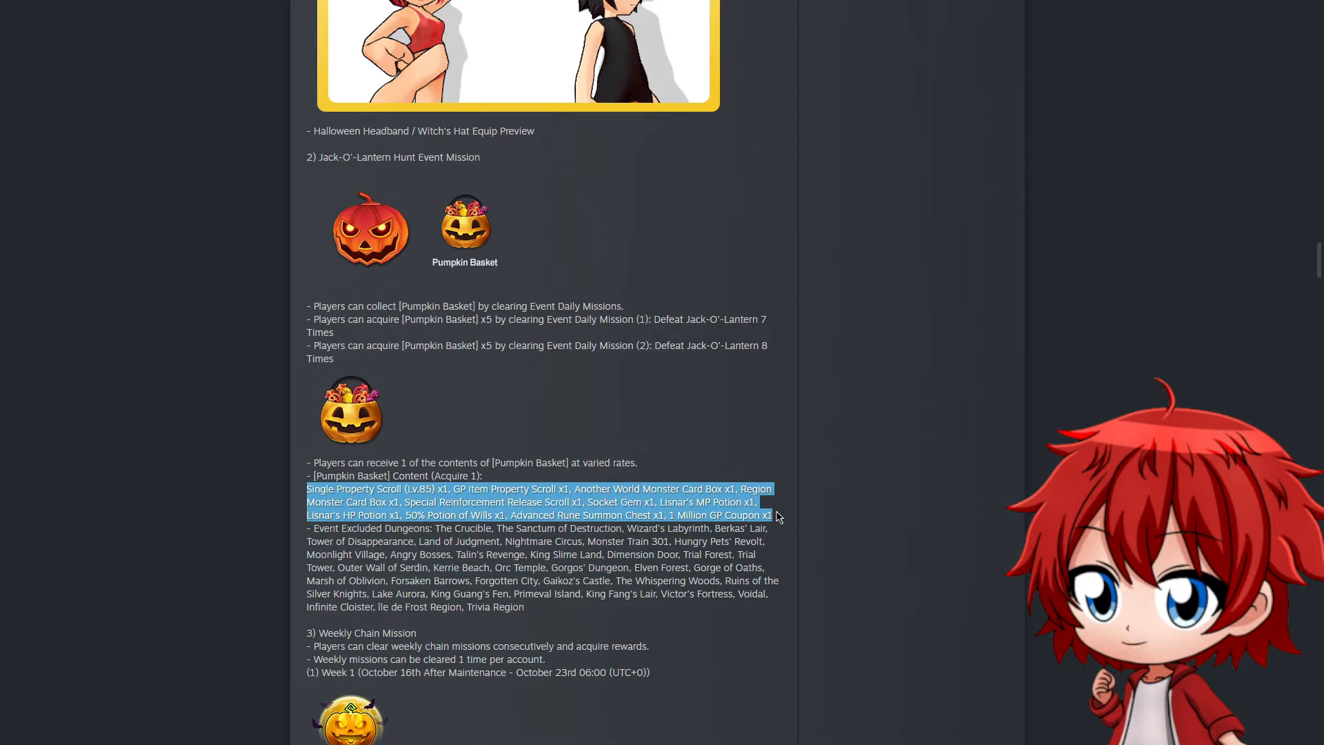
pyautogui.scroll(-3)
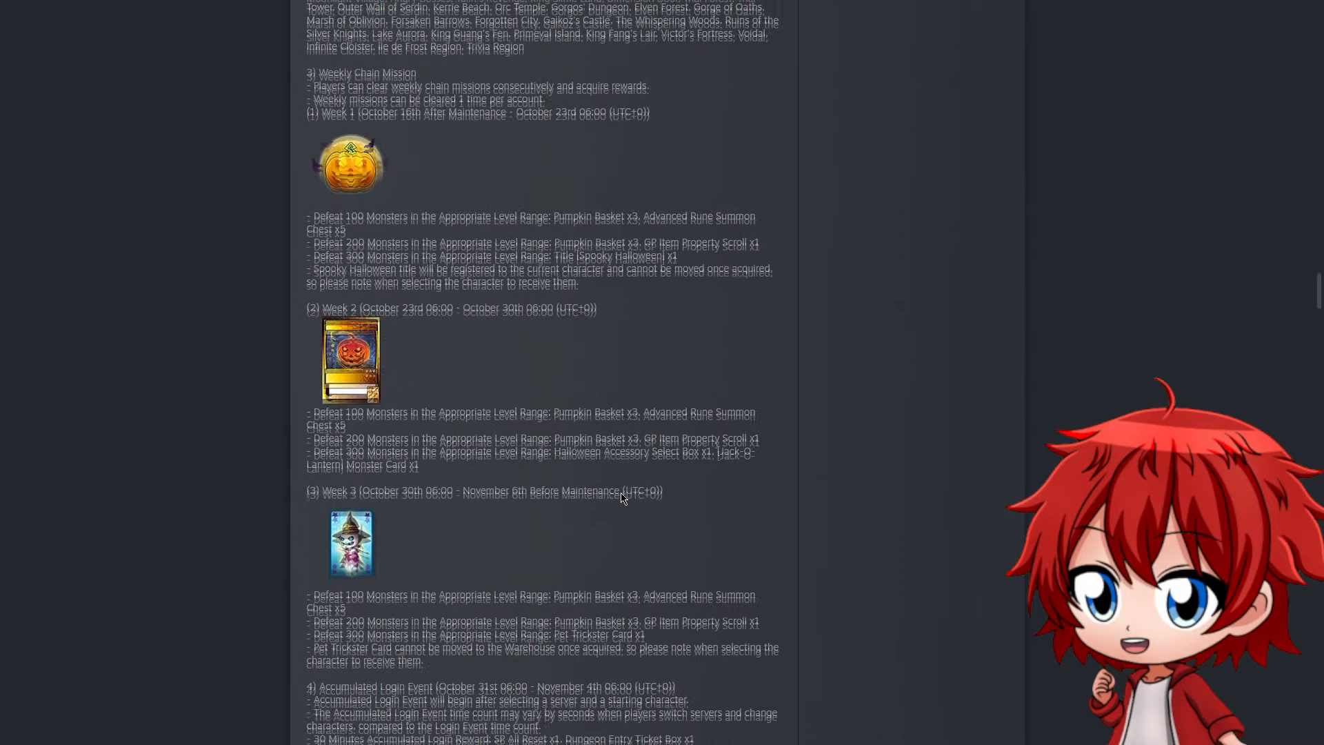
pyautogui.scroll(-3)
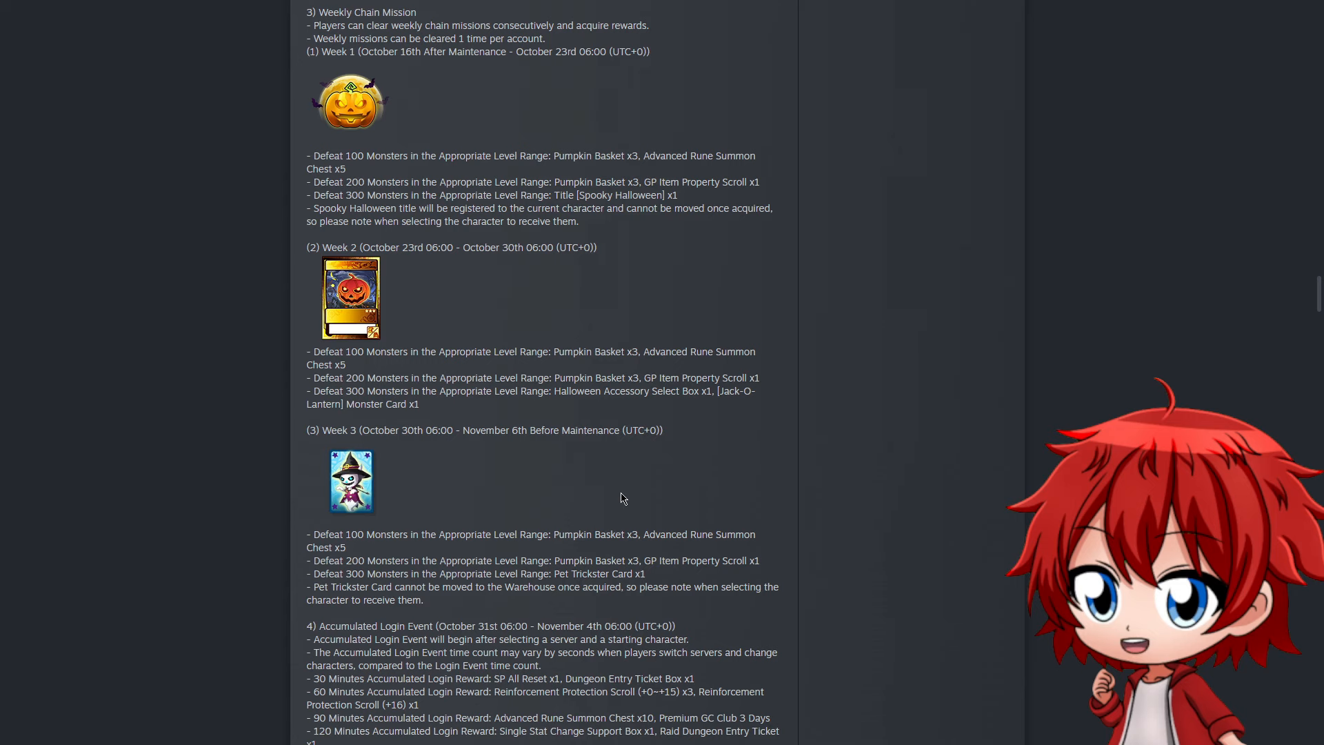
pyautogui.scroll(-3)
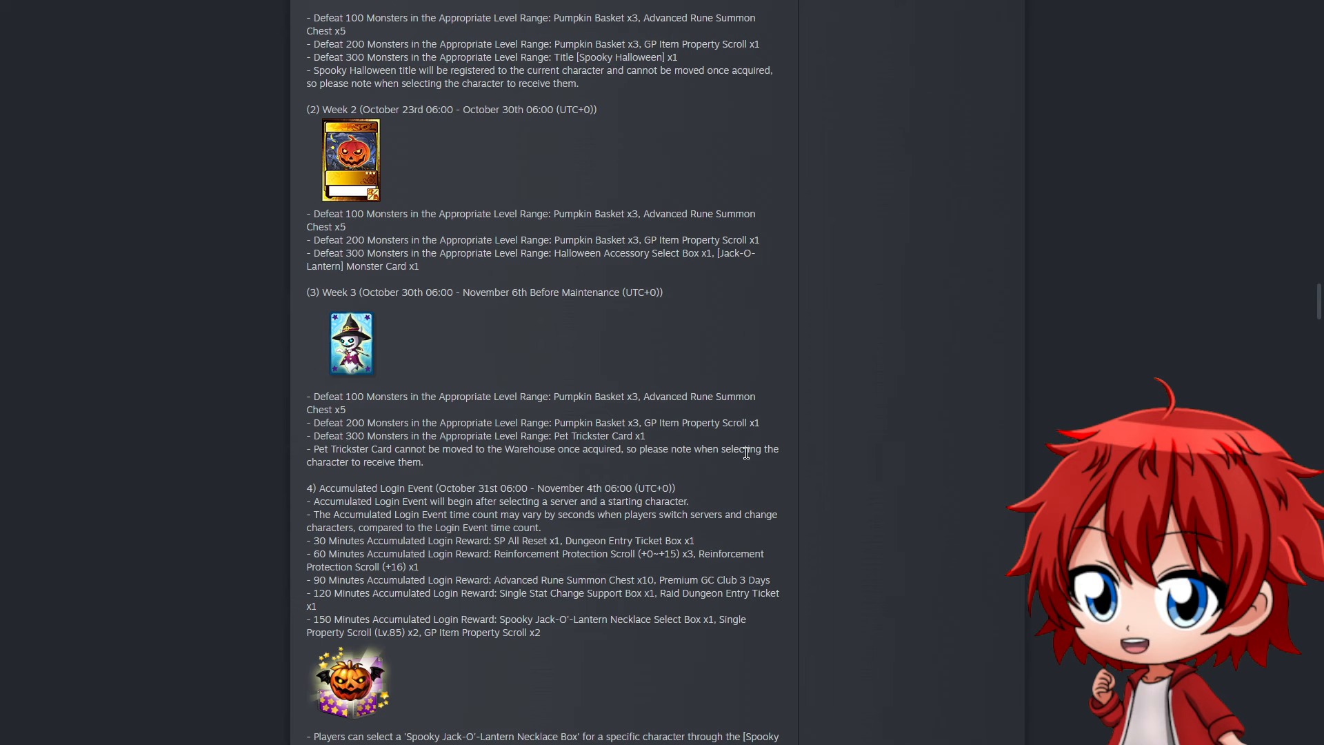
pyautogui.scroll(-3)
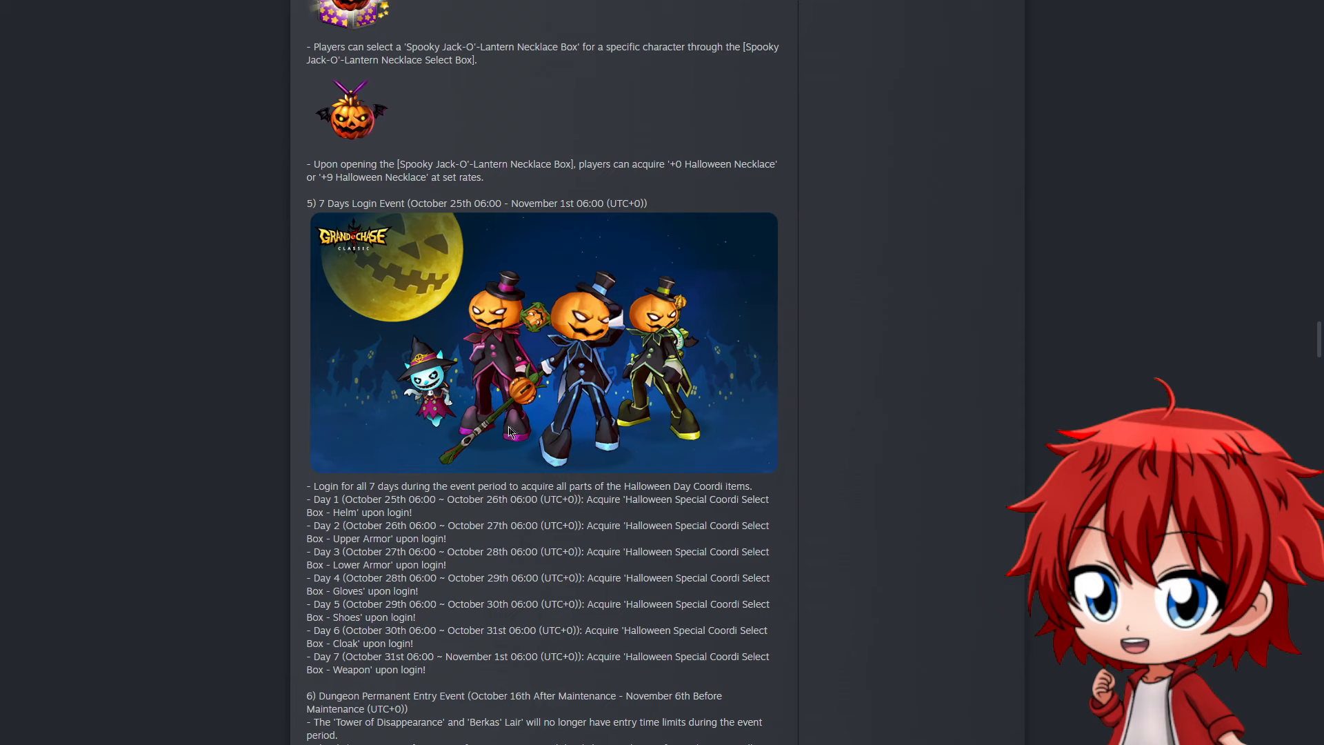
pyautogui.moveTo(589, 353)
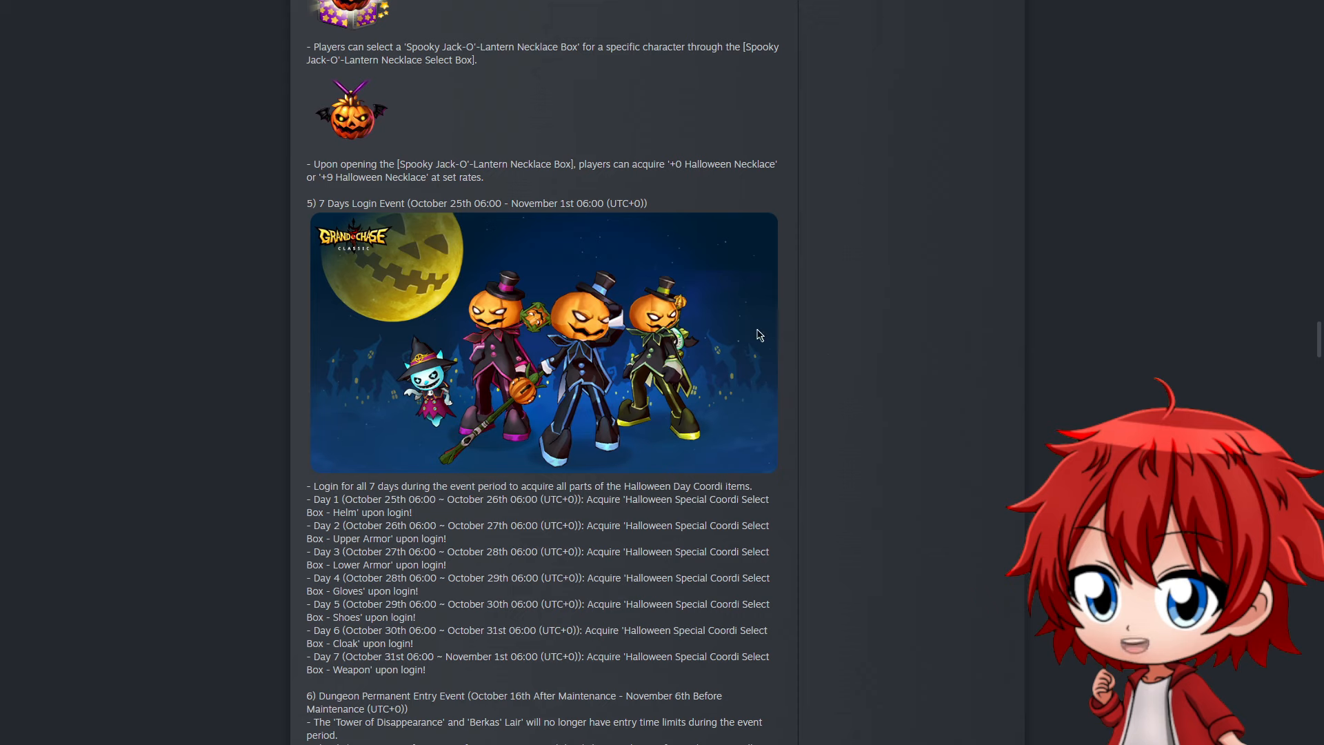
pyautogui.moveTo(883, 665)
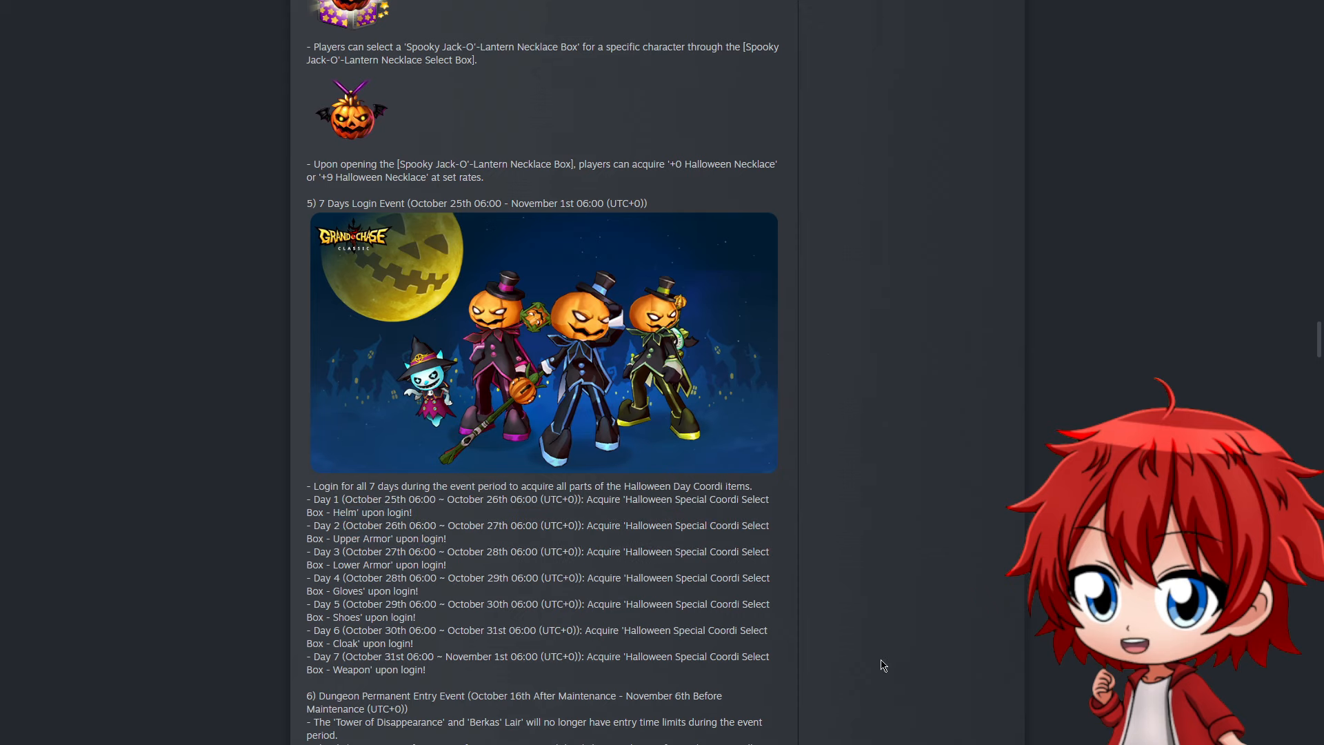
pyautogui.moveTo(308, 486); pyautogui.dragTo(637, 609)
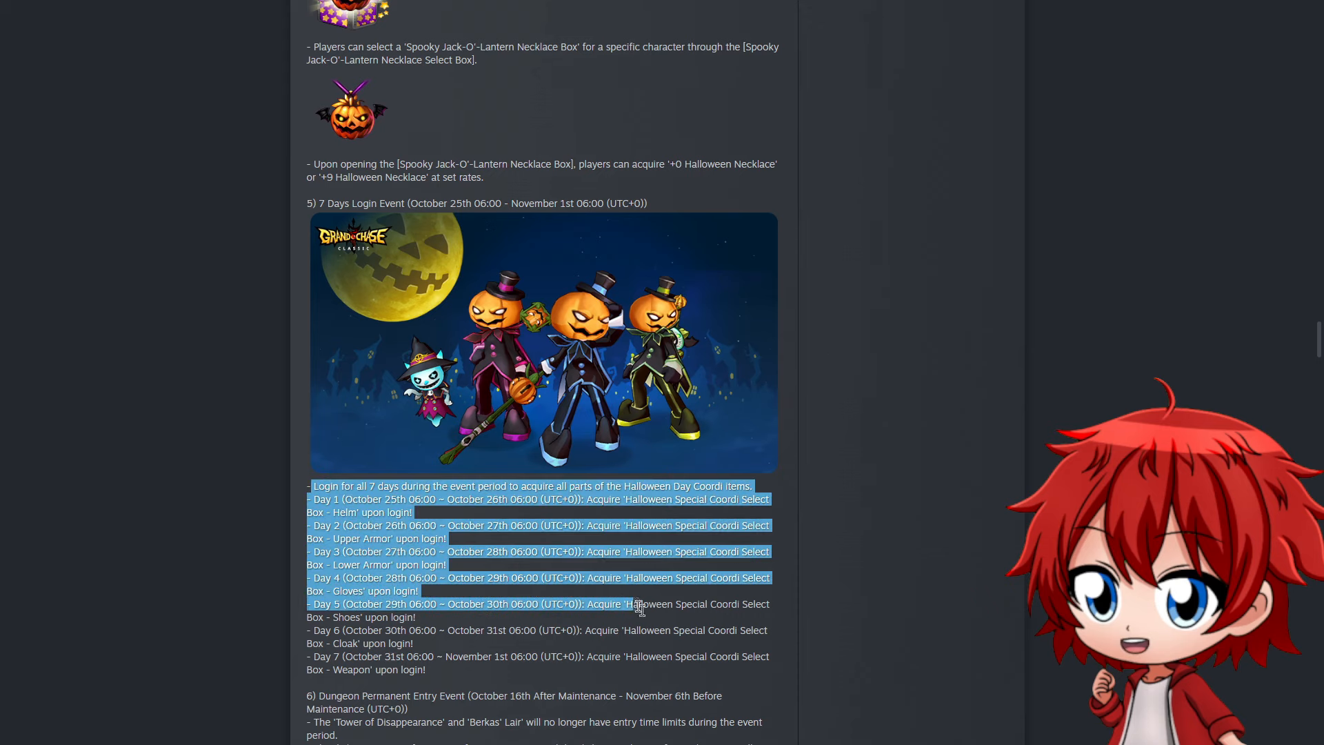
pyautogui.click(948, 532)
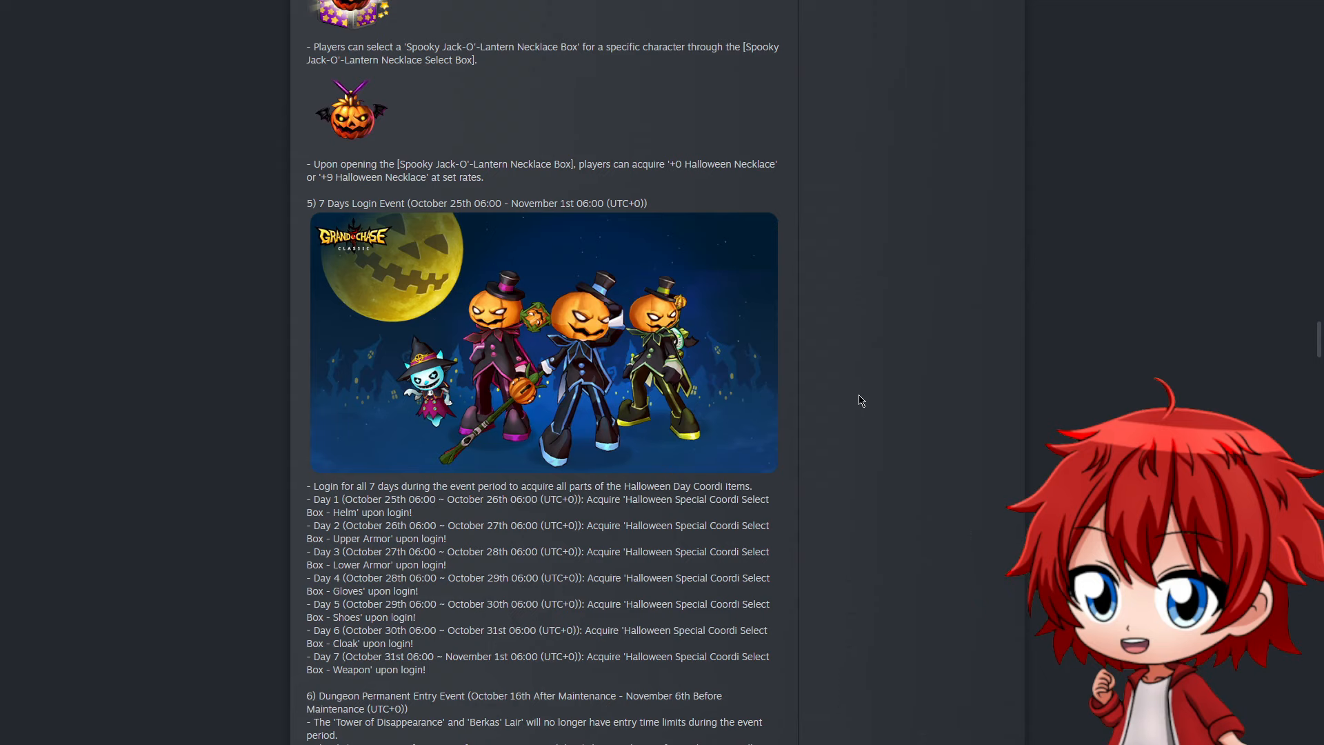
pyautogui.moveTo(856, 404)
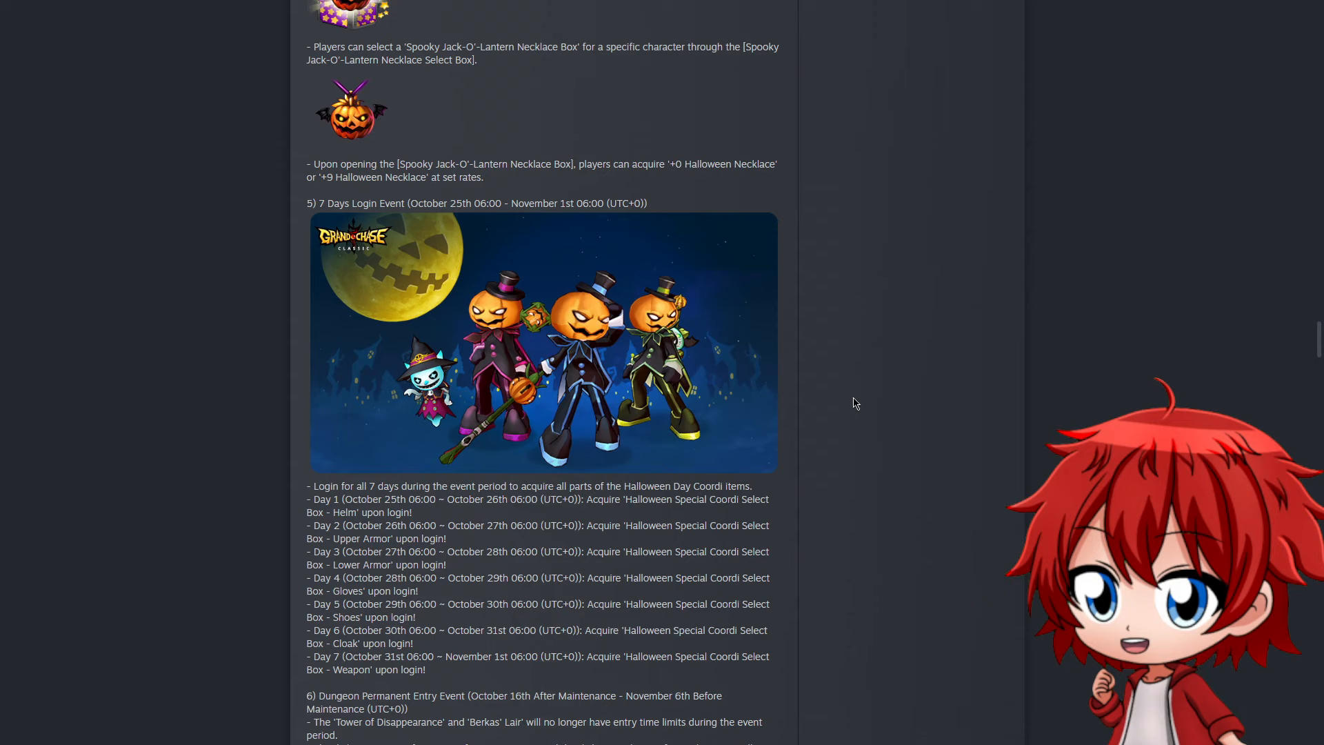
pyautogui.moveTo(716, 378)
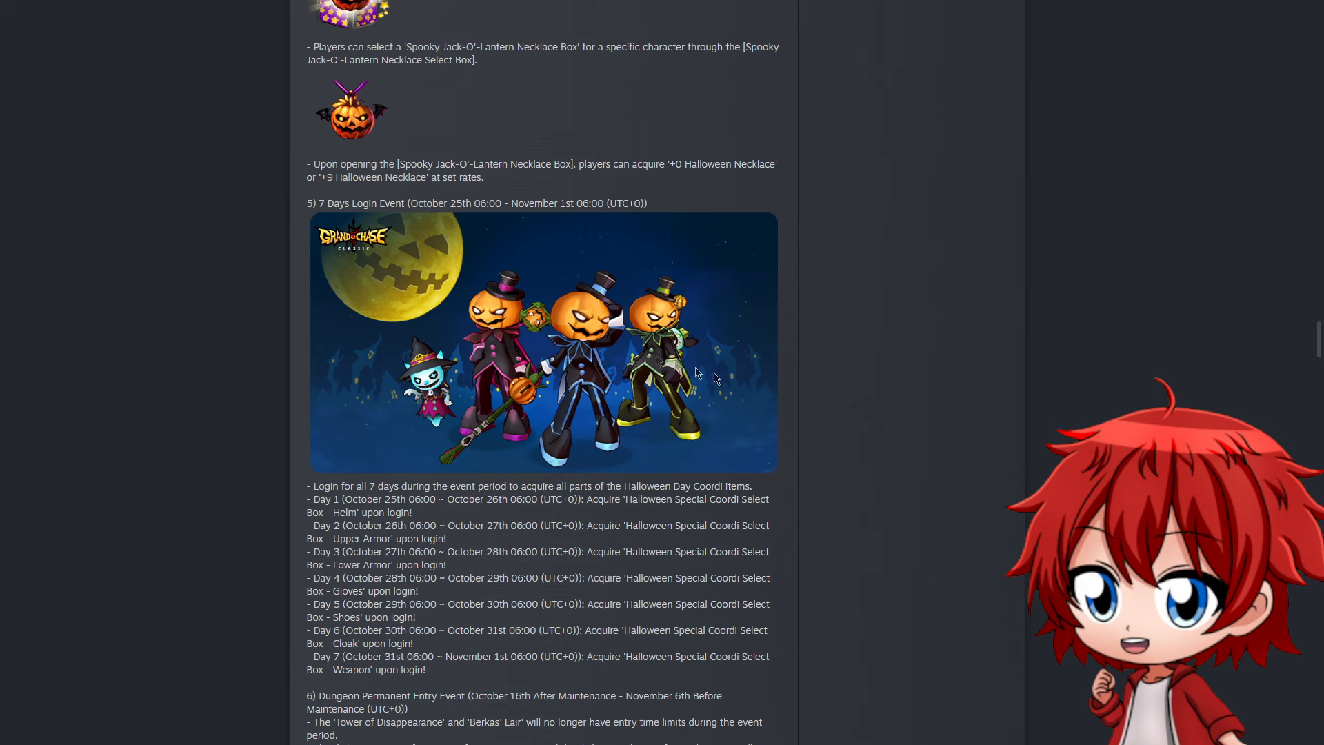
pyautogui.scroll(-3)
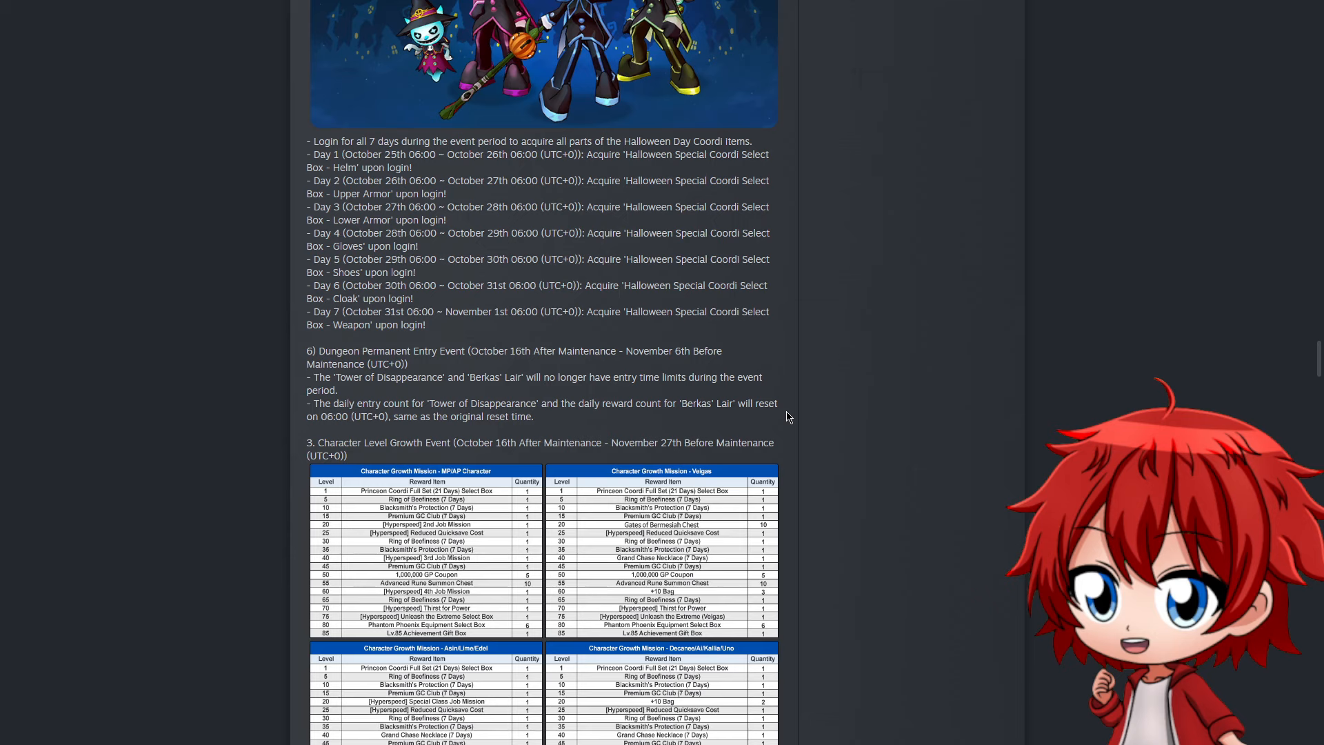
pyautogui.scroll(-3)
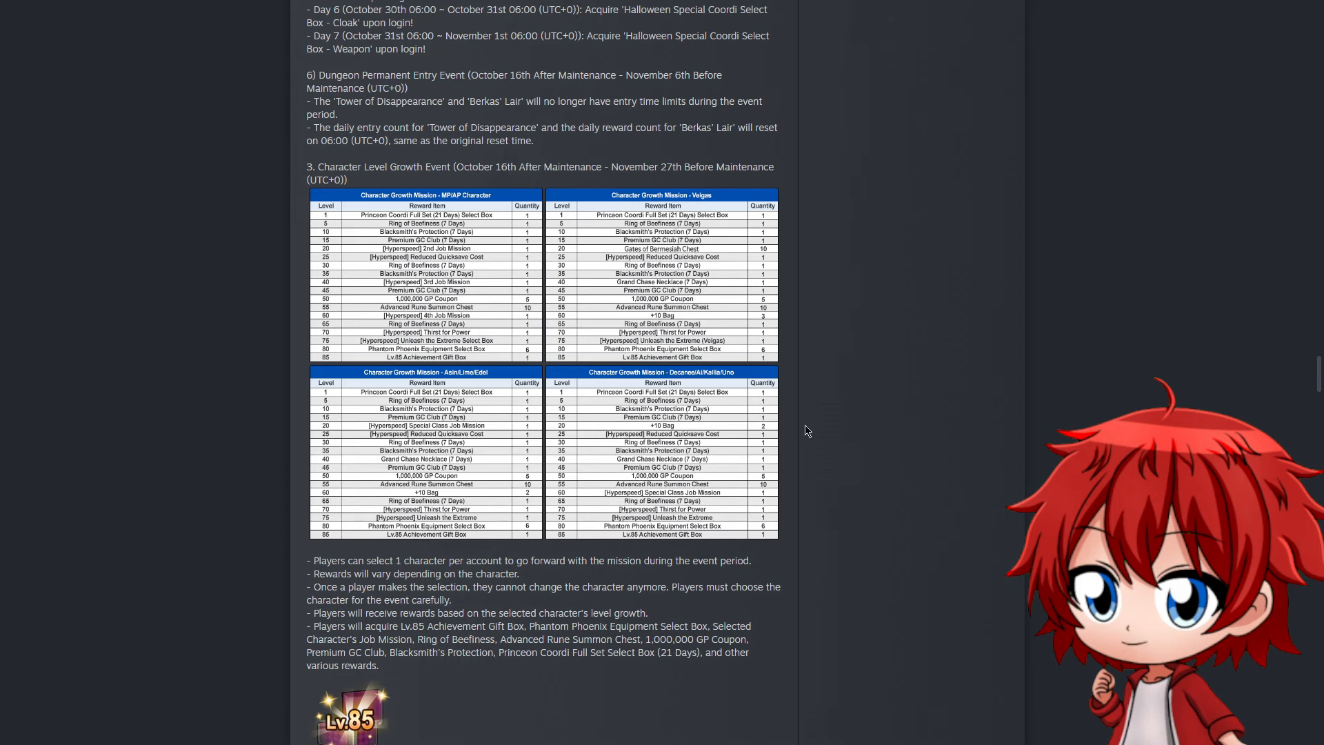
pyautogui.scroll(-3)
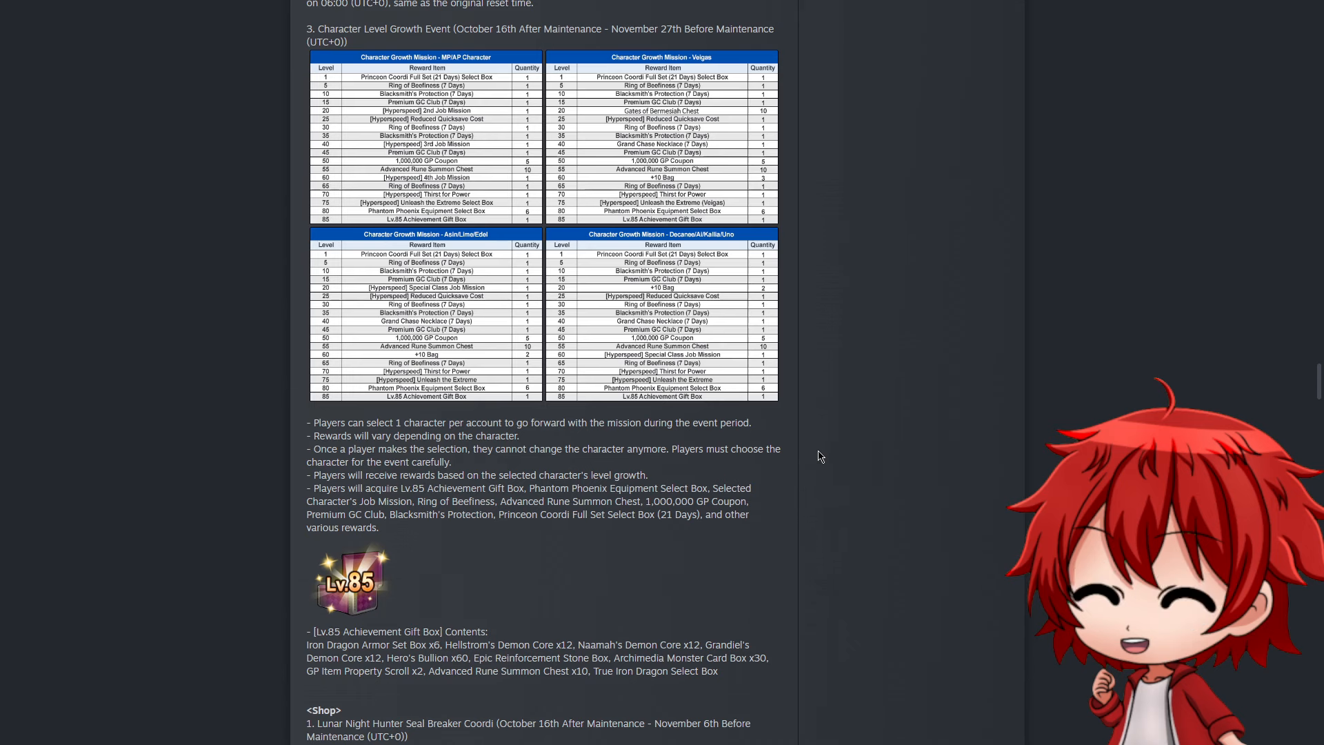
pyautogui.scroll(-3)
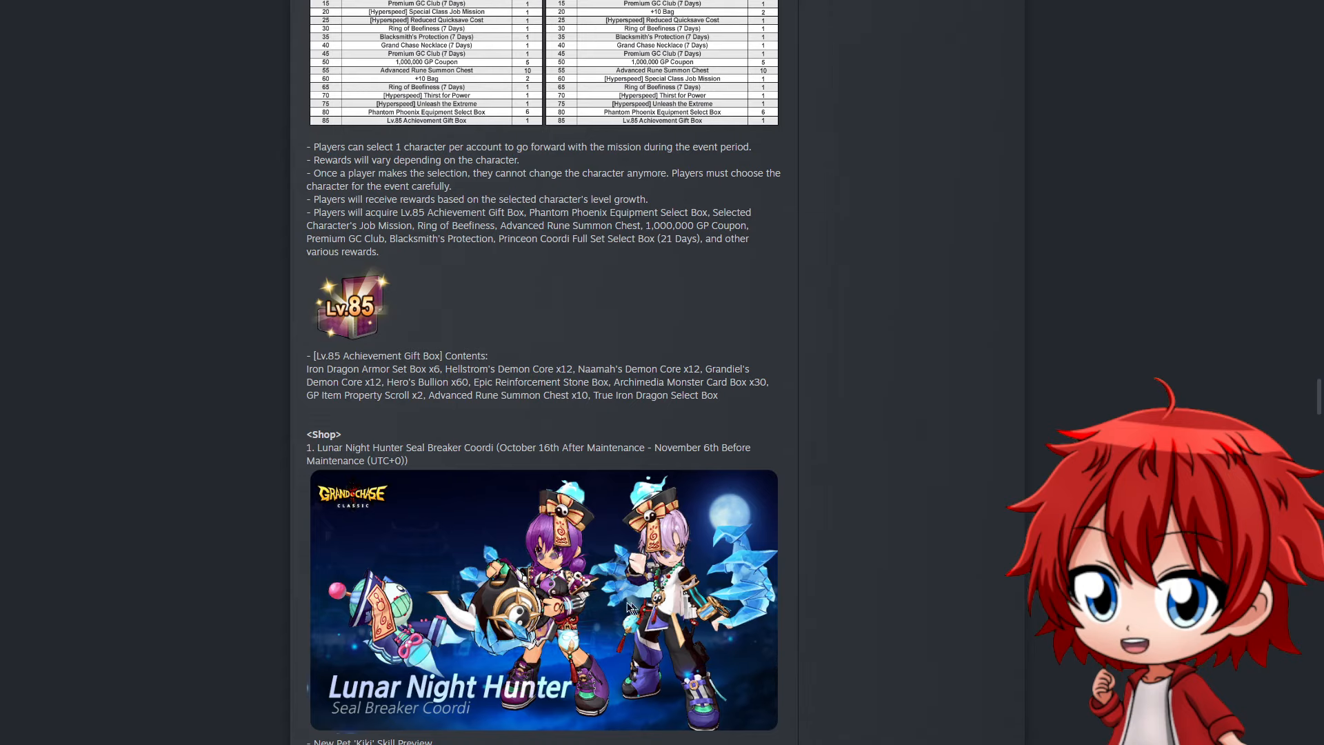
pyautogui.scroll(-3)
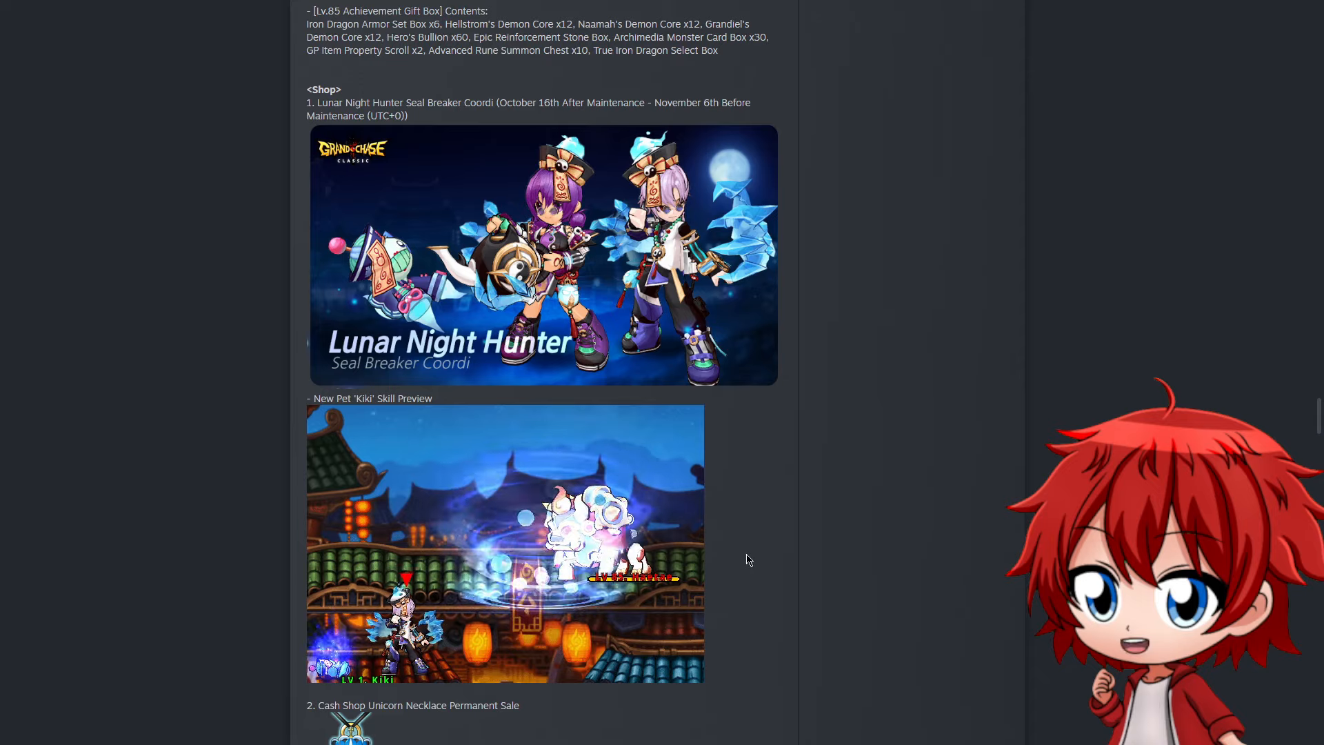
pyautogui.scroll(-3)
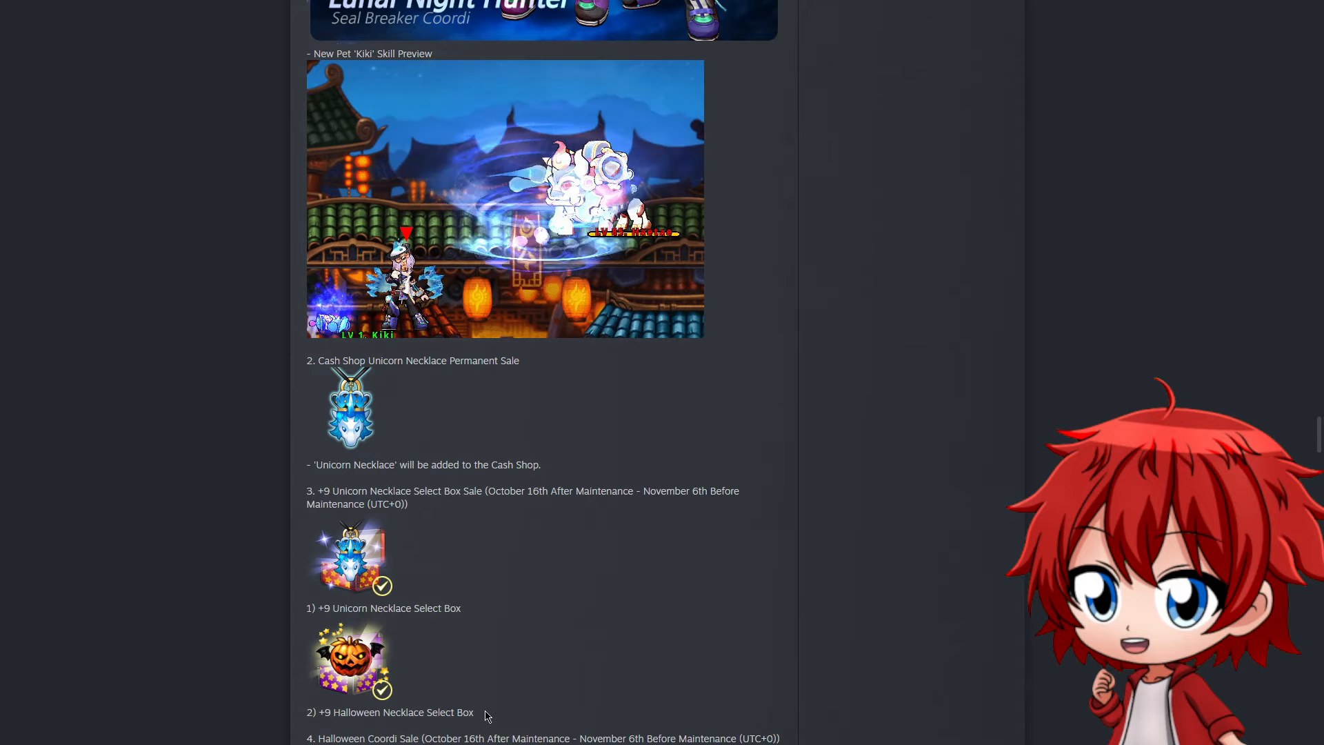
pyautogui.scroll(-3)
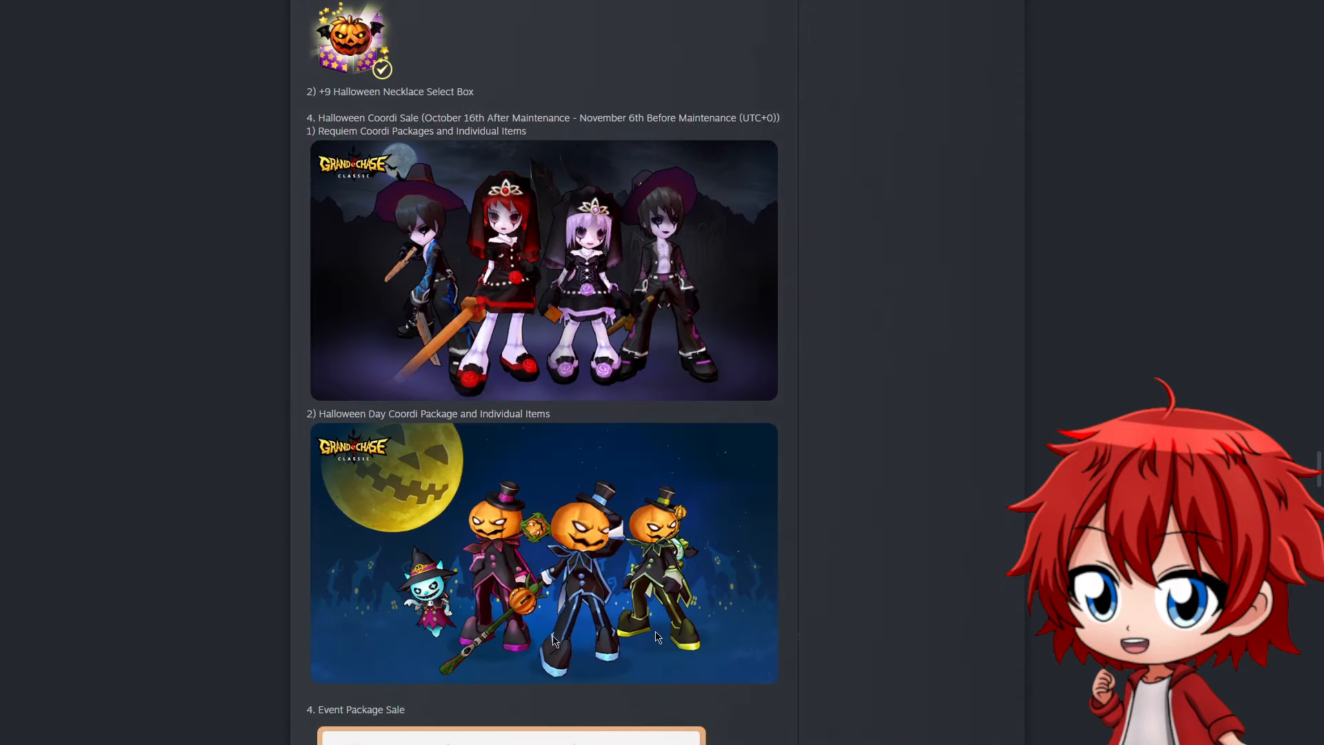
pyautogui.moveTo(777, 243)
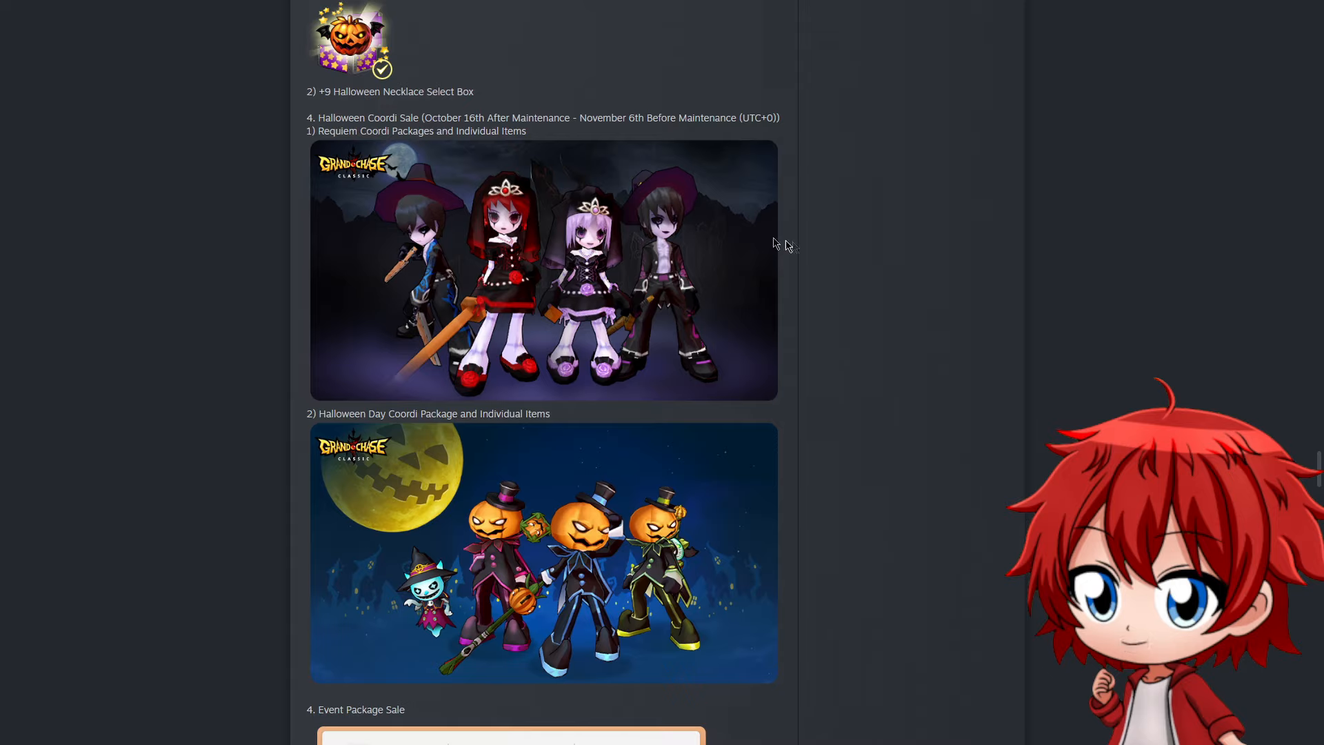
pyautogui.moveTo(607, 250)
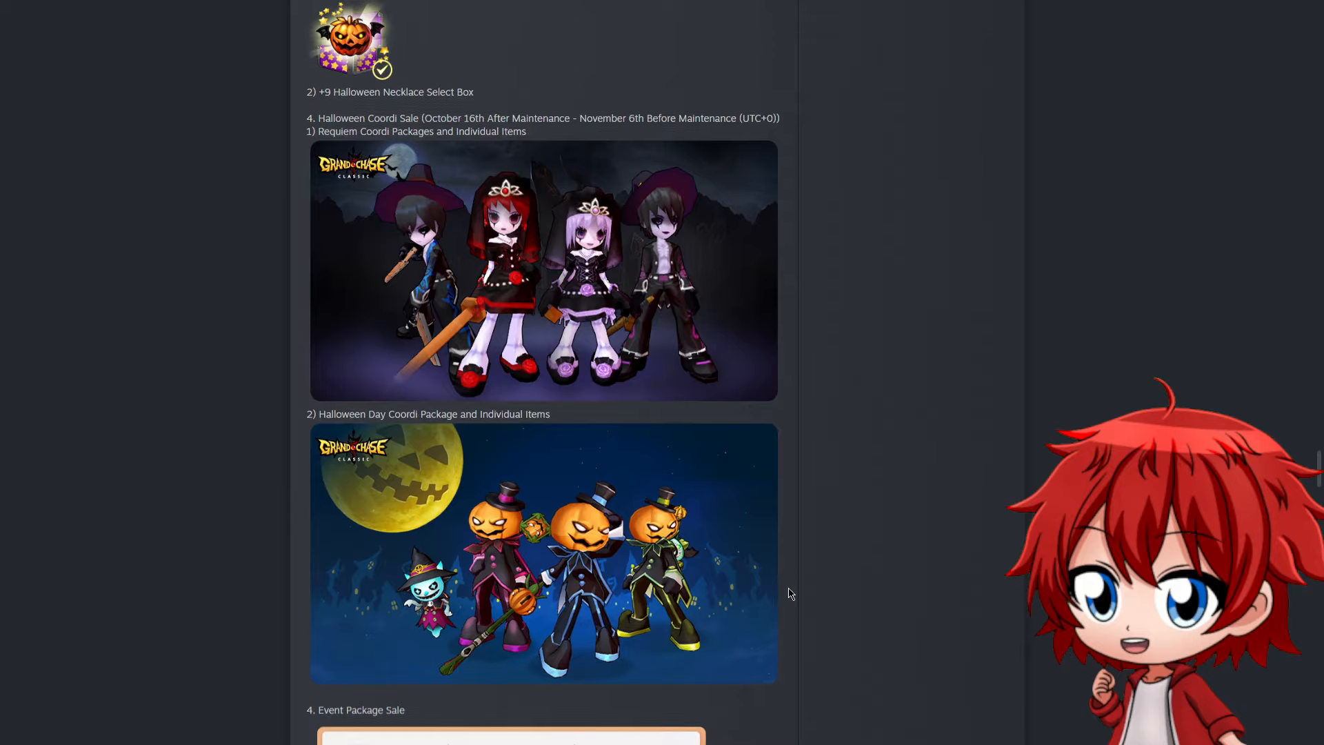
pyautogui.scroll(-3)
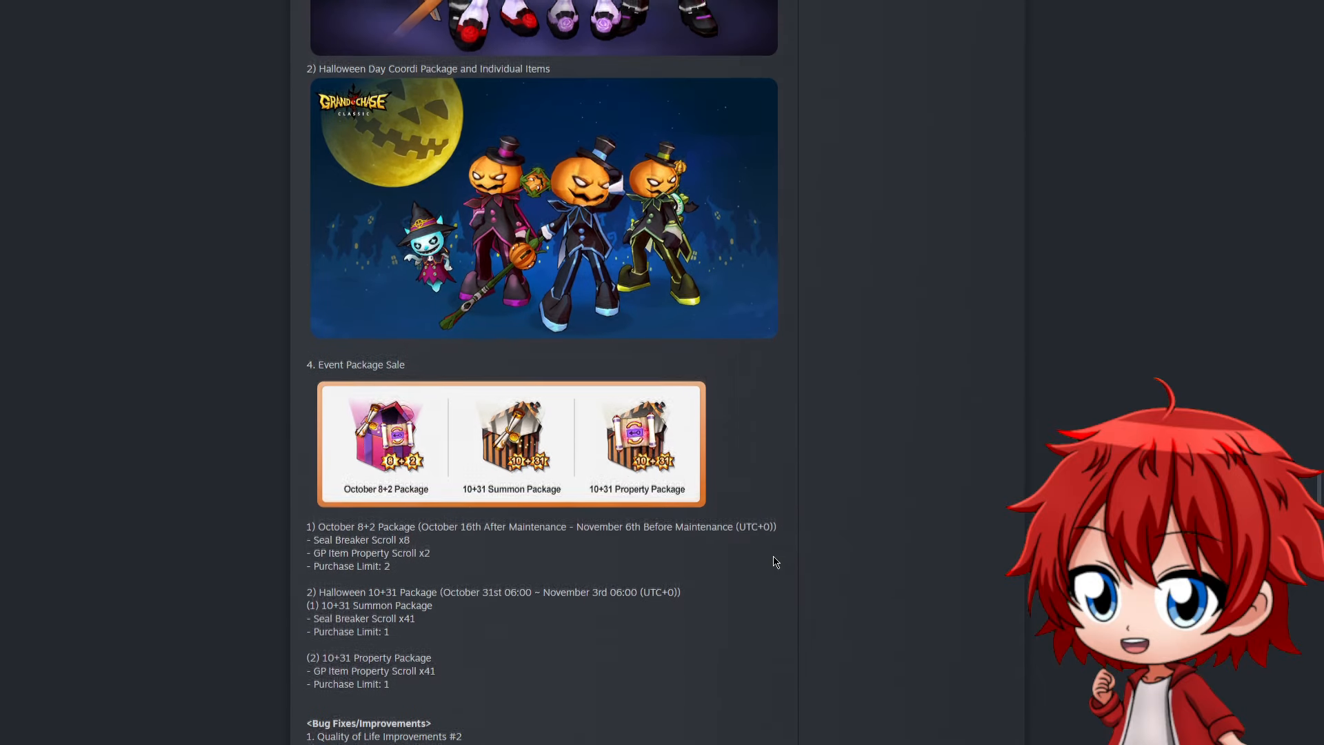
# Scroll to section 4, Event Package Sale, and the start of Bug Fixes/Improvements
pyautogui.scroll(-3)
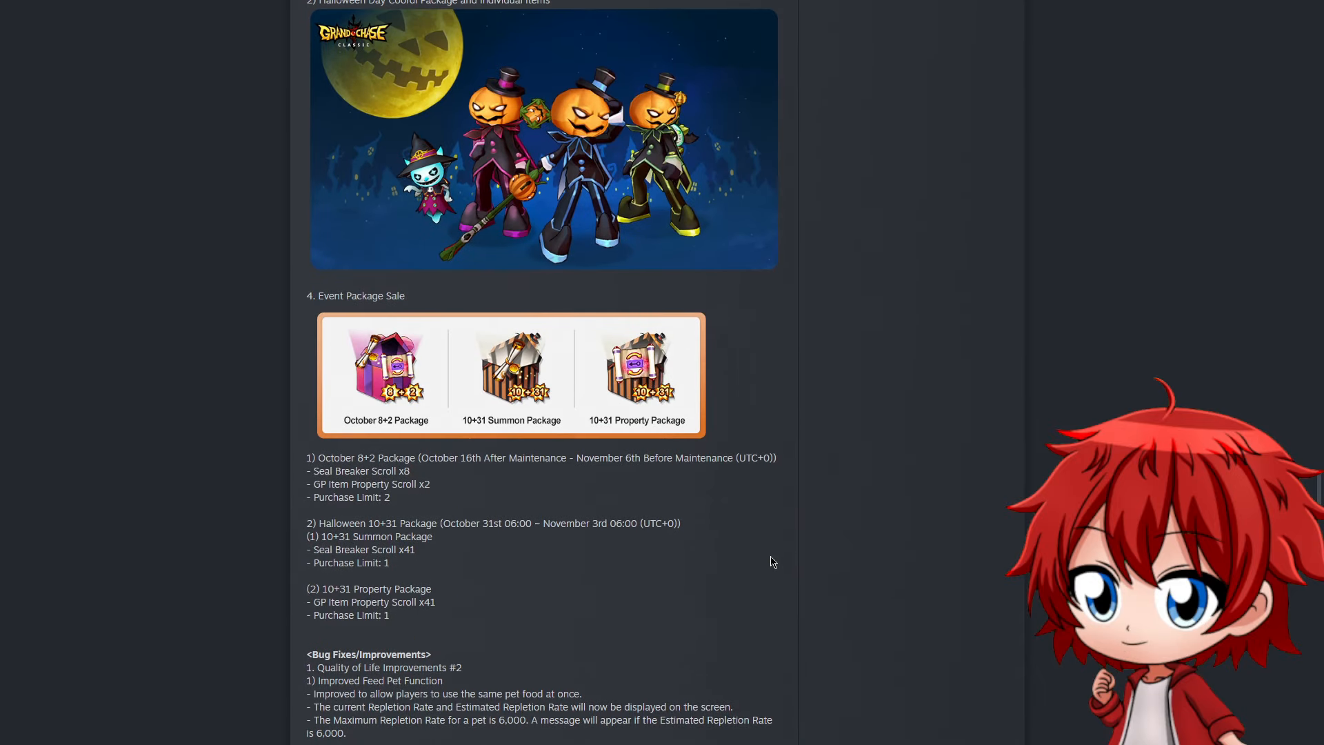
pyautogui.scroll(-3)
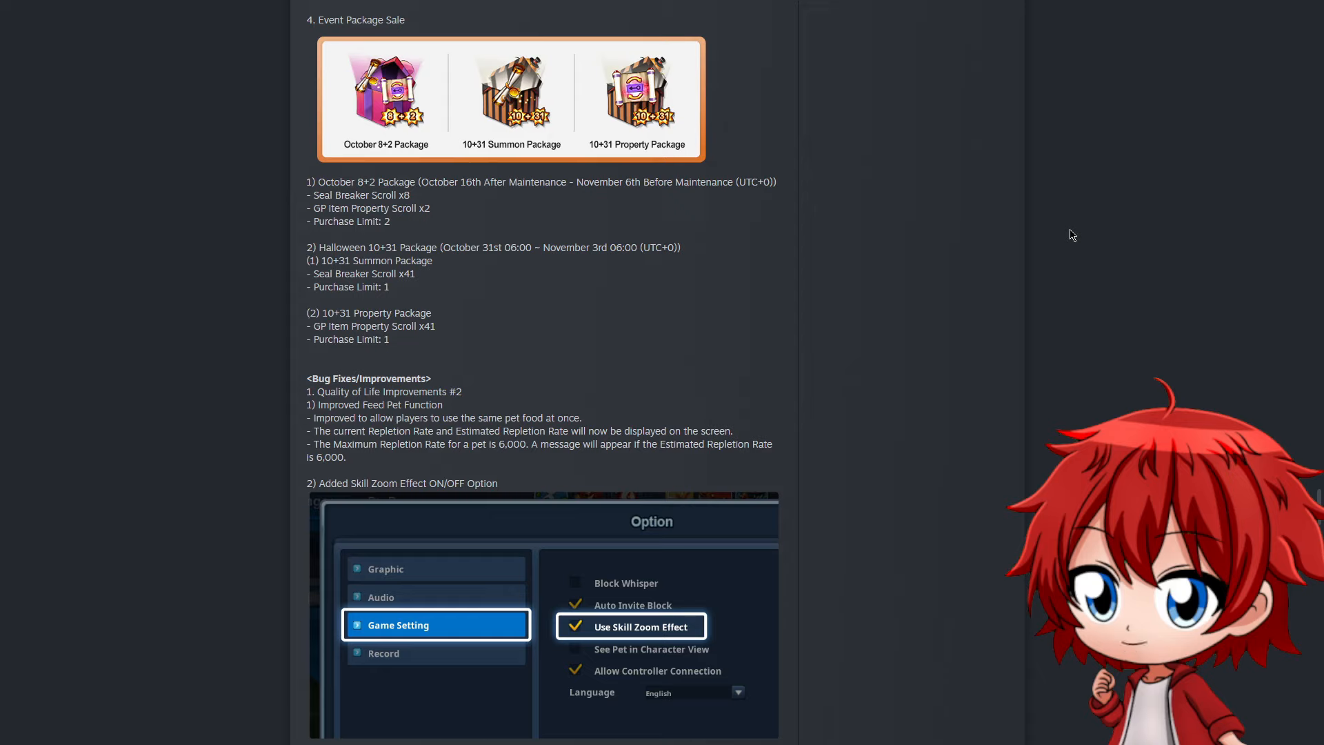
pyautogui.moveTo(1054, 242)
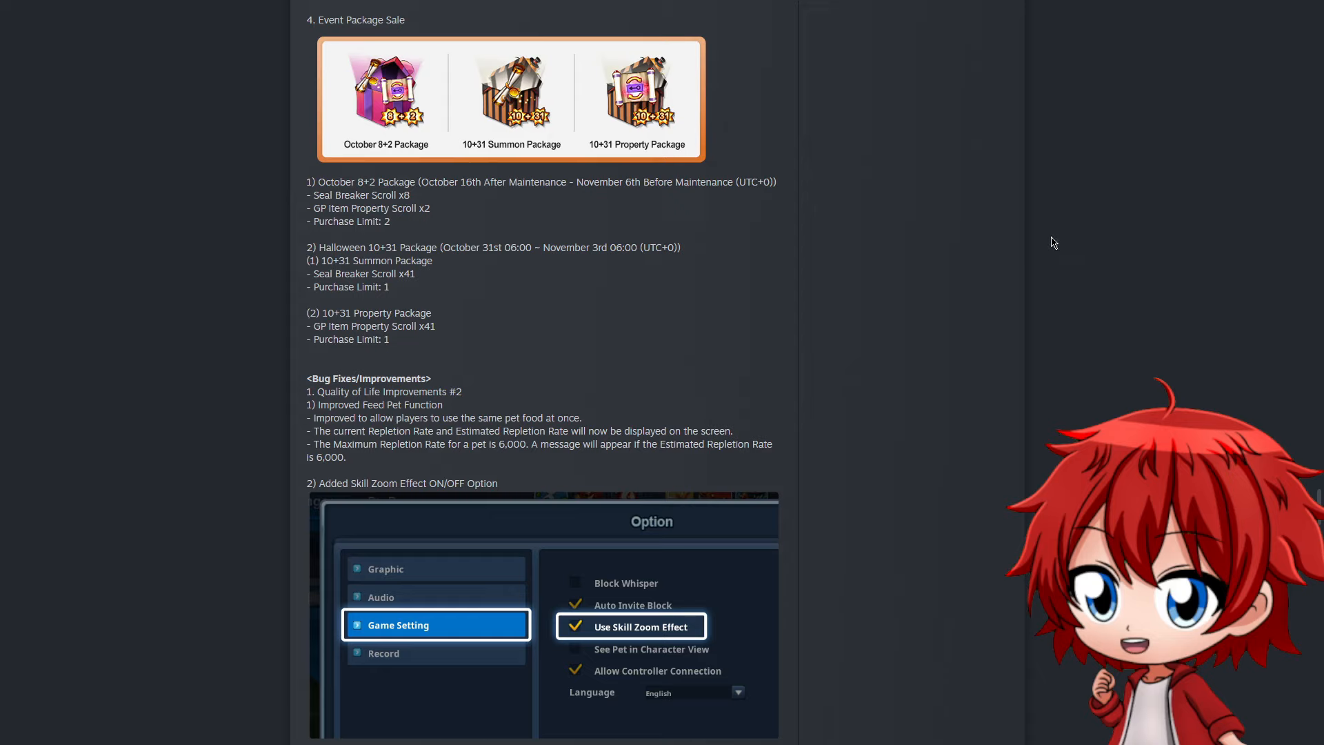
pyautogui.moveTo(1050, 243)
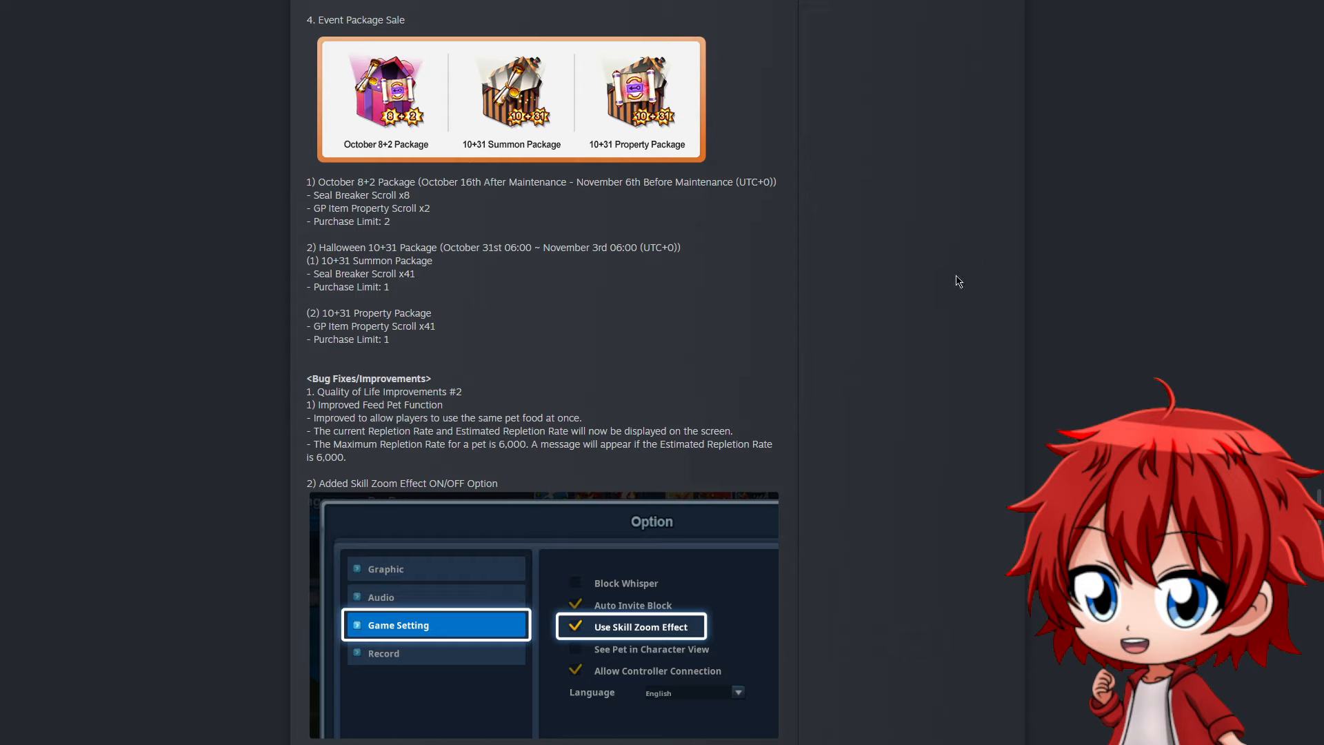
pyautogui.moveTo(939, 290)
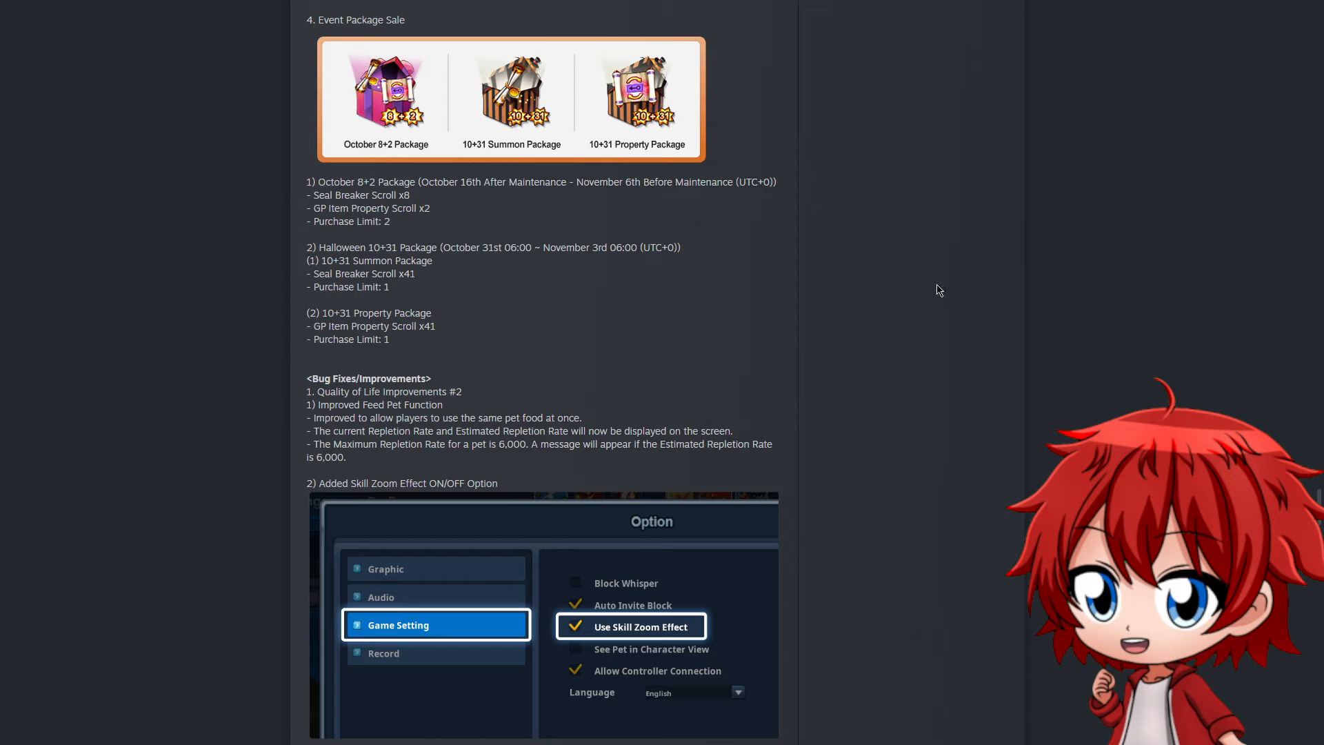
pyautogui.moveTo(923, 298)
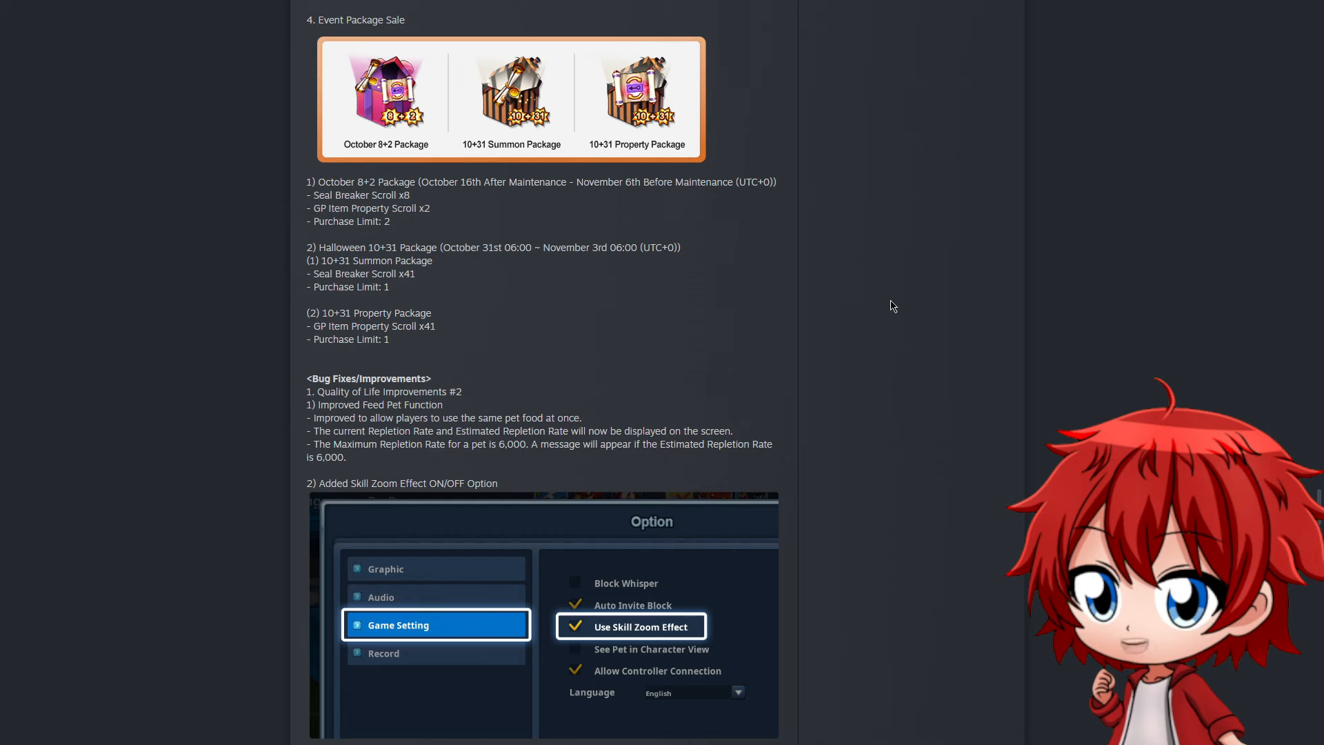
# Scroll past Skill Zoom and Favorite Title to the waiting-room Character Change section
pyautogui.scroll(-3)
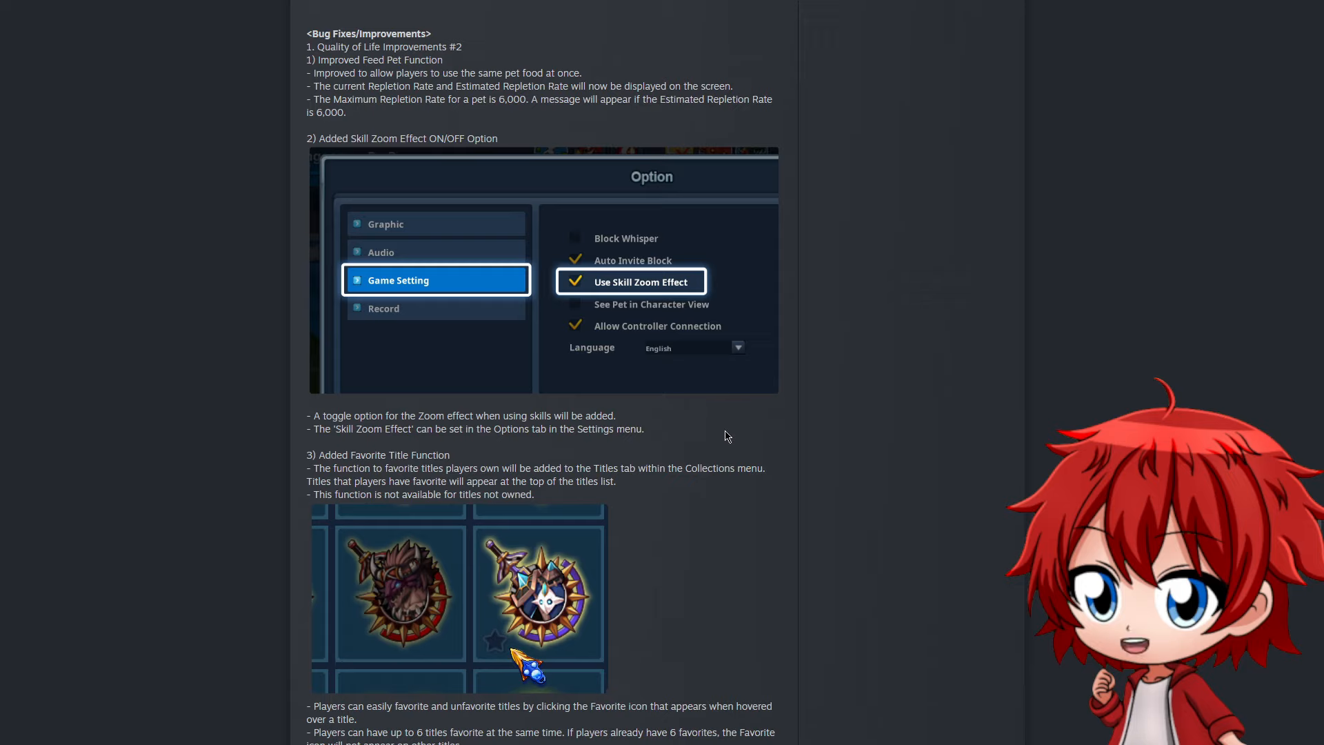
pyautogui.moveTo(710, 448)
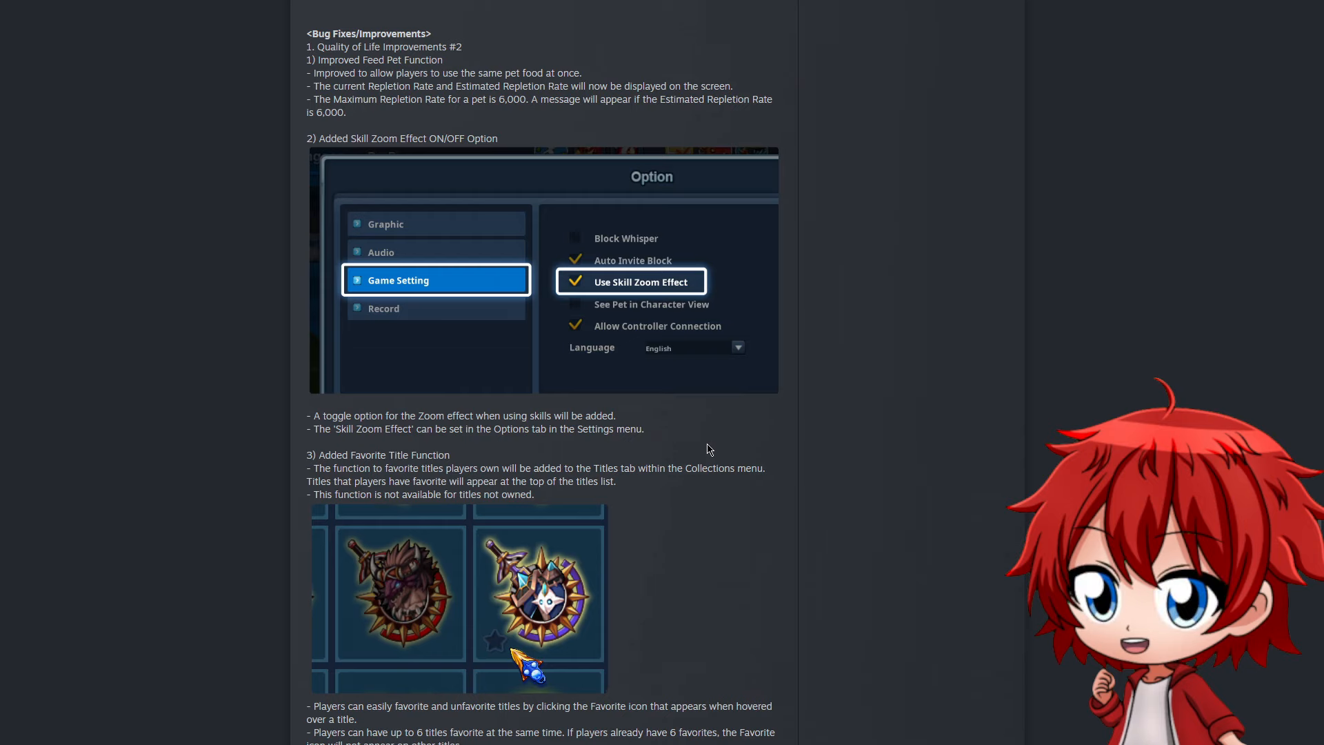
pyautogui.scroll(-3)
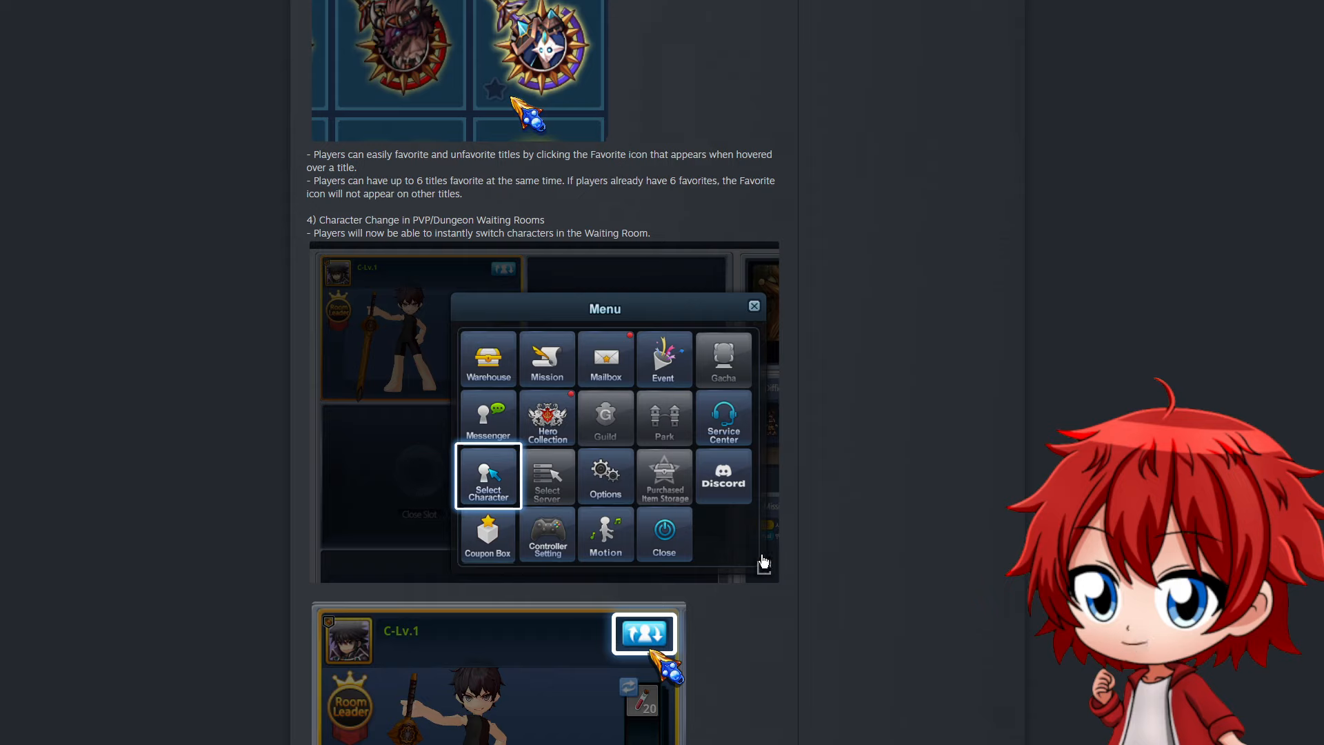
pyautogui.scroll(-3)
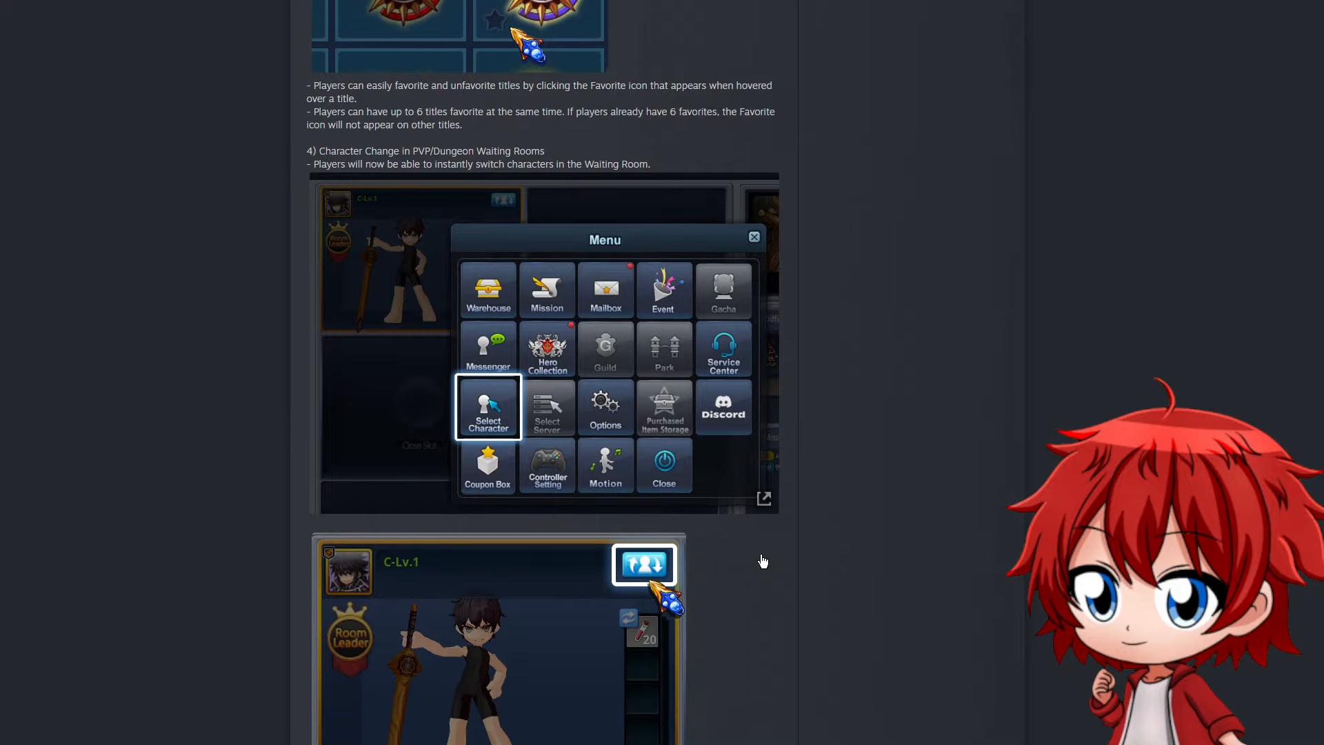
pyautogui.scroll(-3)
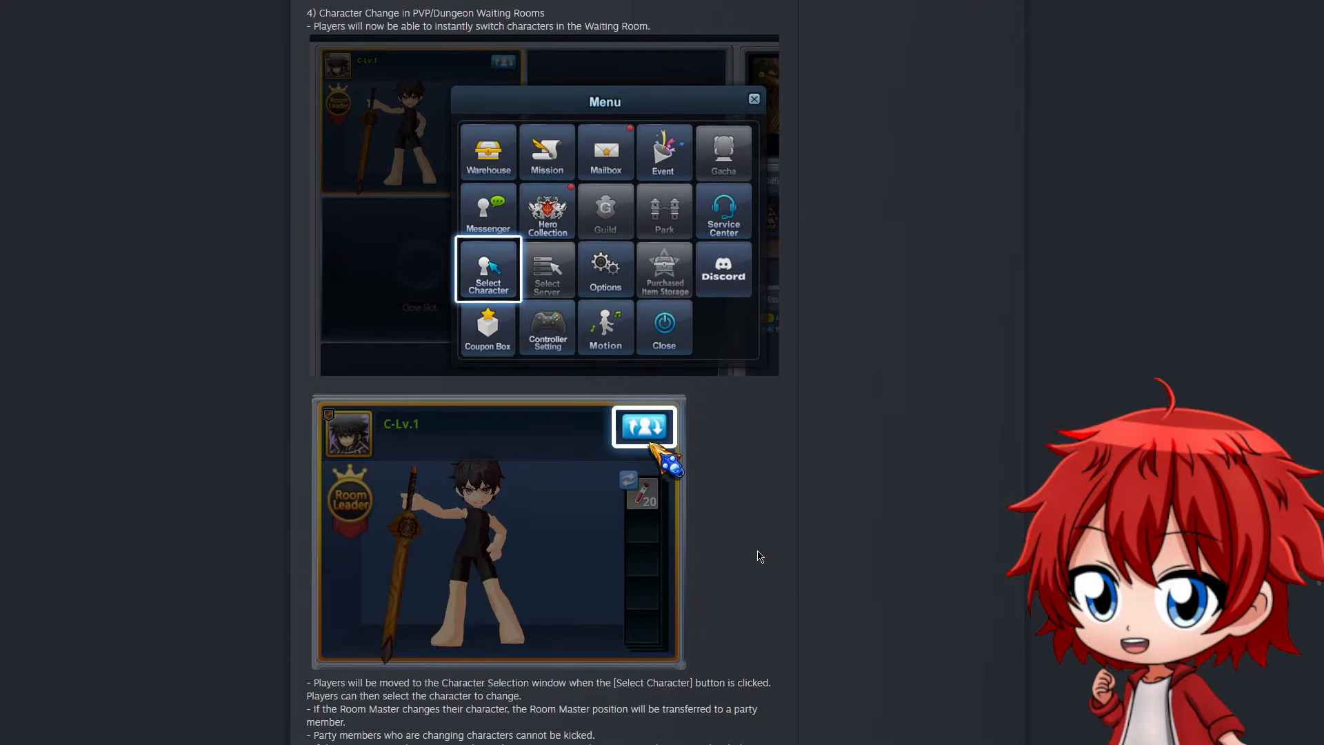
pyautogui.scroll(-3)
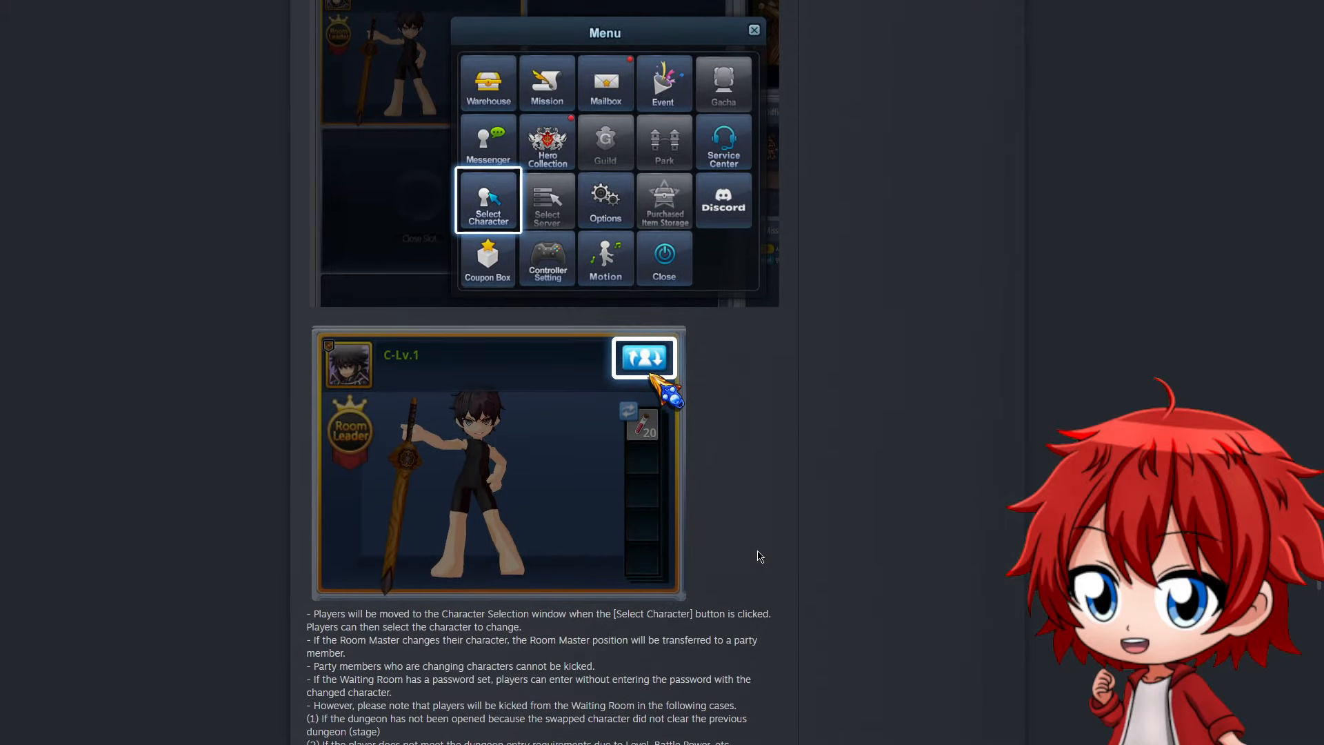
pyautogui.scroll(-3)
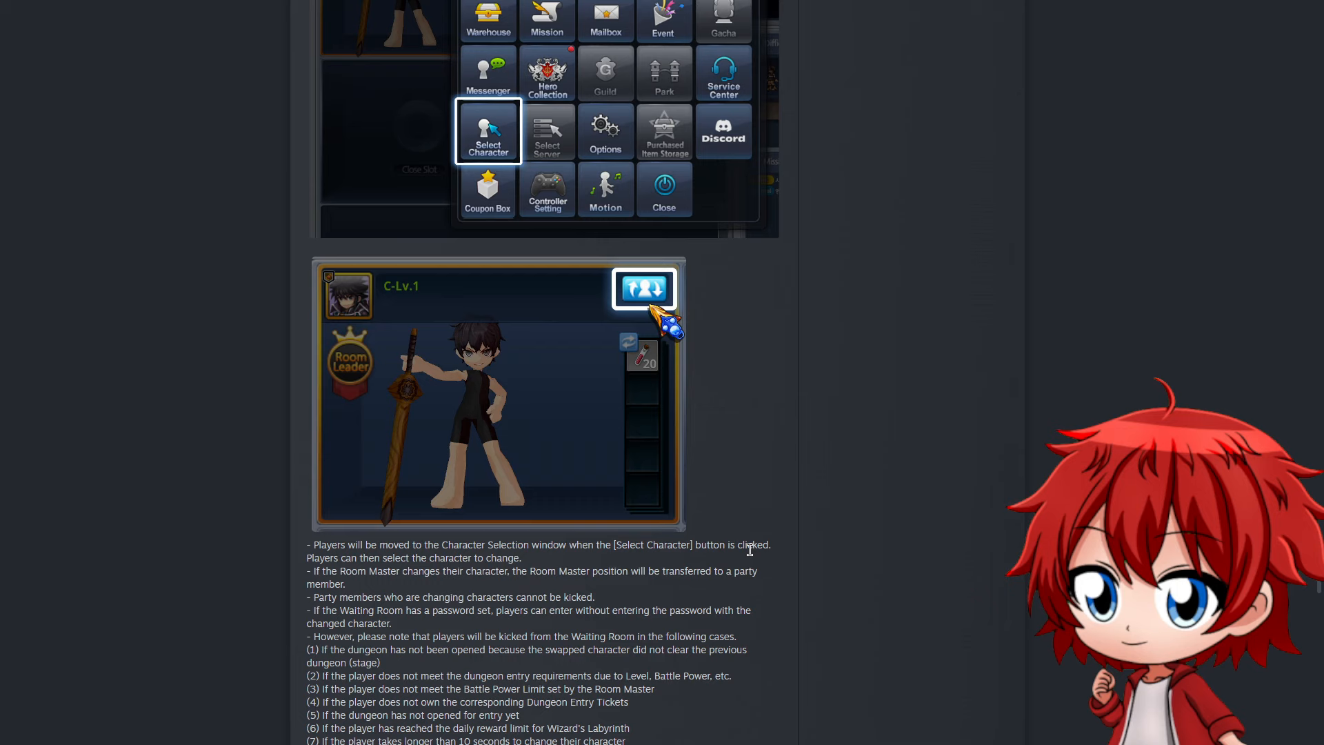
pyautogui.scroll(-3)
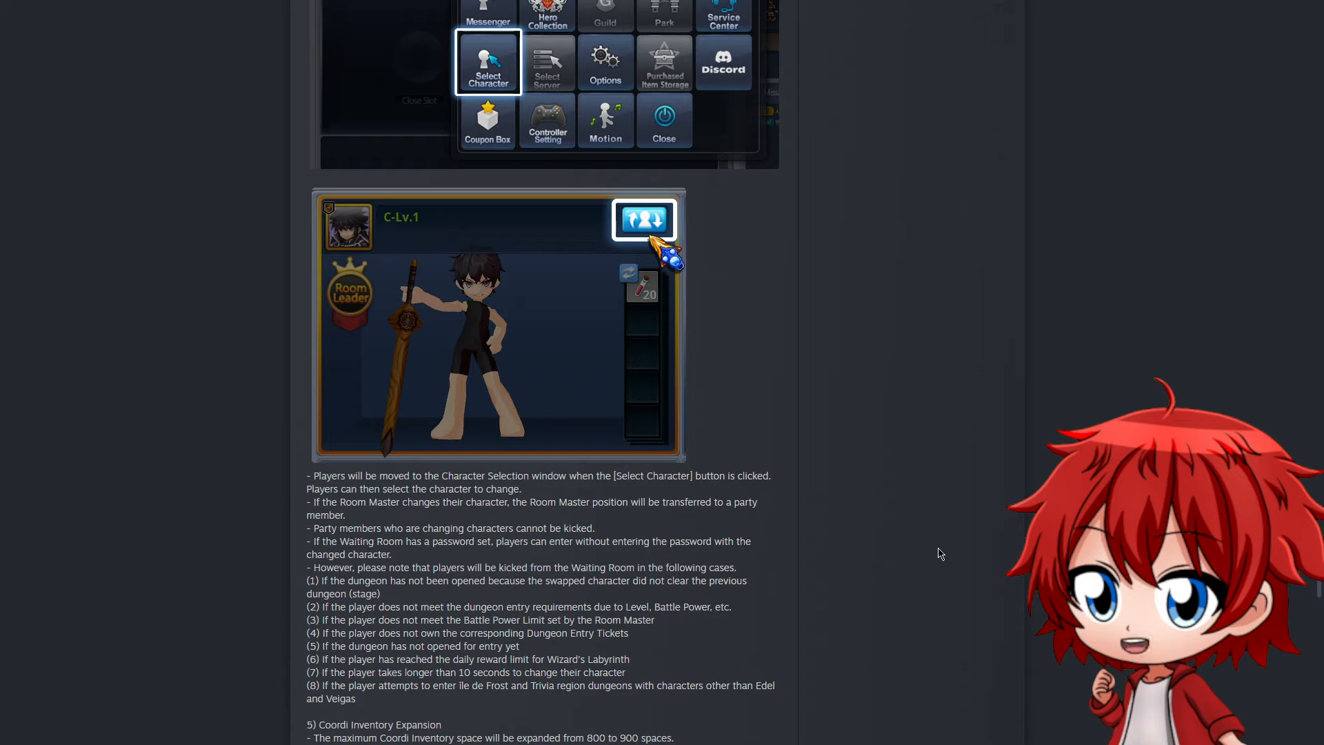
pyautogui.moveTo(867, 513)
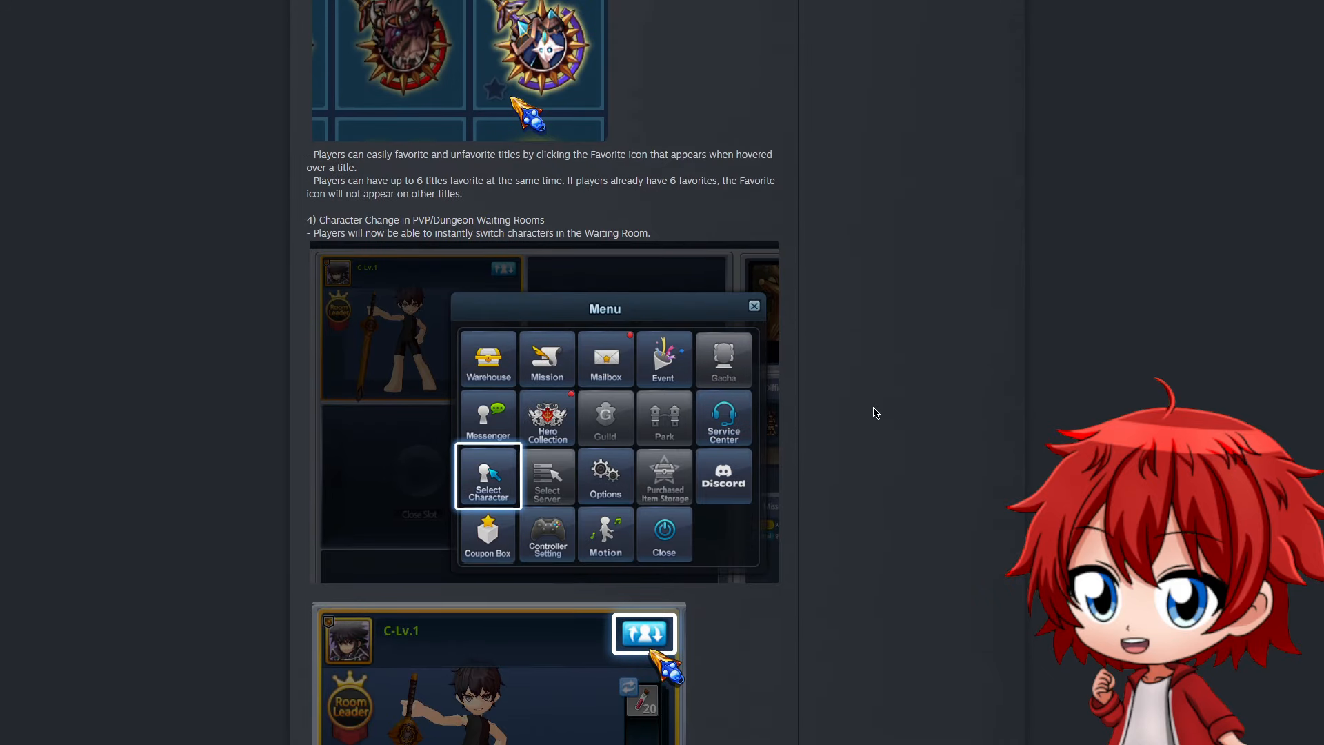
# Scroll past Coordi Inventory Expansion and Chat Filter to the Move All to Warehouse function
pyautogui.scroll(-3)
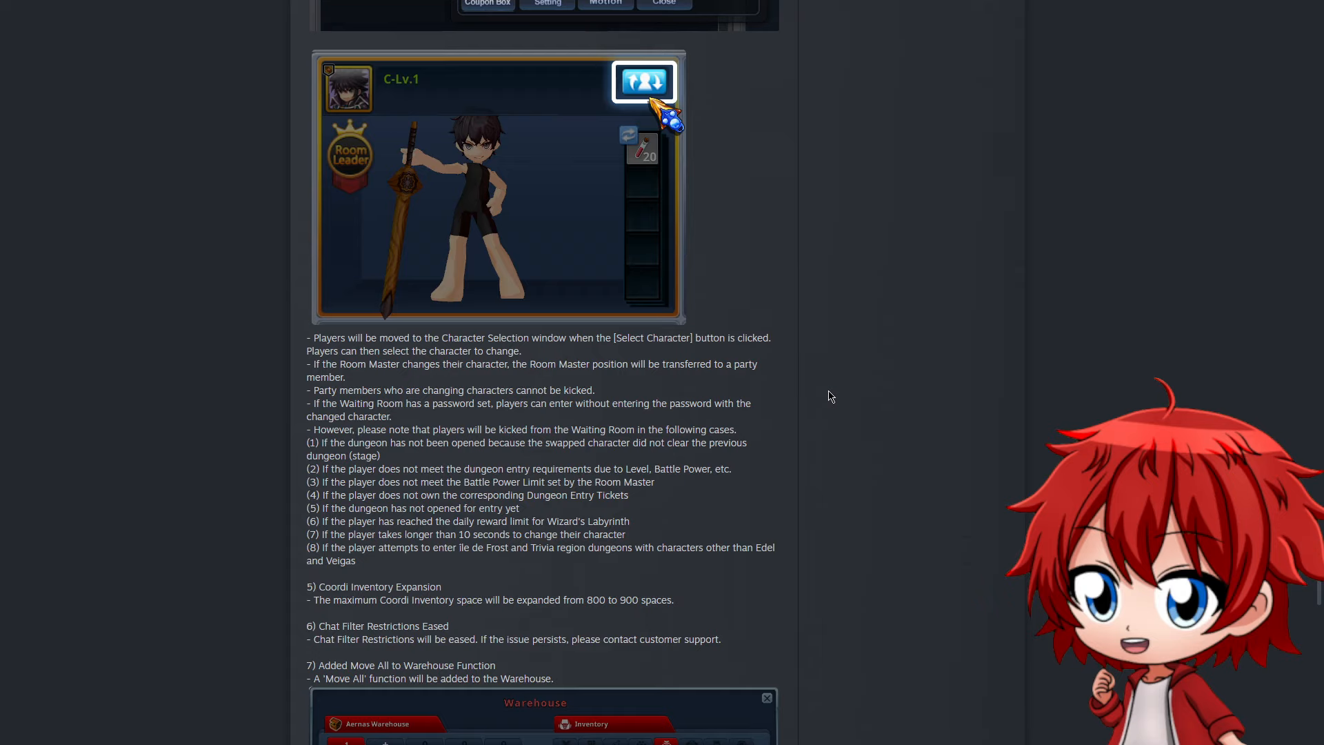
pyautogui.moveTo(808, 395)
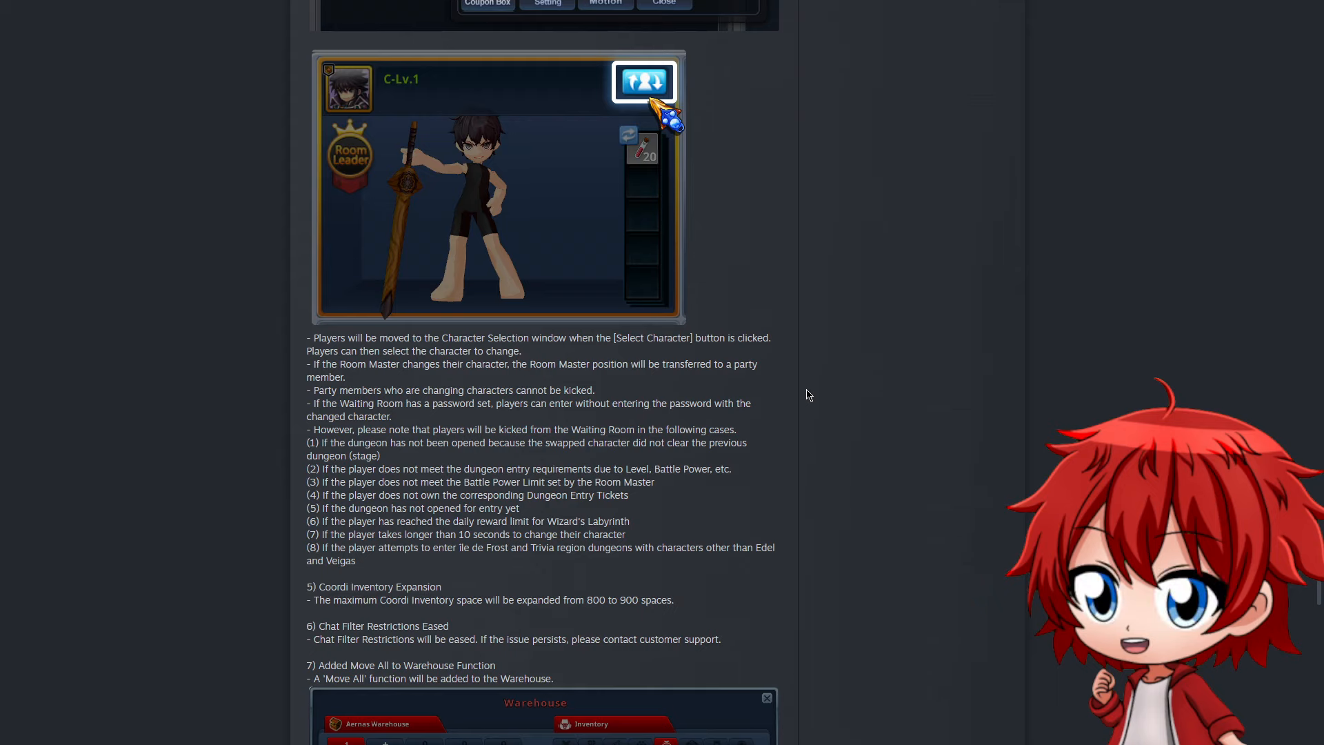
pyautogui.scroll(-3)
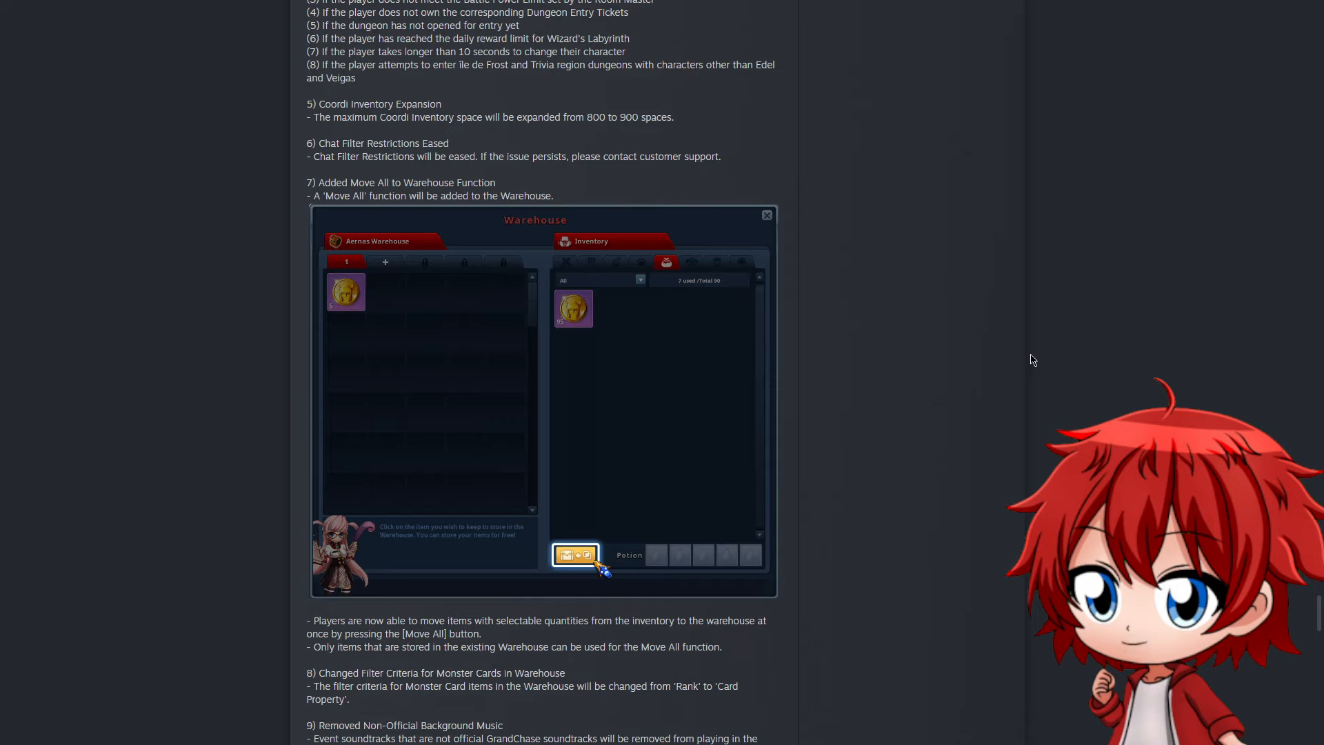
pyautogui.moveTo(961, 361)
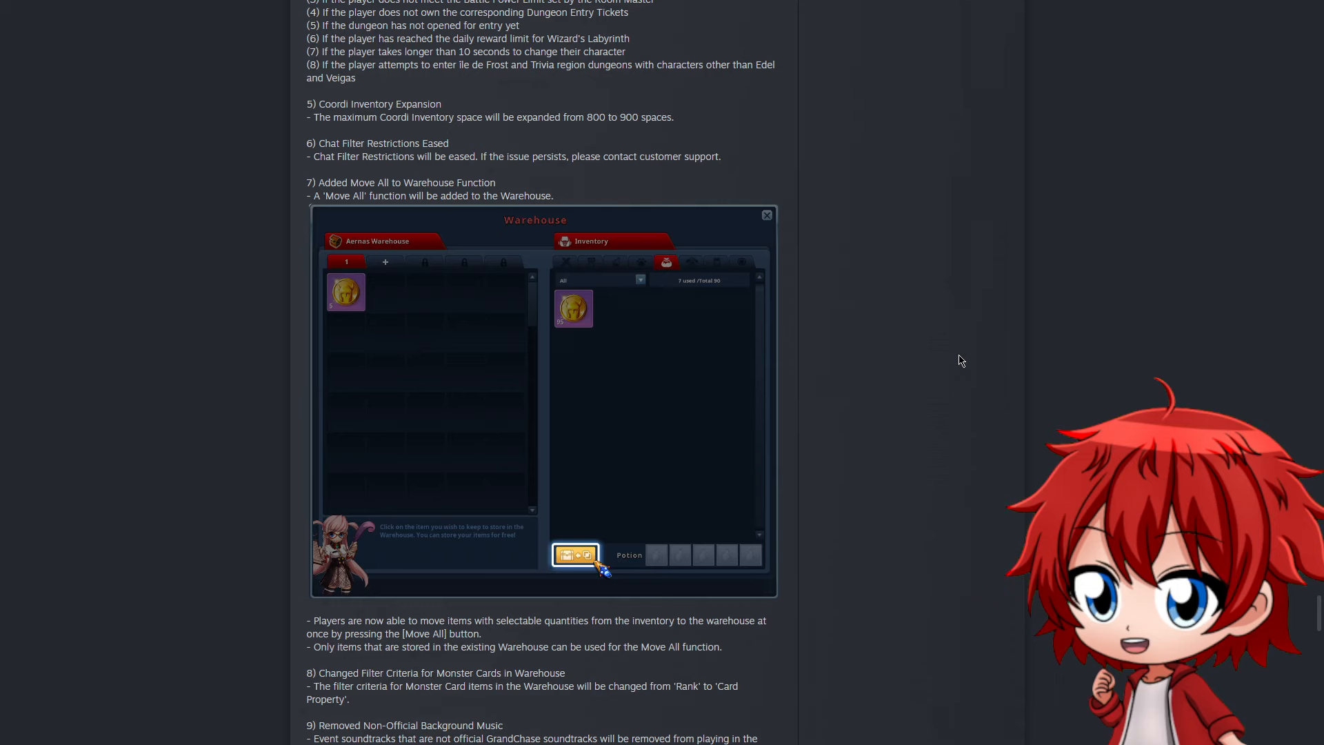
pyautogui.scroll(-3)
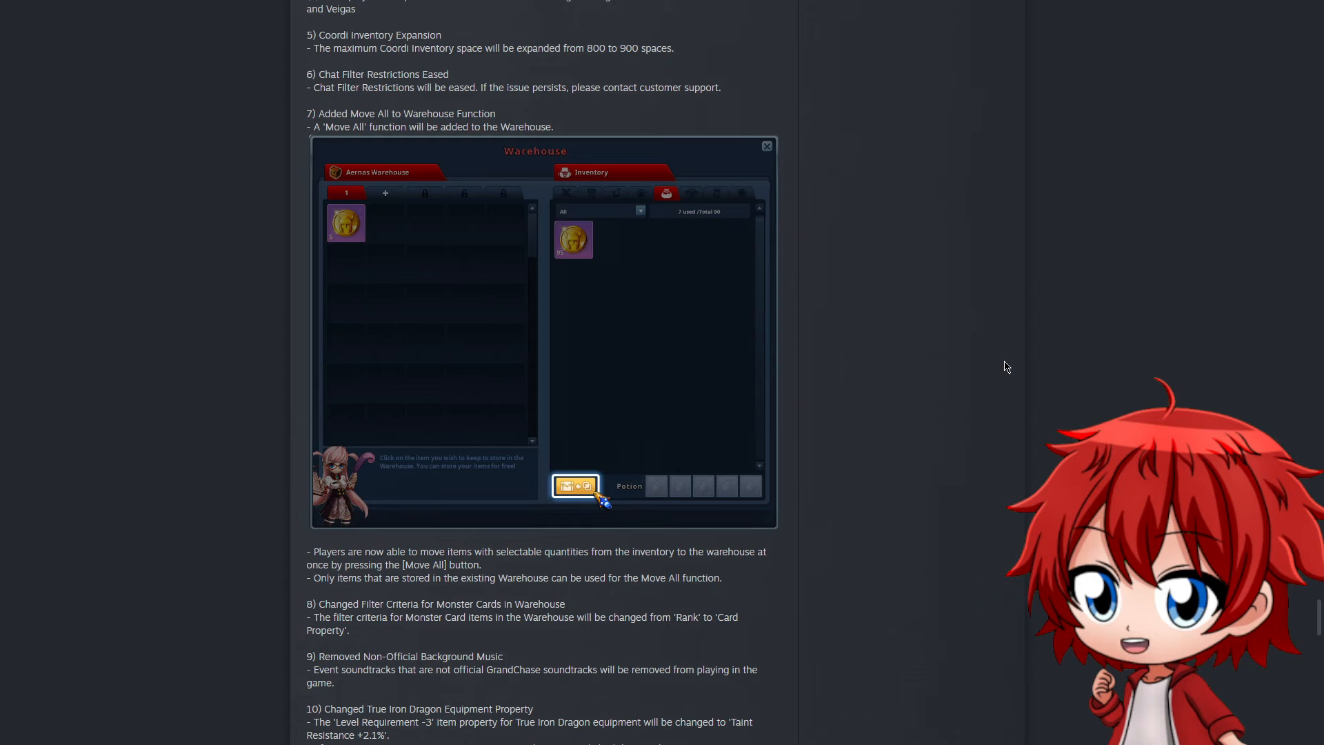
# Scroll through Other Fixes and highlight the Chaotic Witch counterattack fix line
pyautogui.scroll(-3)
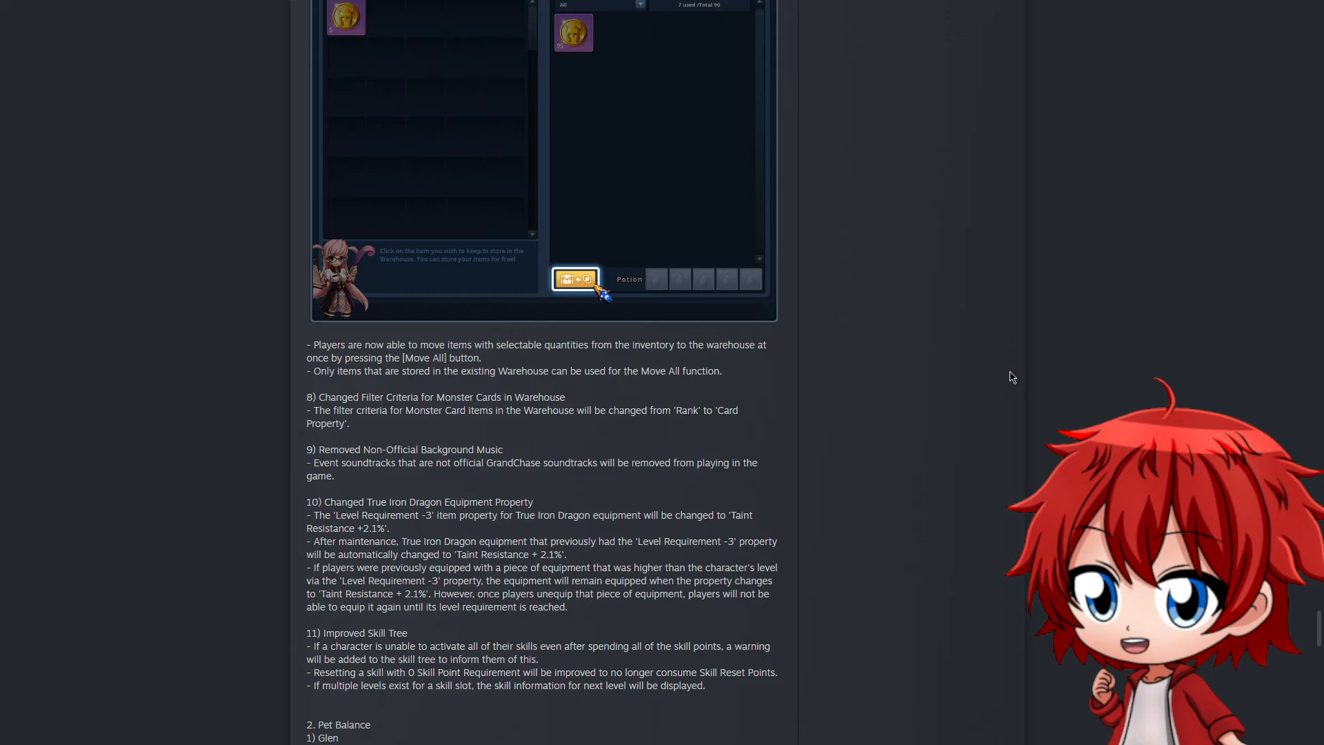
pyautogui.moveTo(1009, 414)
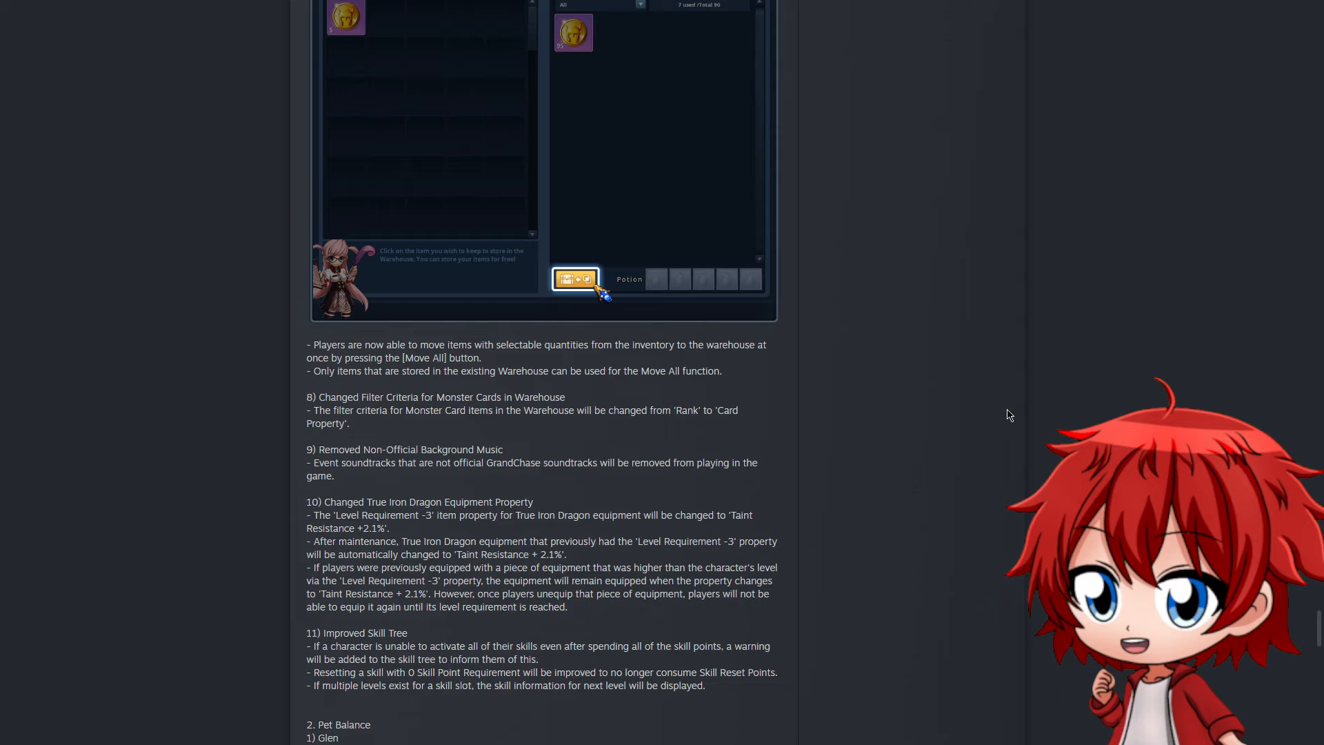
pyautogui.scroll(-3)
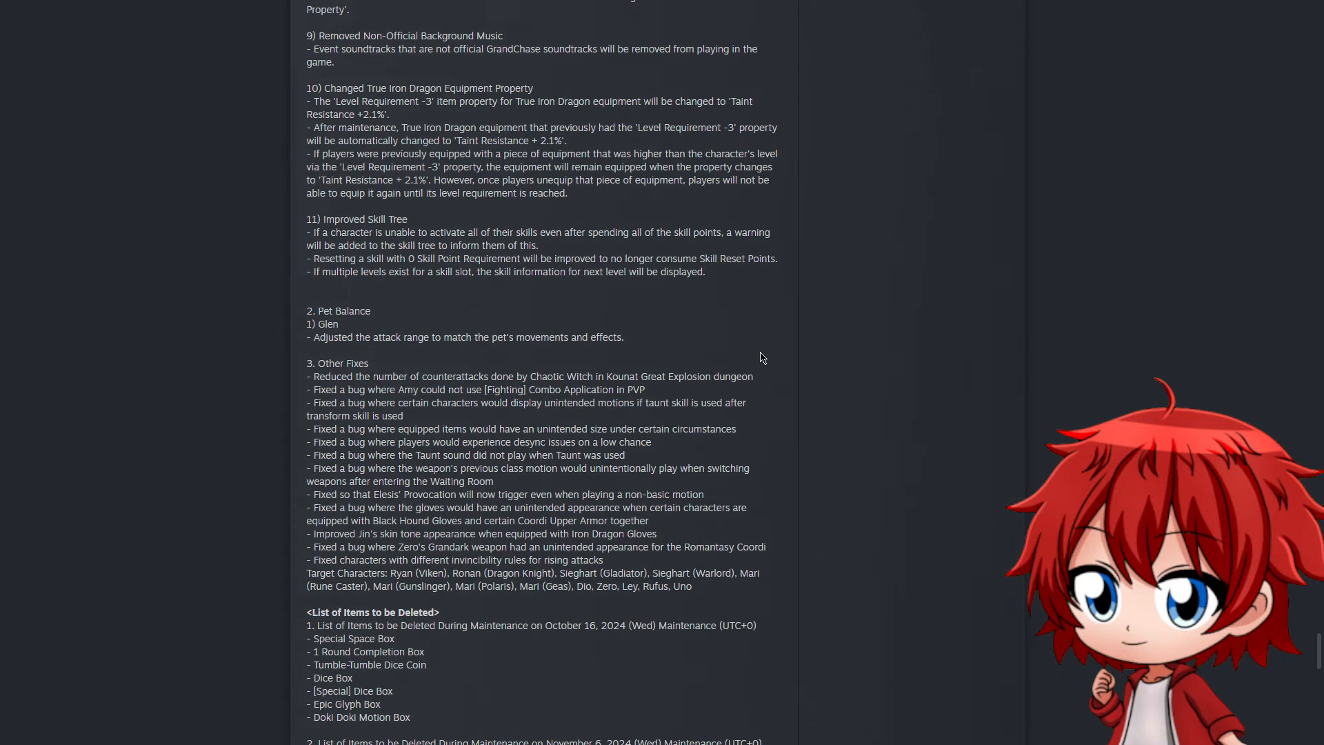
pyautogui.moveTo(770, 359)
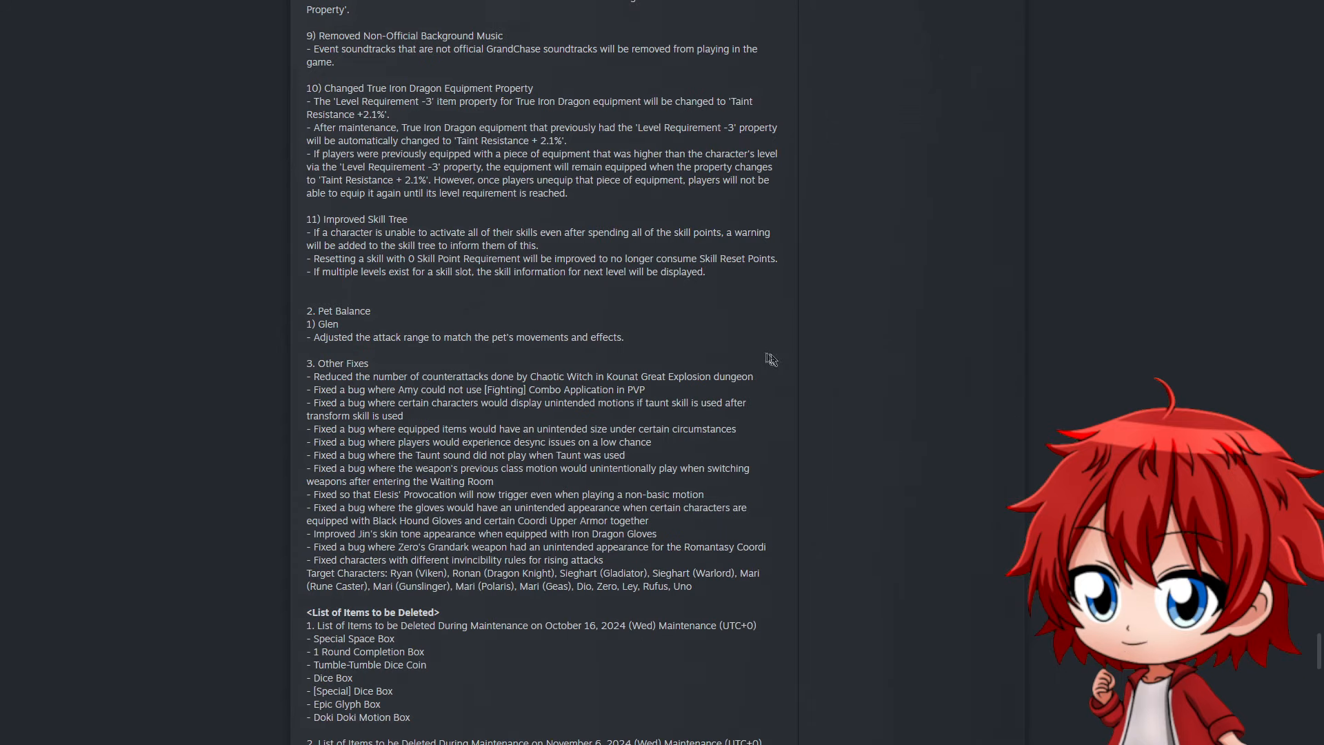
pyautogui.scroll(-3)
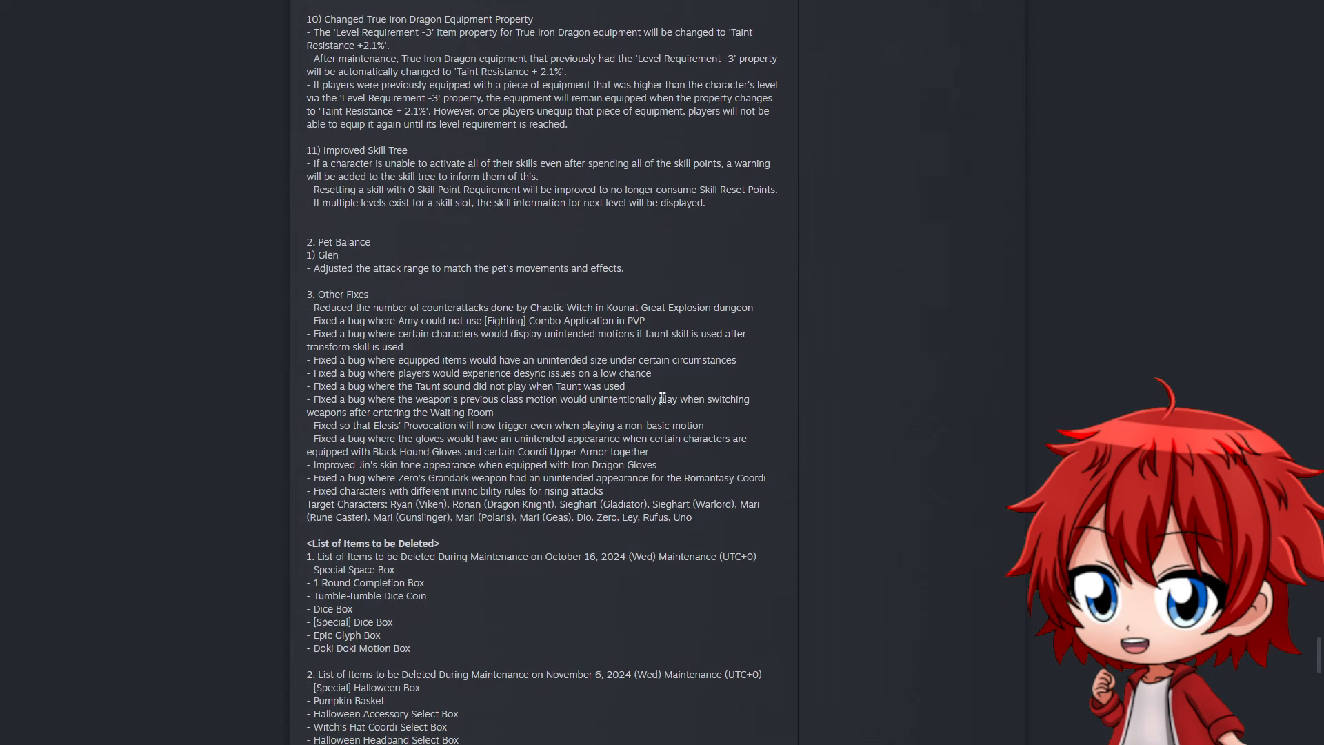
pyautogui.moveTo(294, 327)
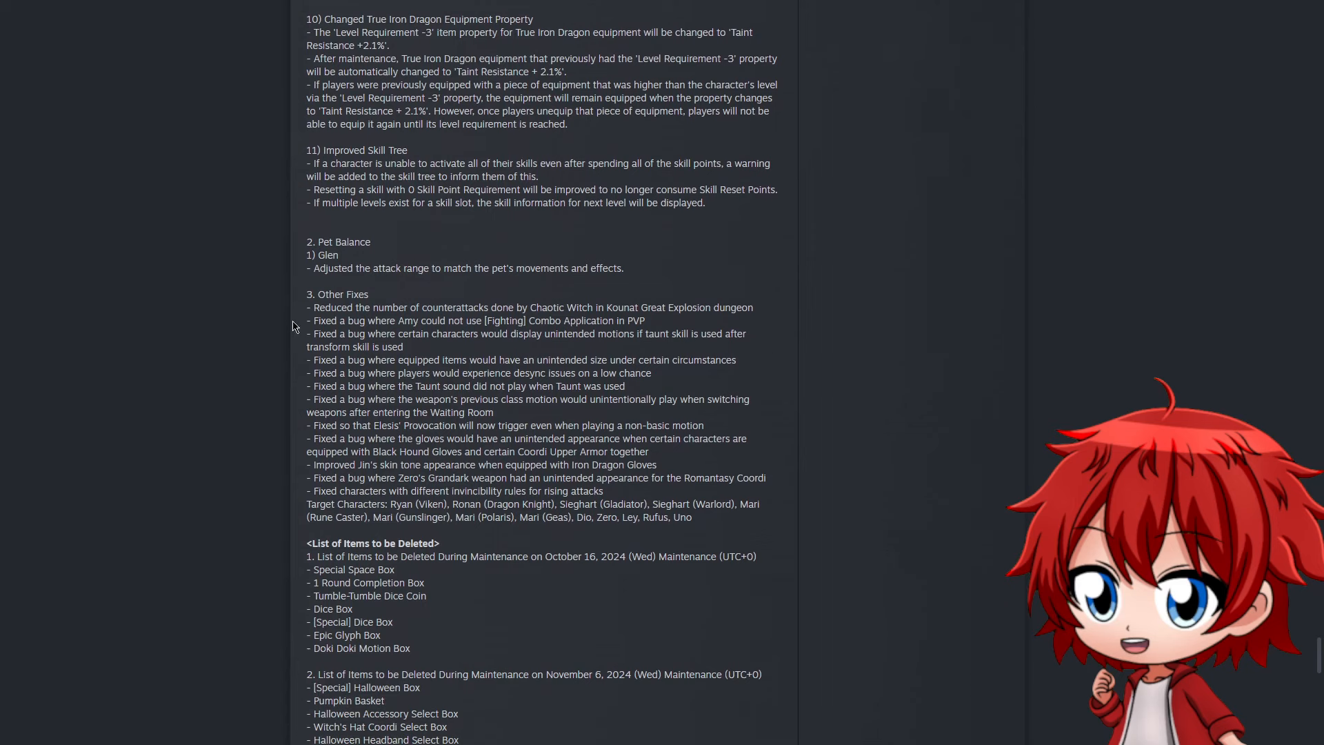
pyautogui.moveTo(306, 307); pyautogui.dragTo(387, 306)
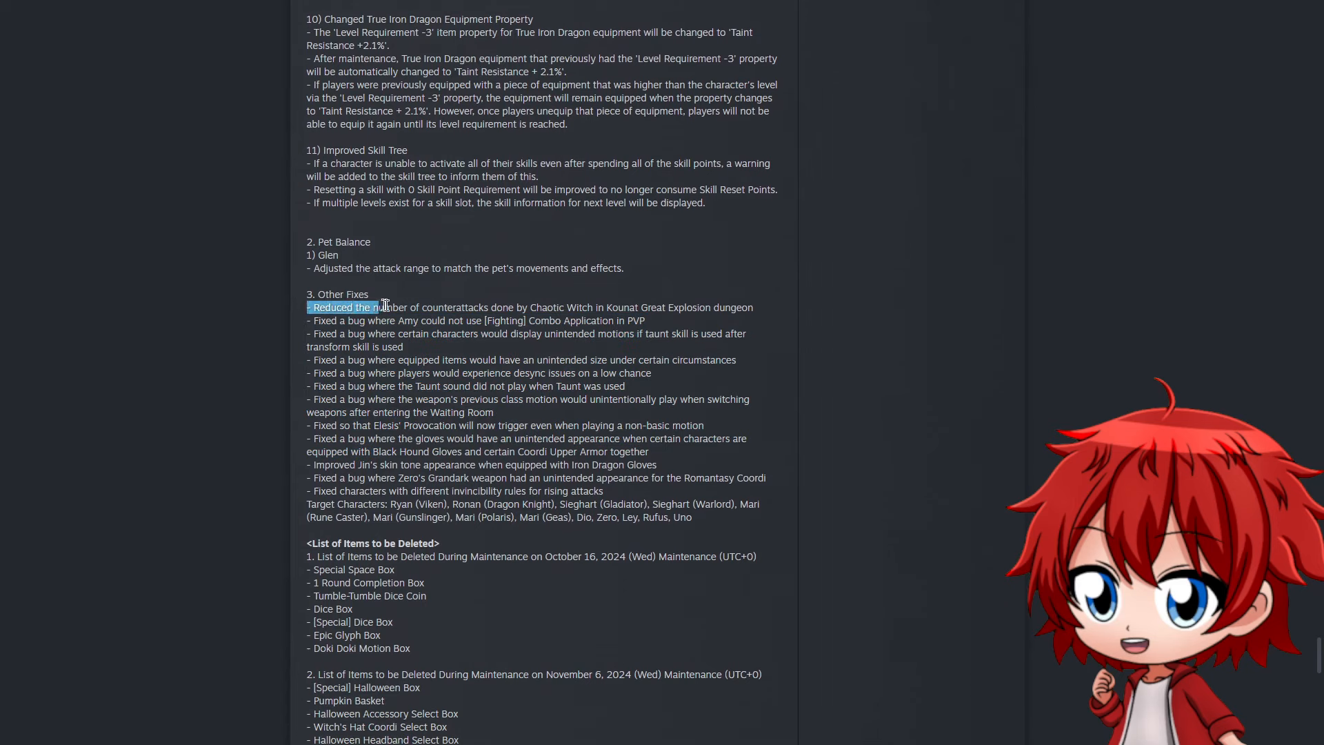
pyautogui.moveTo(381, 306); pyautogui.dragTo(484, 306)
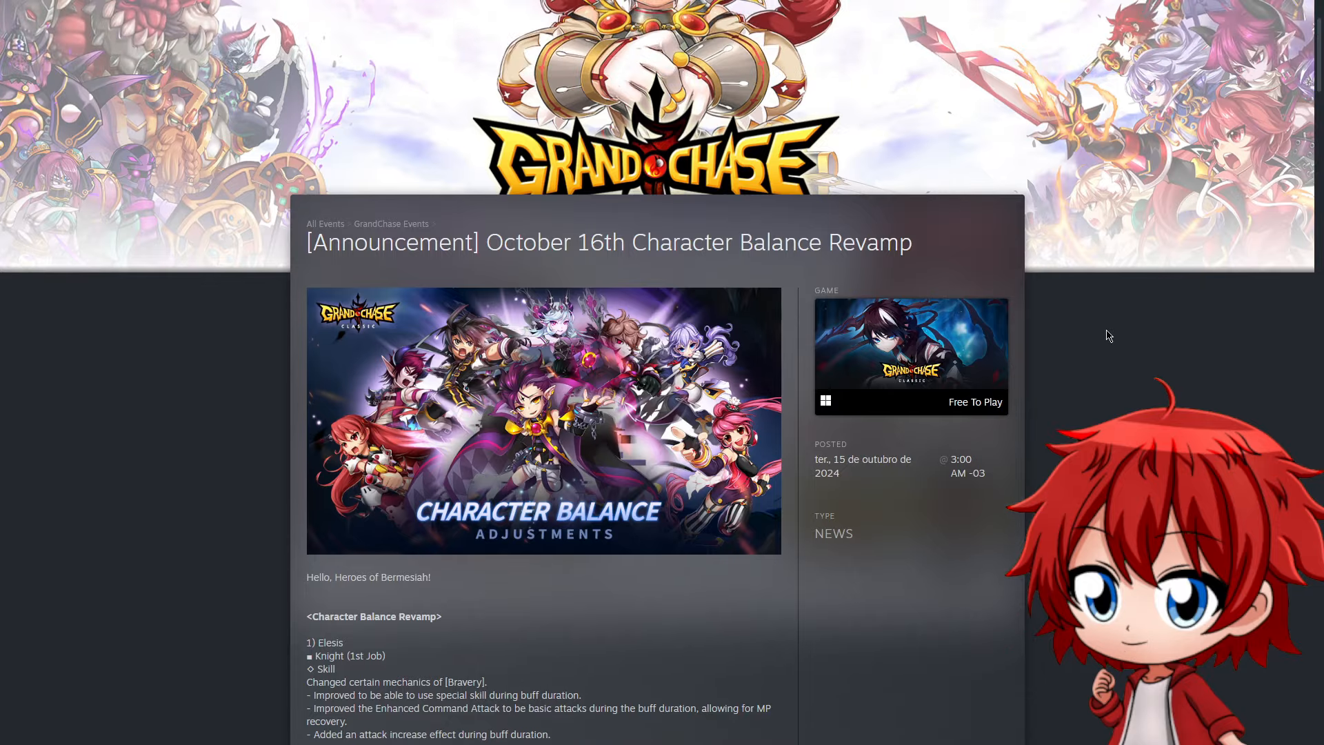
pyautogui.scroll(-3)
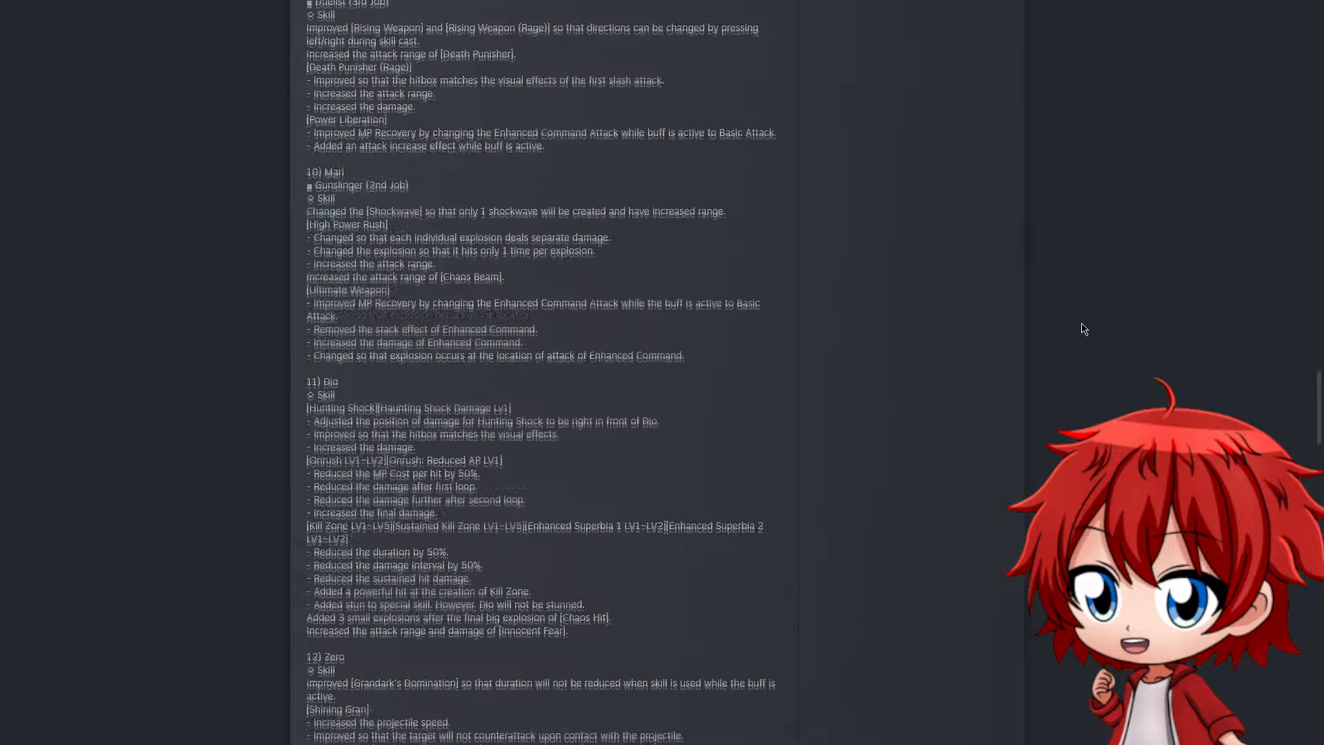
pyautogui.scroll(-3)
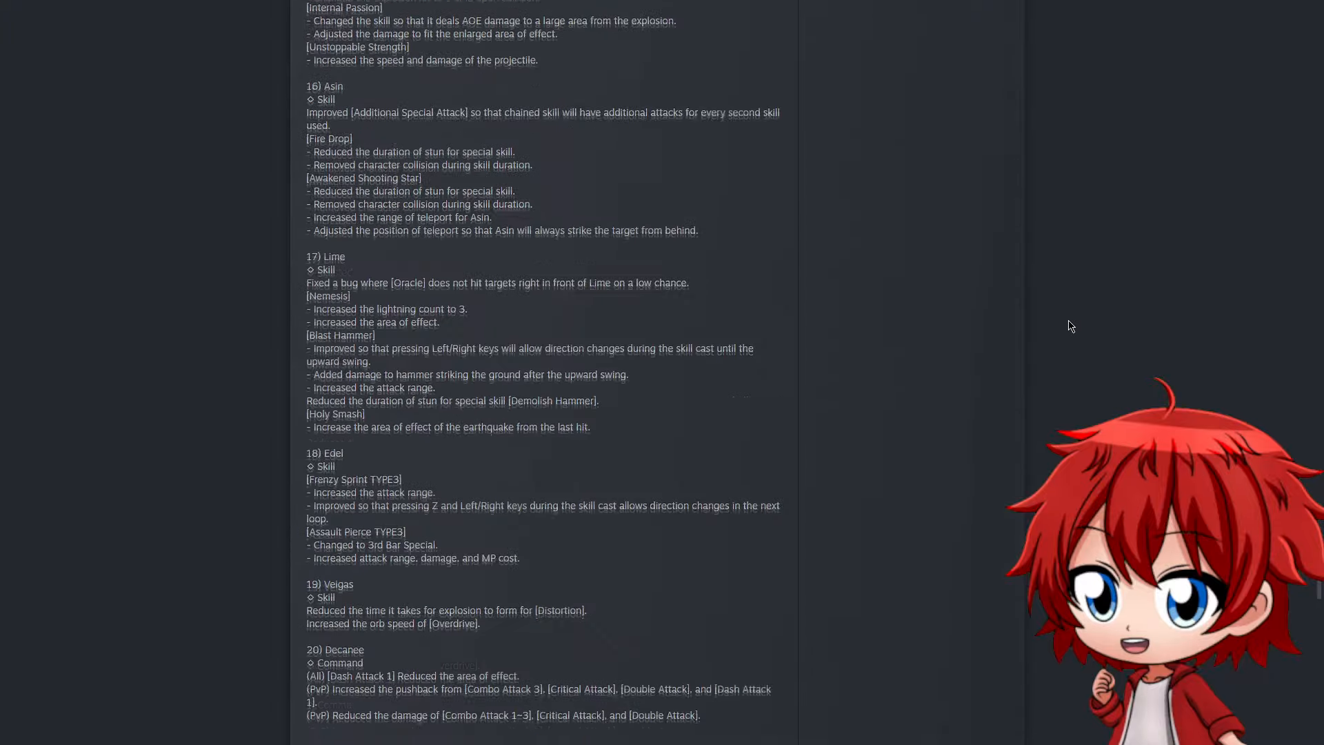
pyautogui.scroll(-3)
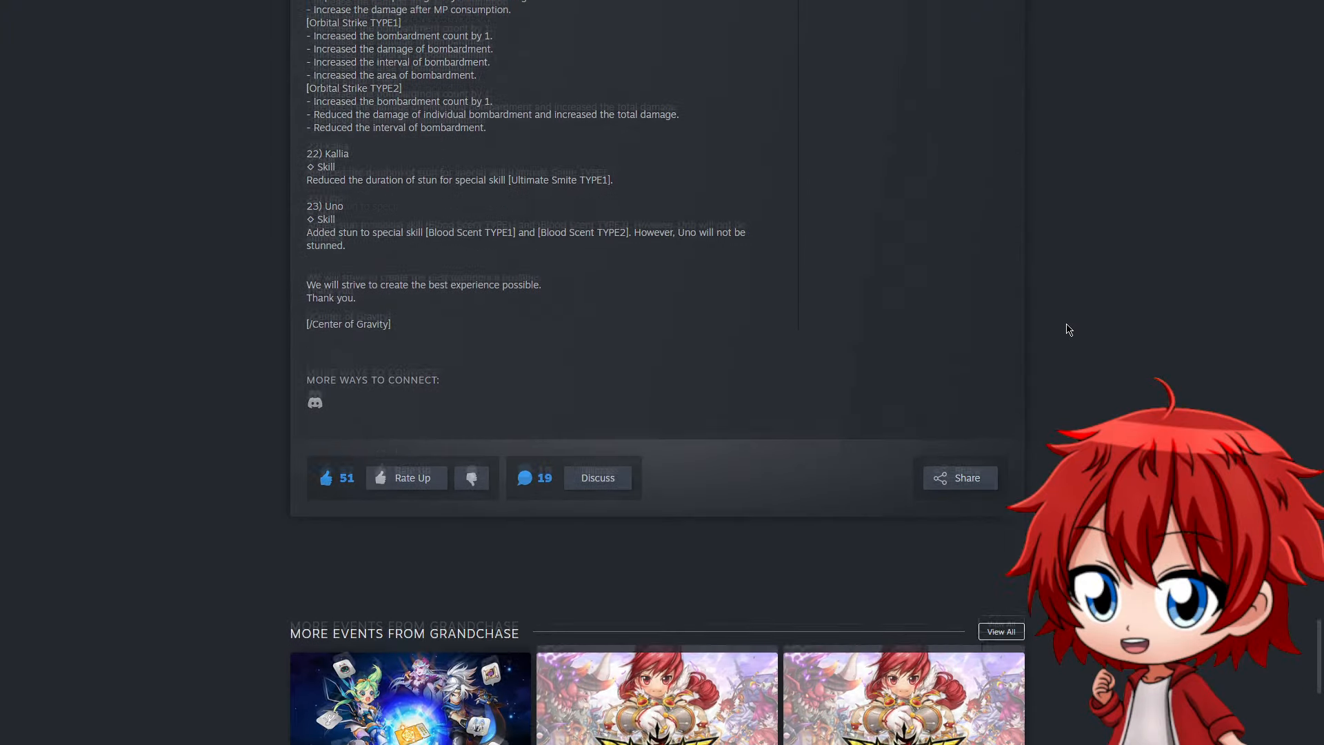
pyautogui.scroll(3)
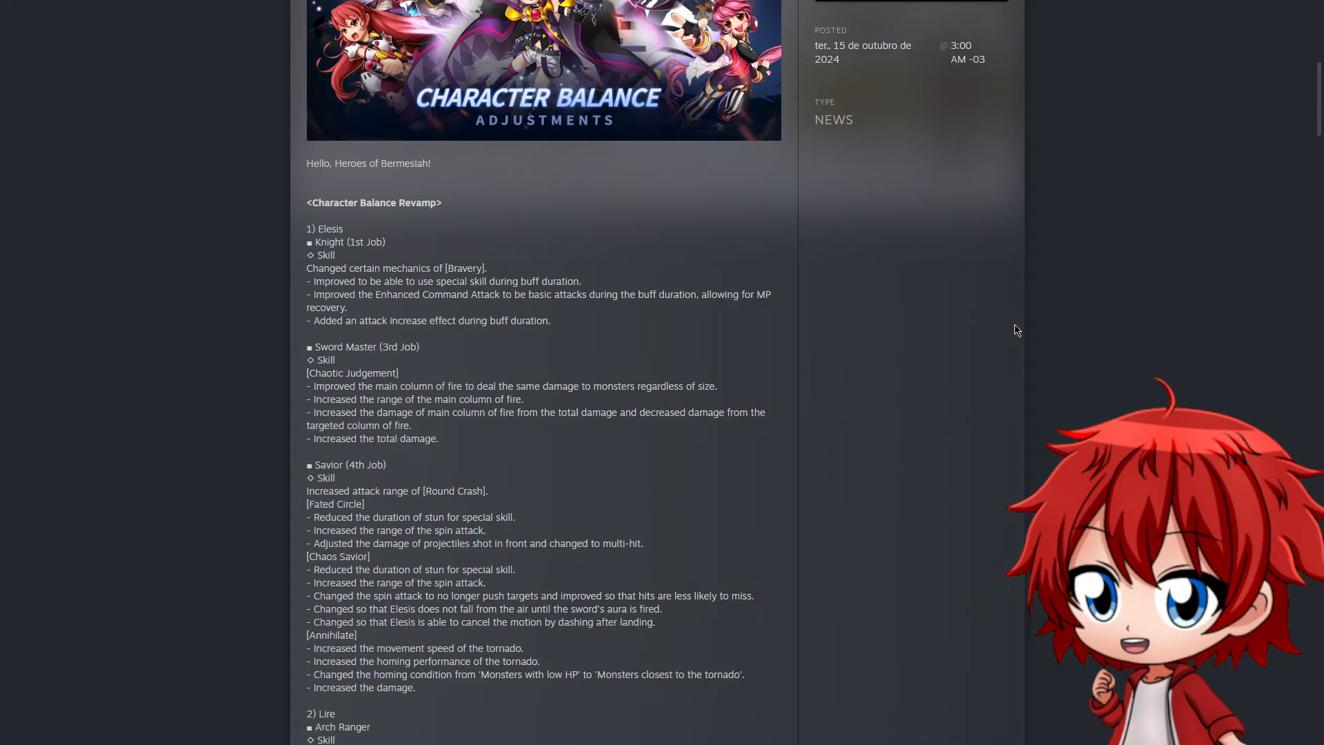
pyautogui.scroll(-3)
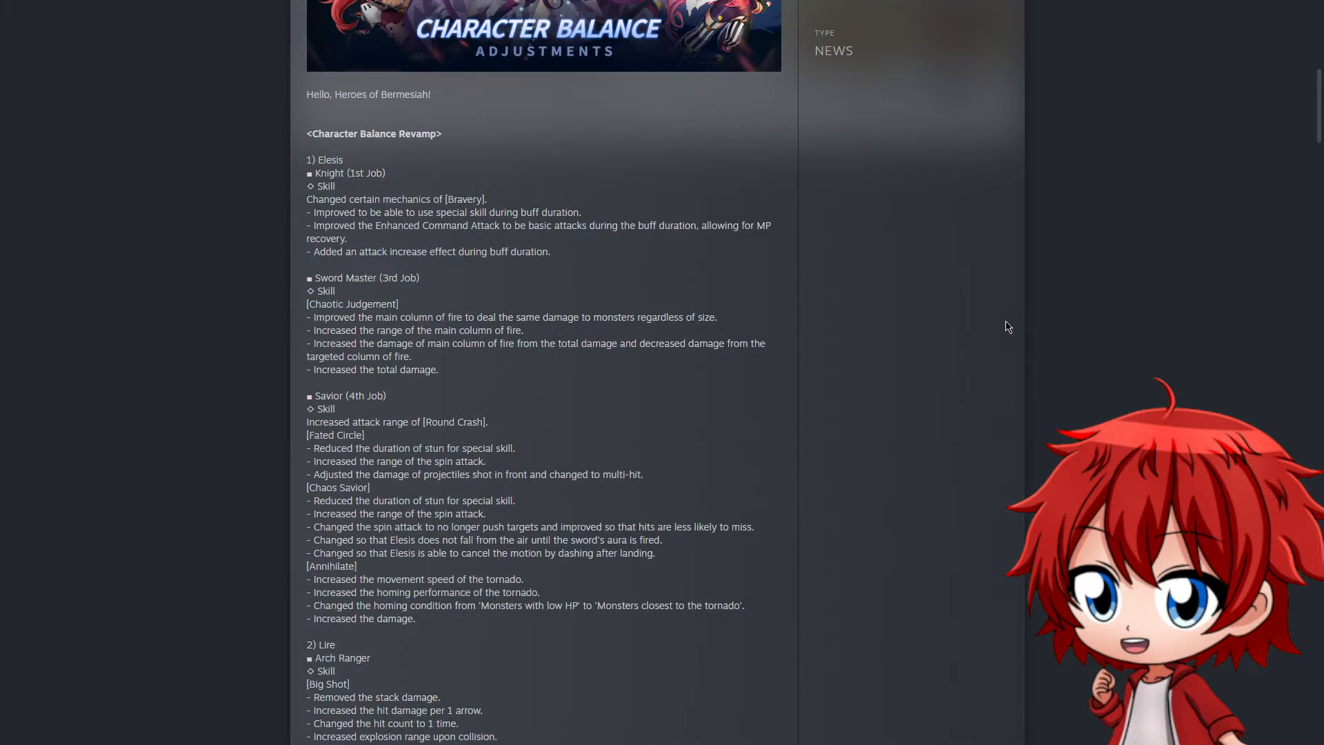
pyautogui.scroll(-3)
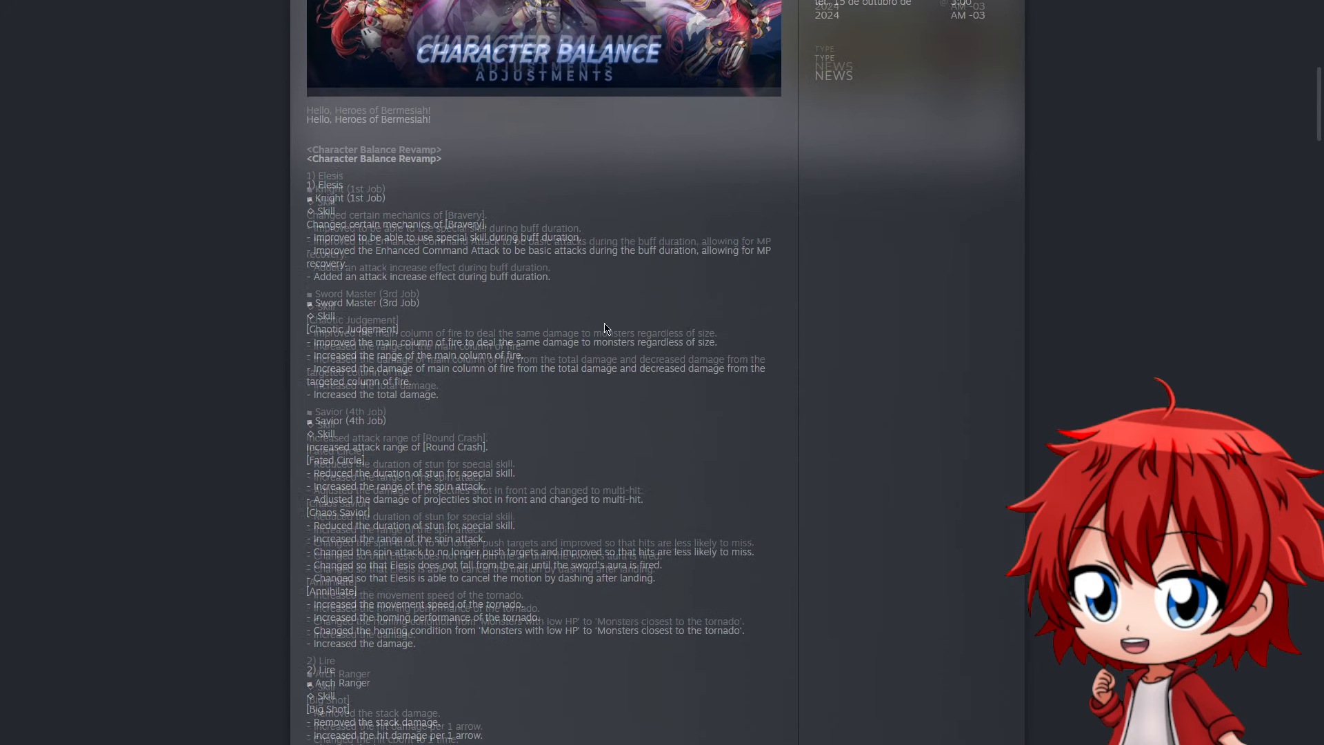
pyautogui.scroll(3)
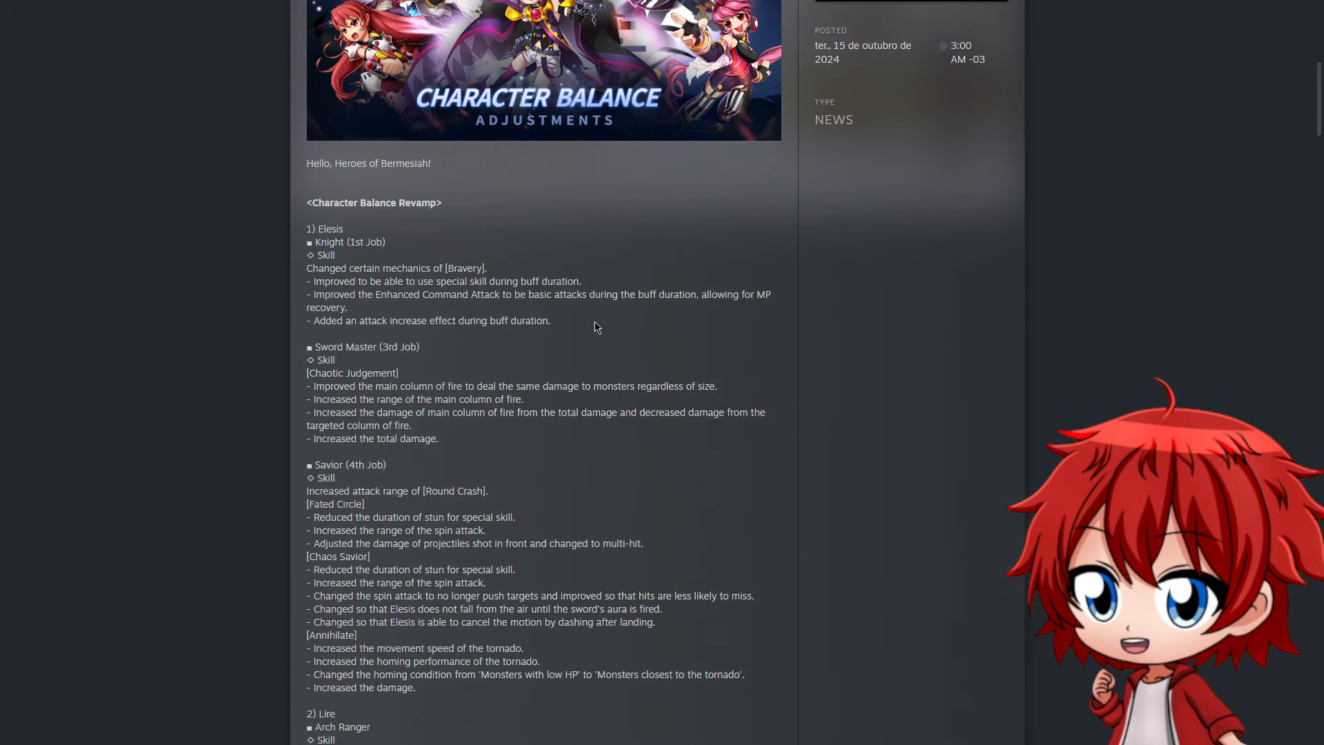
pyautogui.moveTo(565, 314)
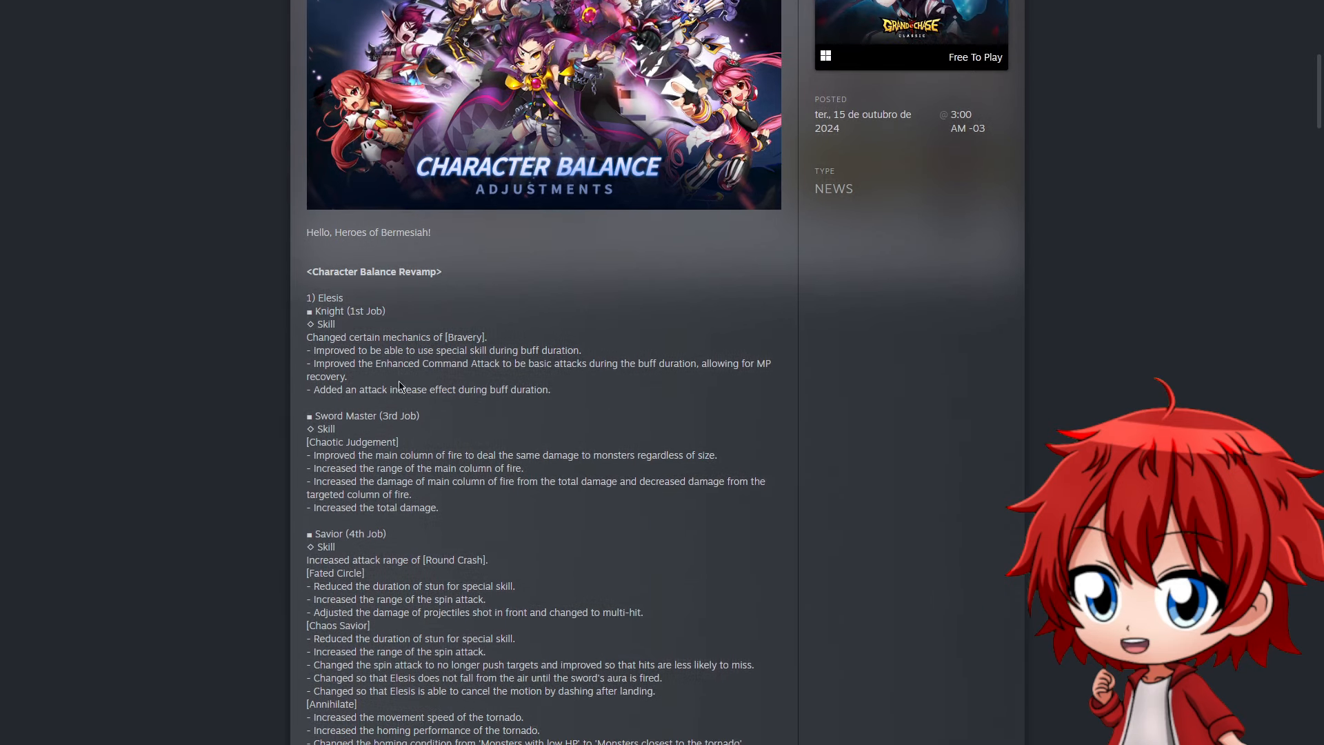
pyautogui.moveTo(645, 335)
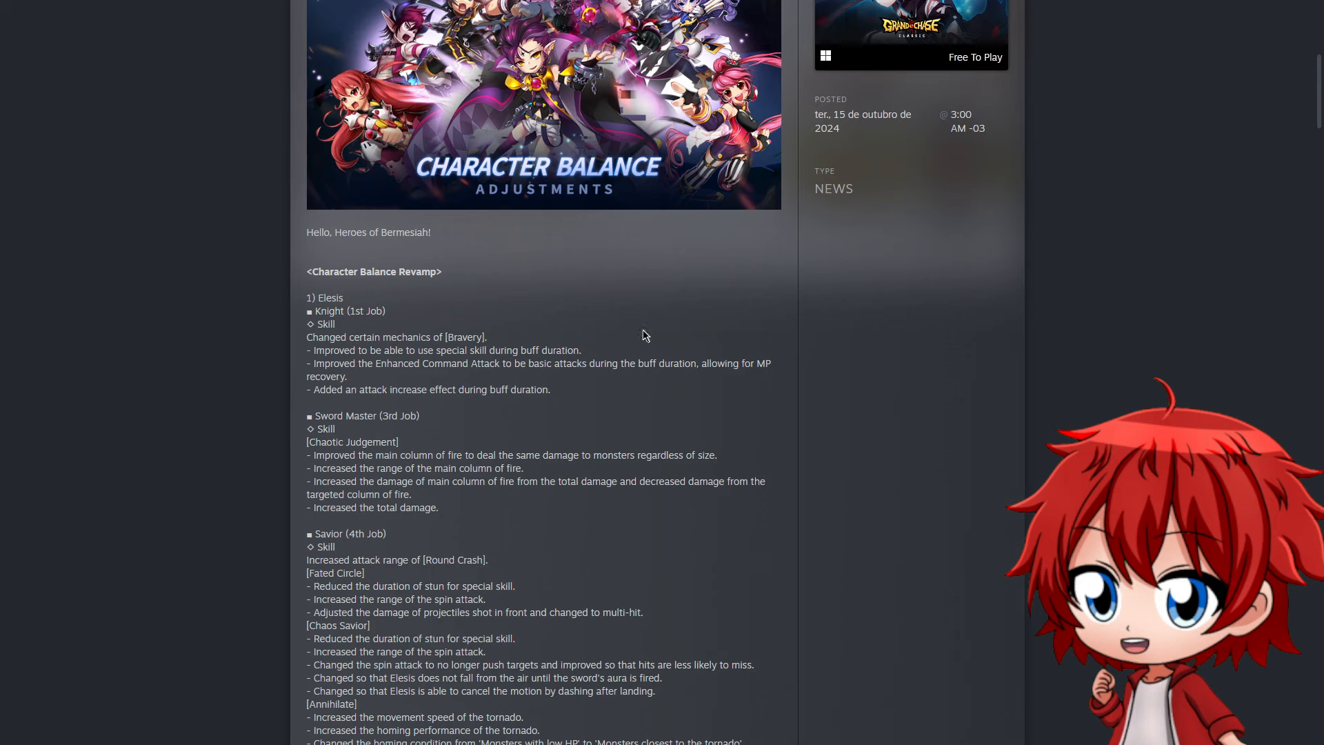
pyautogui.moveTo(308, 349); pyautogui.dragTo(505, 350)
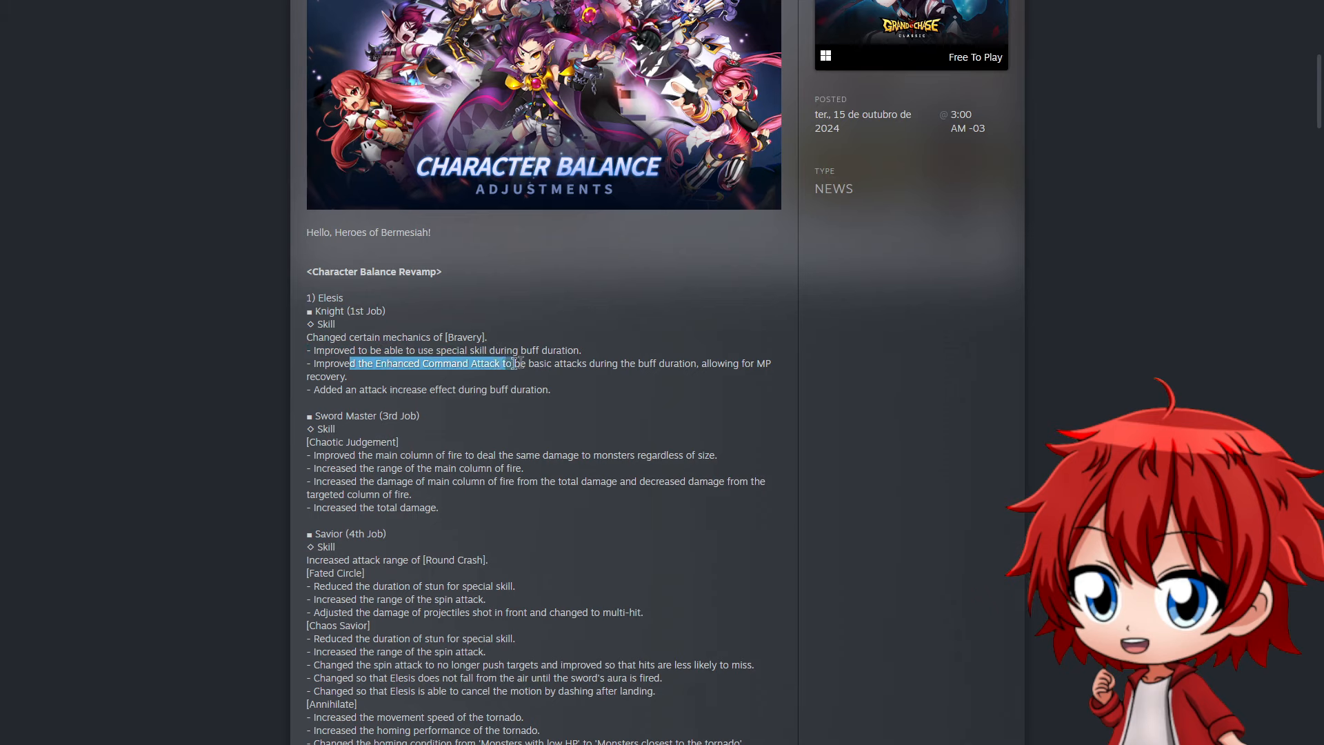
pyautogui.moveTo(512, 363); pyautogui.dragTo(735, 385)
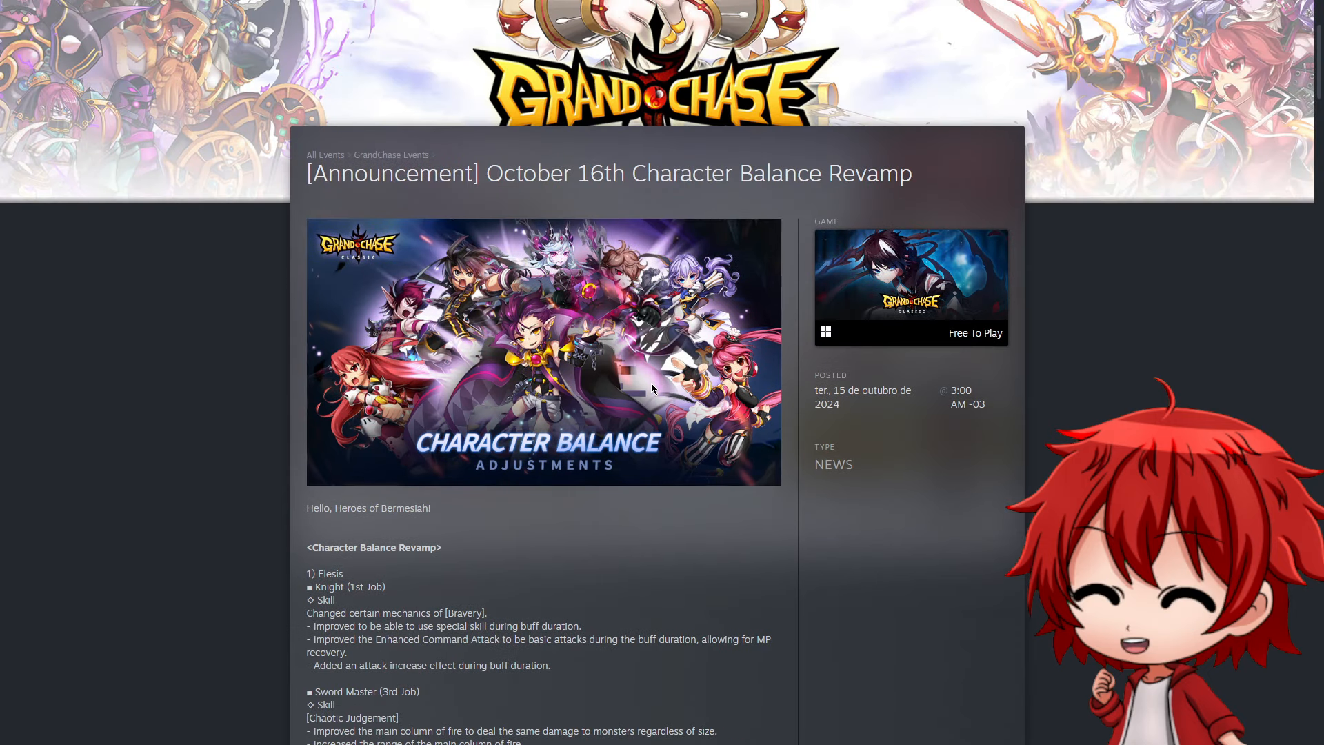
pyautogui.moveTo(920, 498)
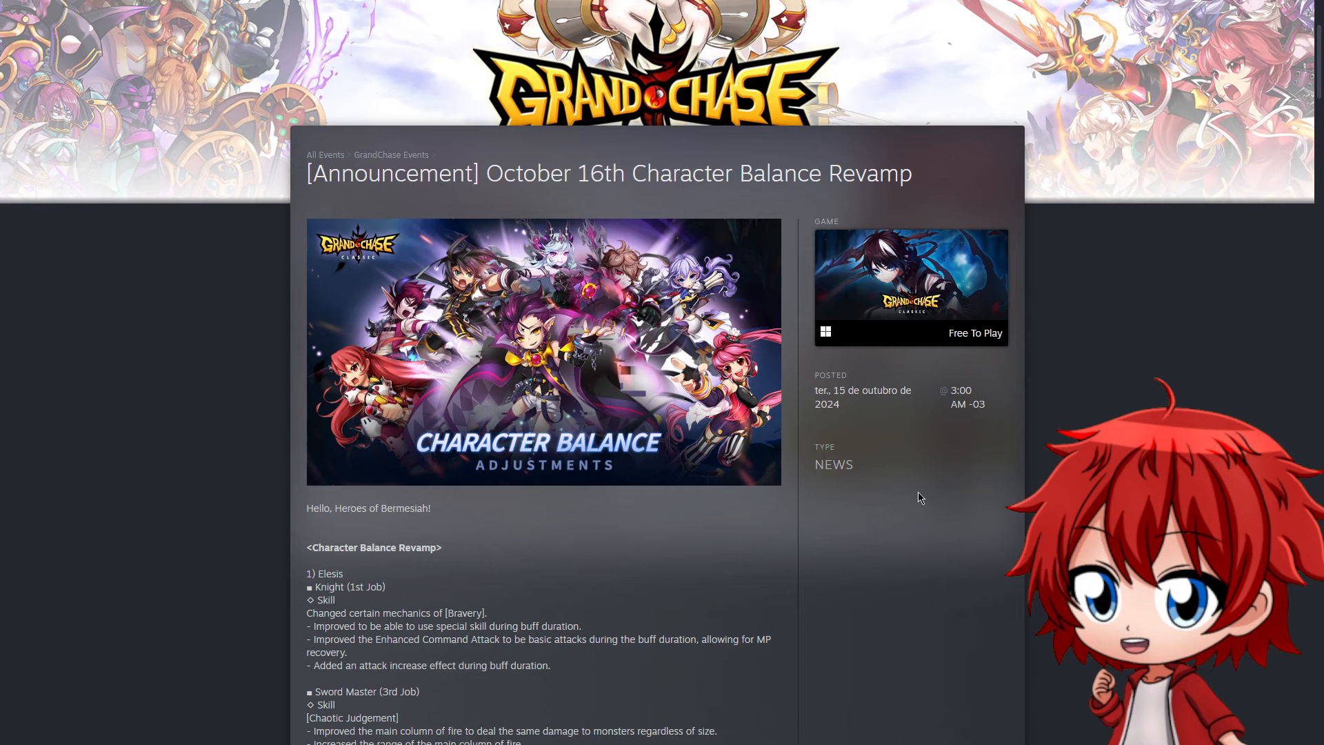
pyautogui.moveTo(895, 488)
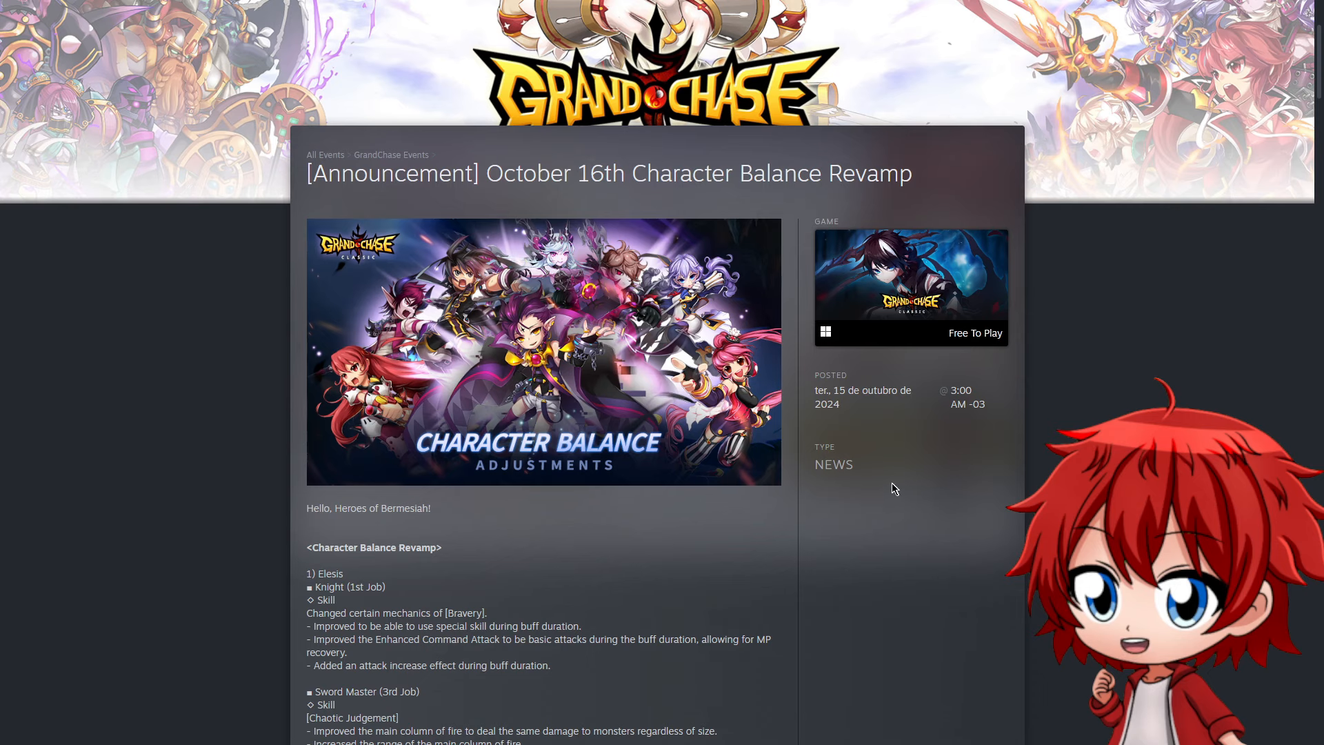
pyautogui.scroll(-3)
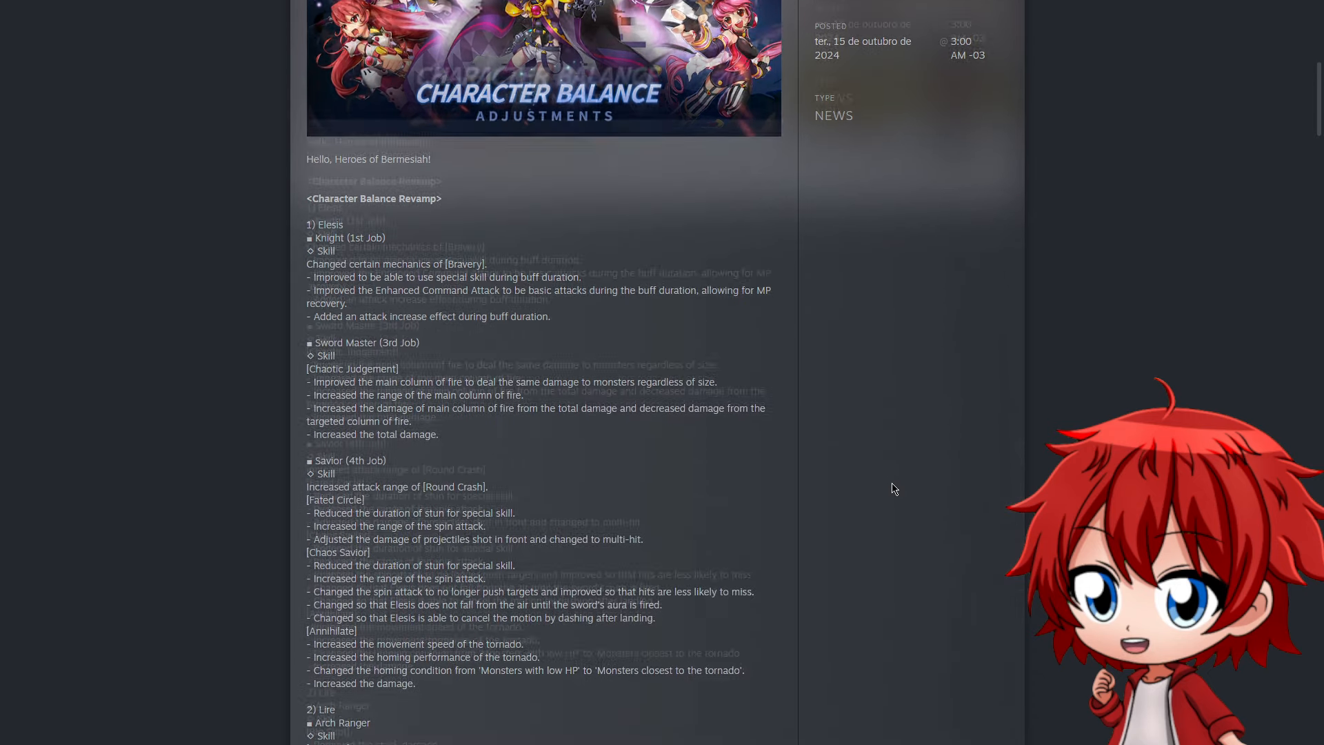
pyautogui.scroll(-3)
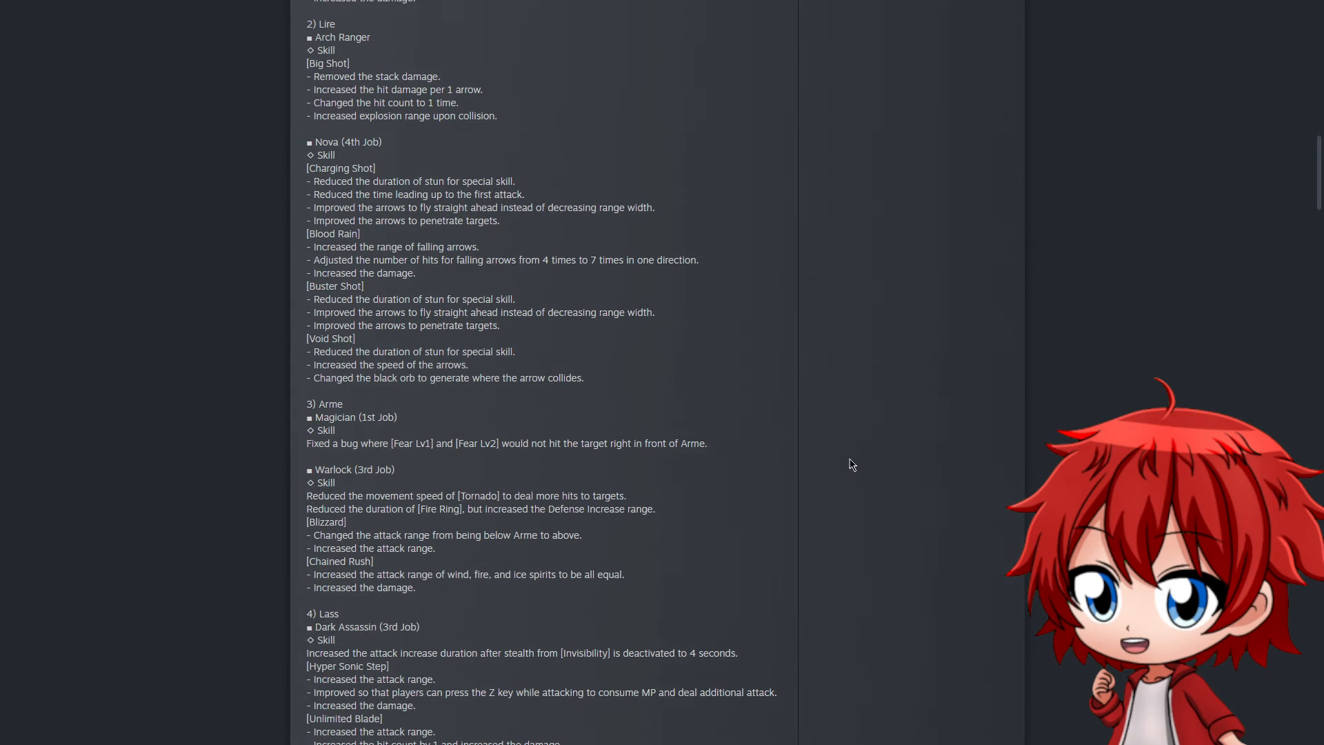
pyautogui.moveTo(835, 458)
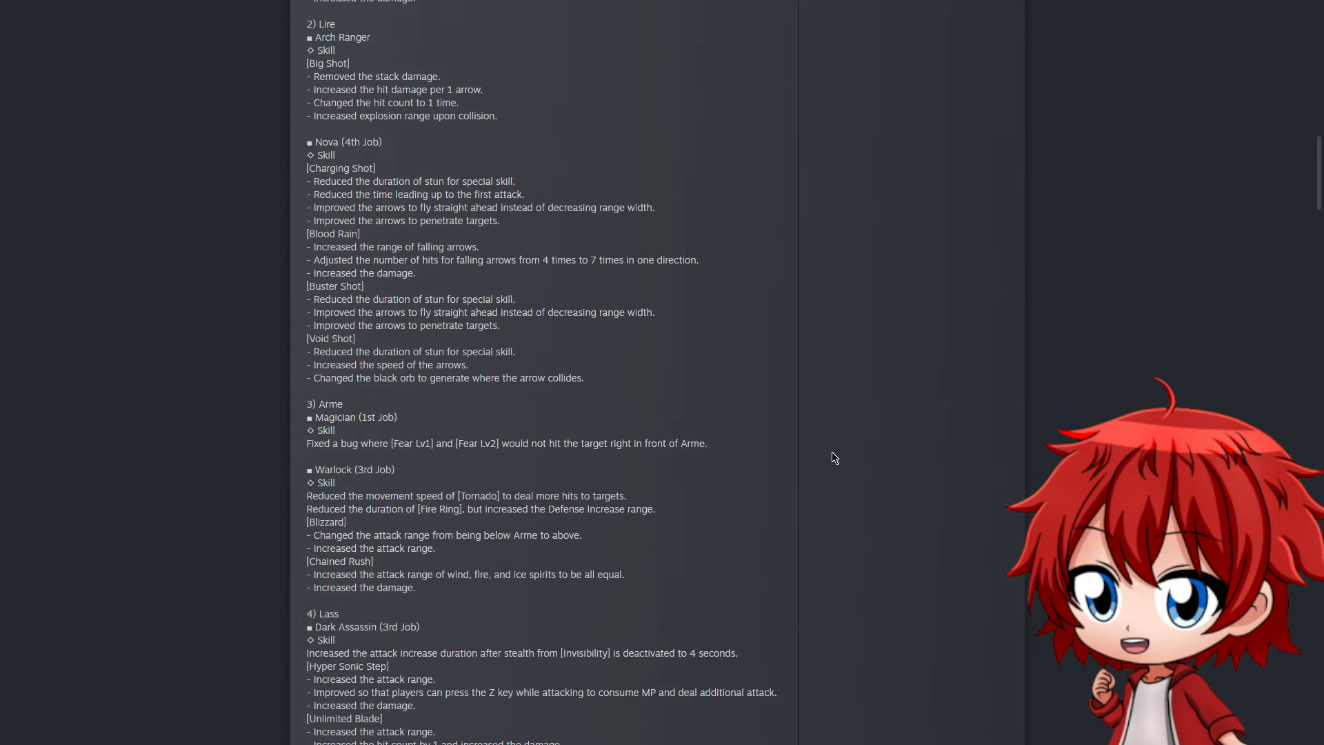
pyautogui.moveTo(807, 428)
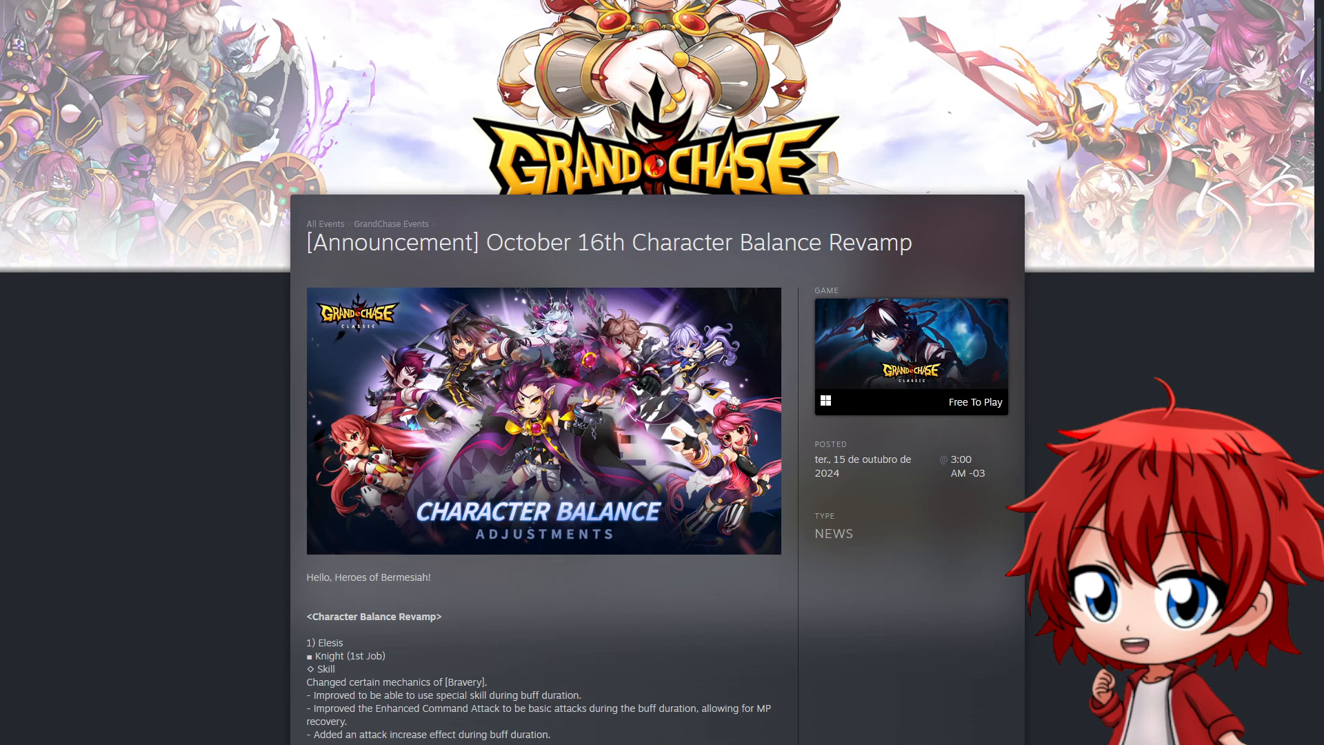
# Skim the maintenance post through Halloween missions to the Dungeon Entry and Level Growth events
pyautogui.scroll(-3)
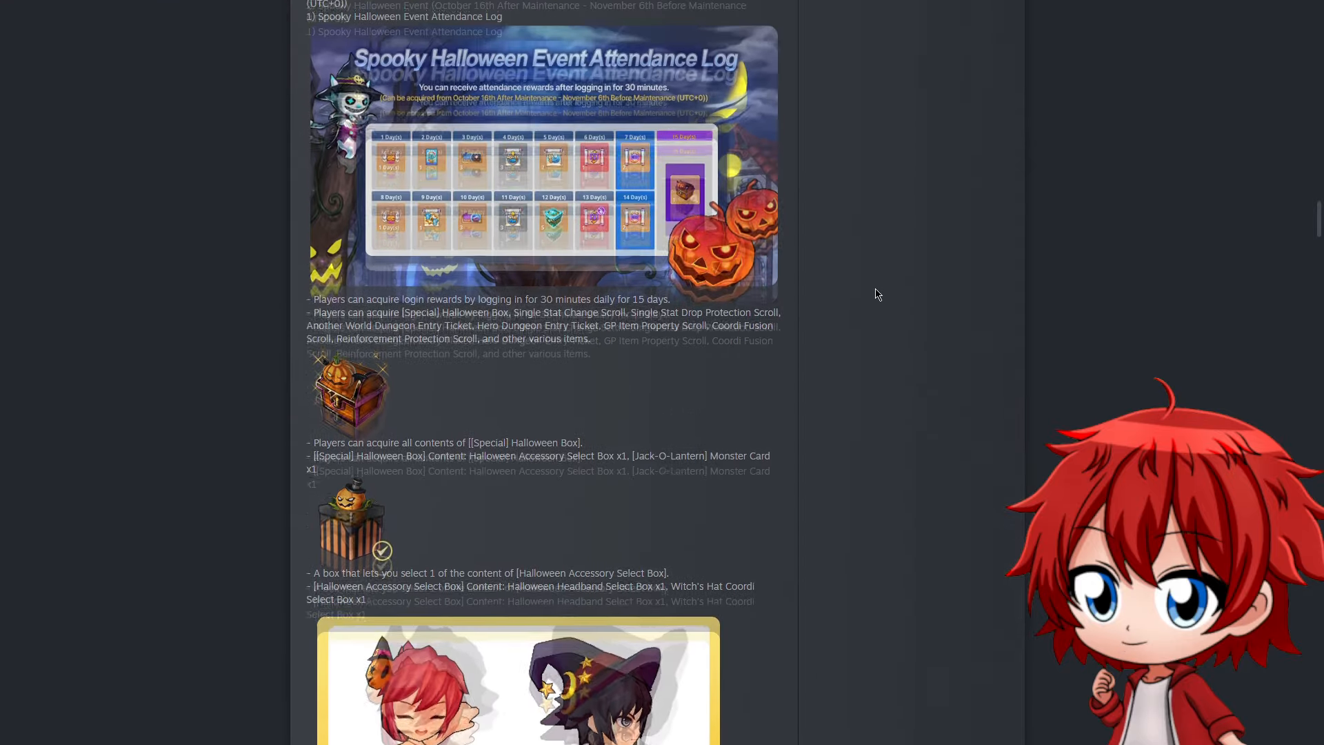
pyautogui.scroll(3)
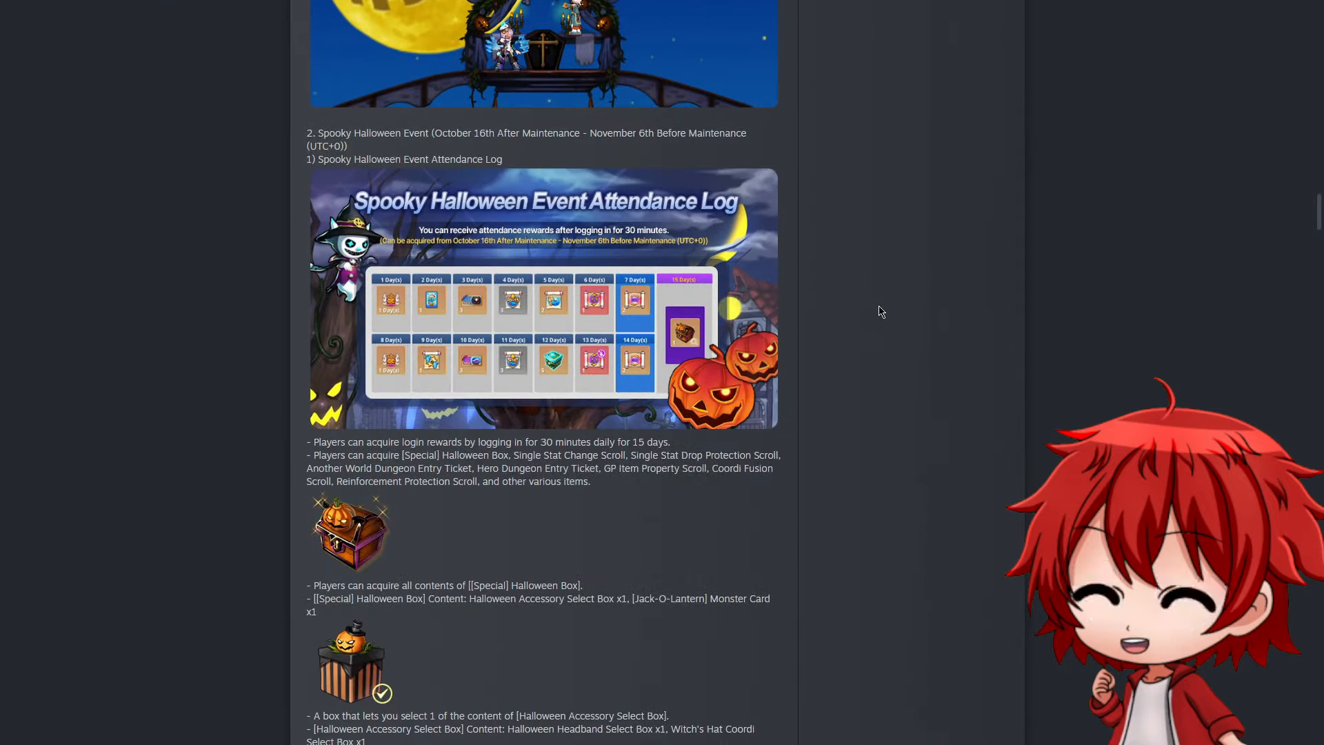
pyautogui.scroll(-3)
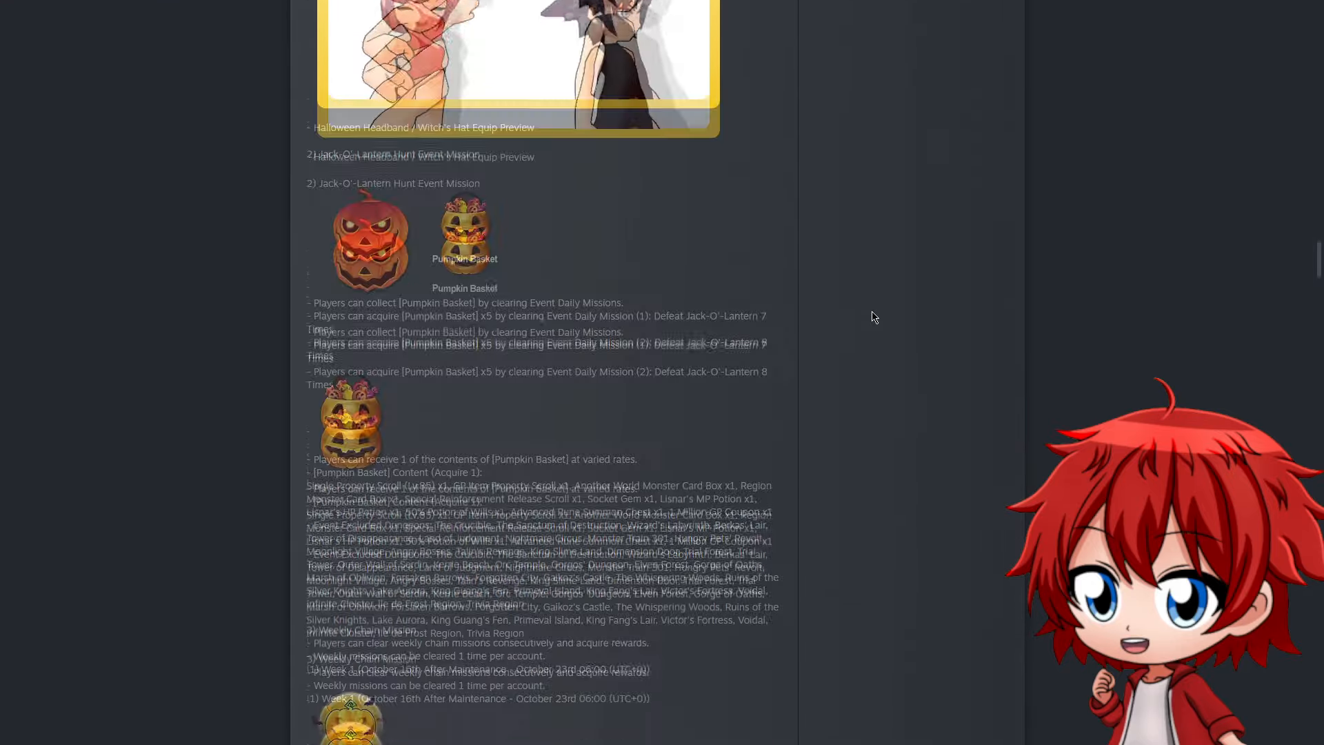
pyautogui.scroll(-3)
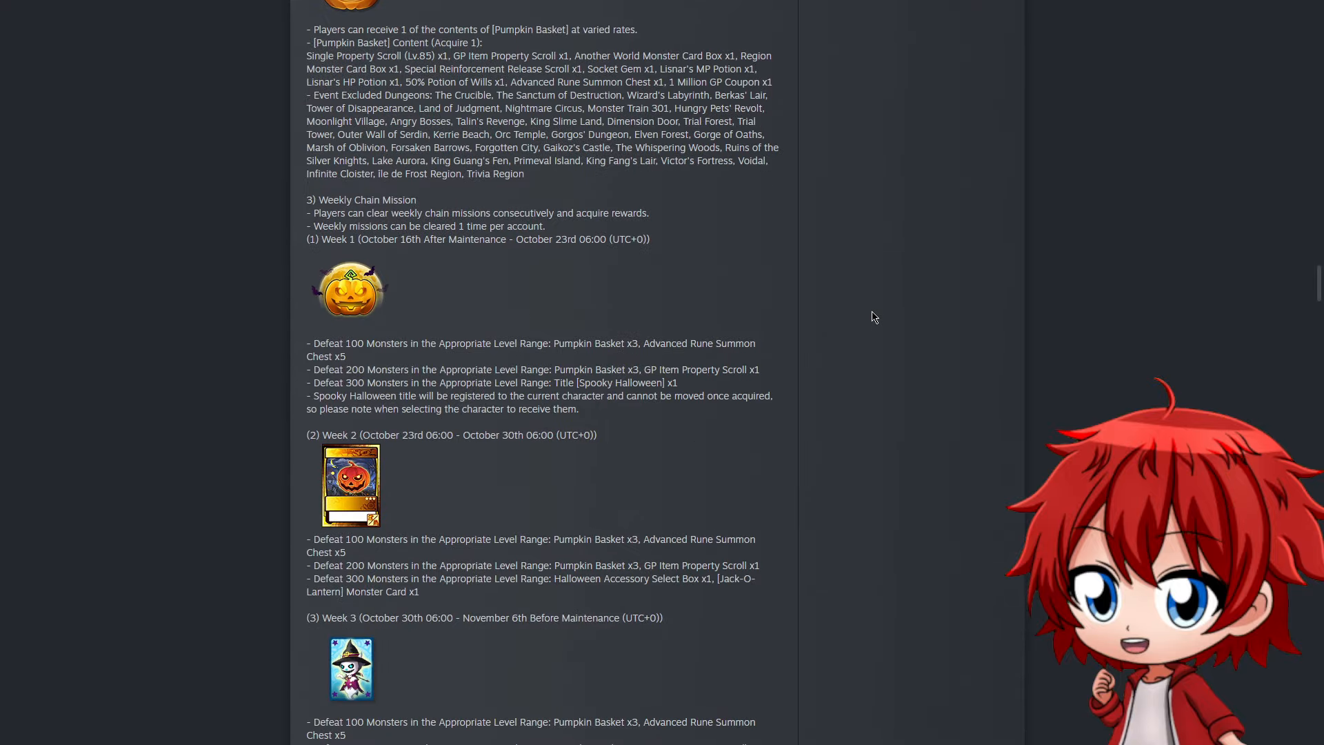
pyautogui.scroll(3)
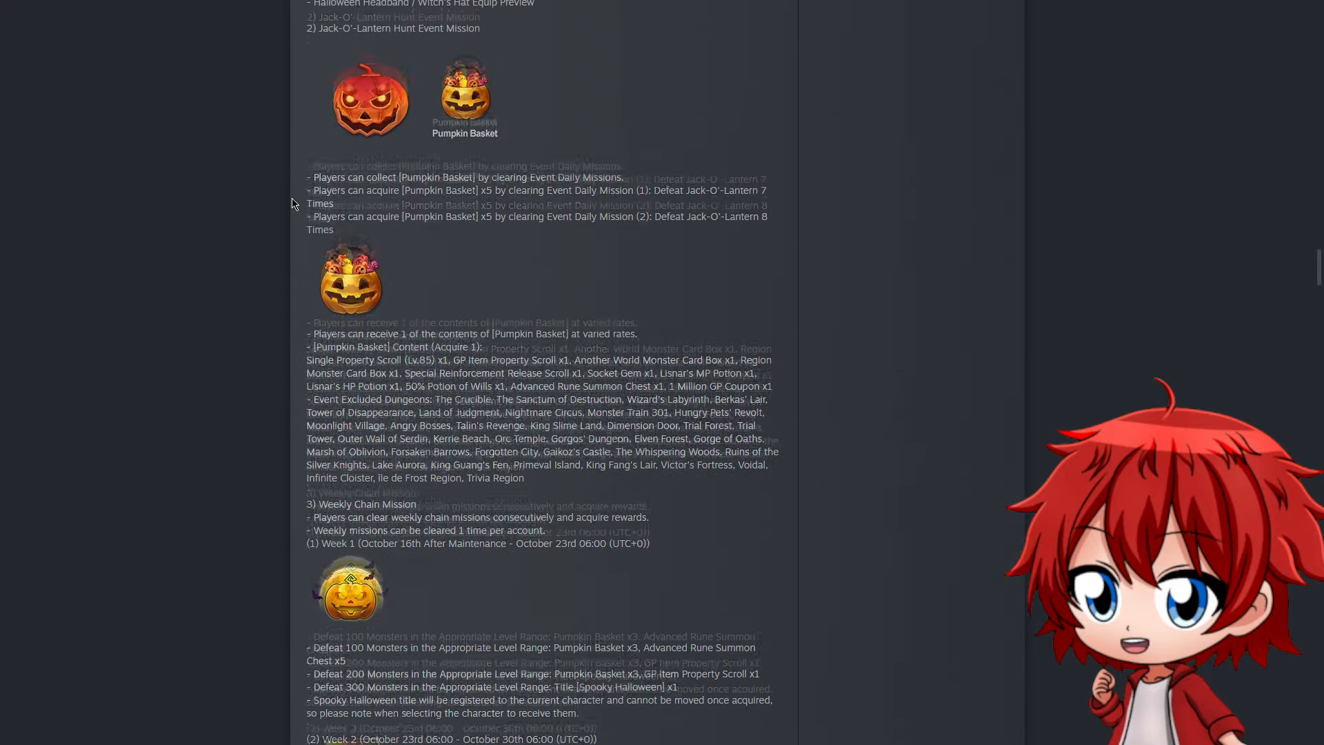
pyautogui.scroll(-3)
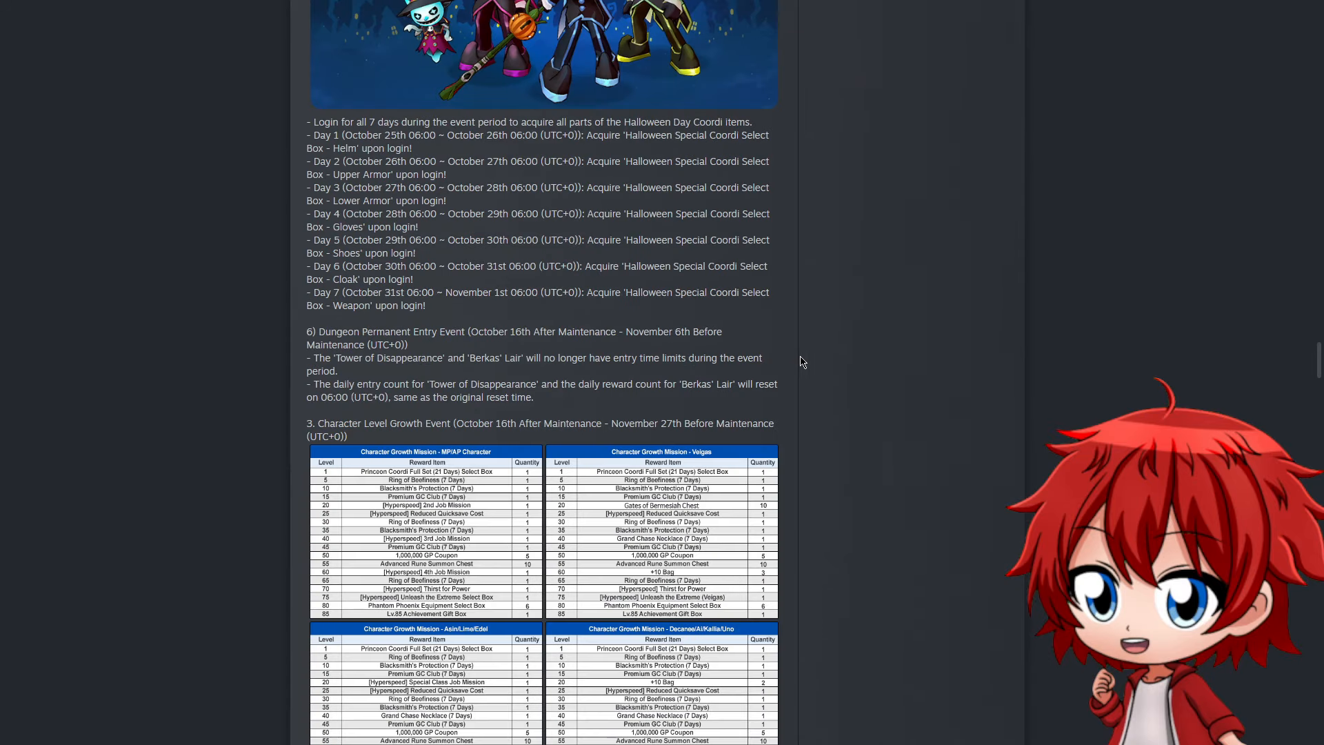
pyautogui.moveTo(794, 371)
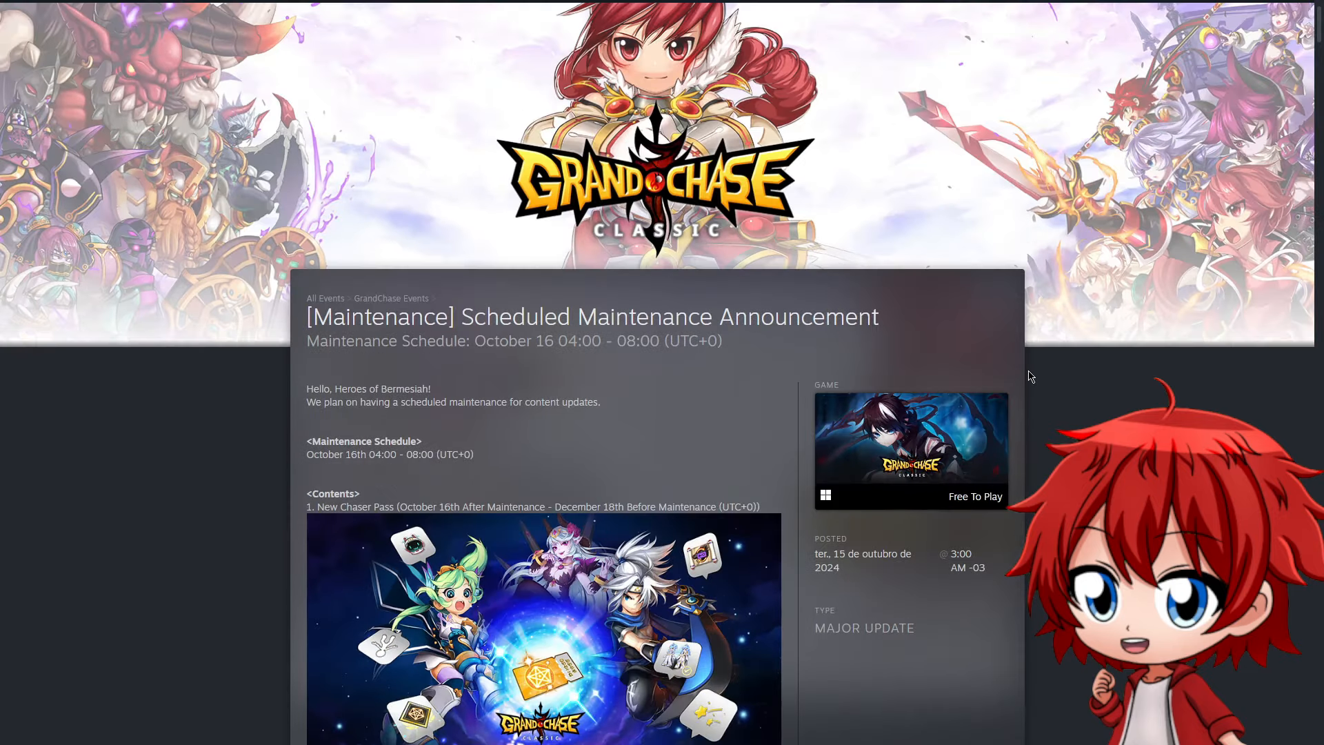
# Scroll the Character Balance Revamp post to the Elesis, Lire and Nova skill changes
pyautogui.scroll(-3)
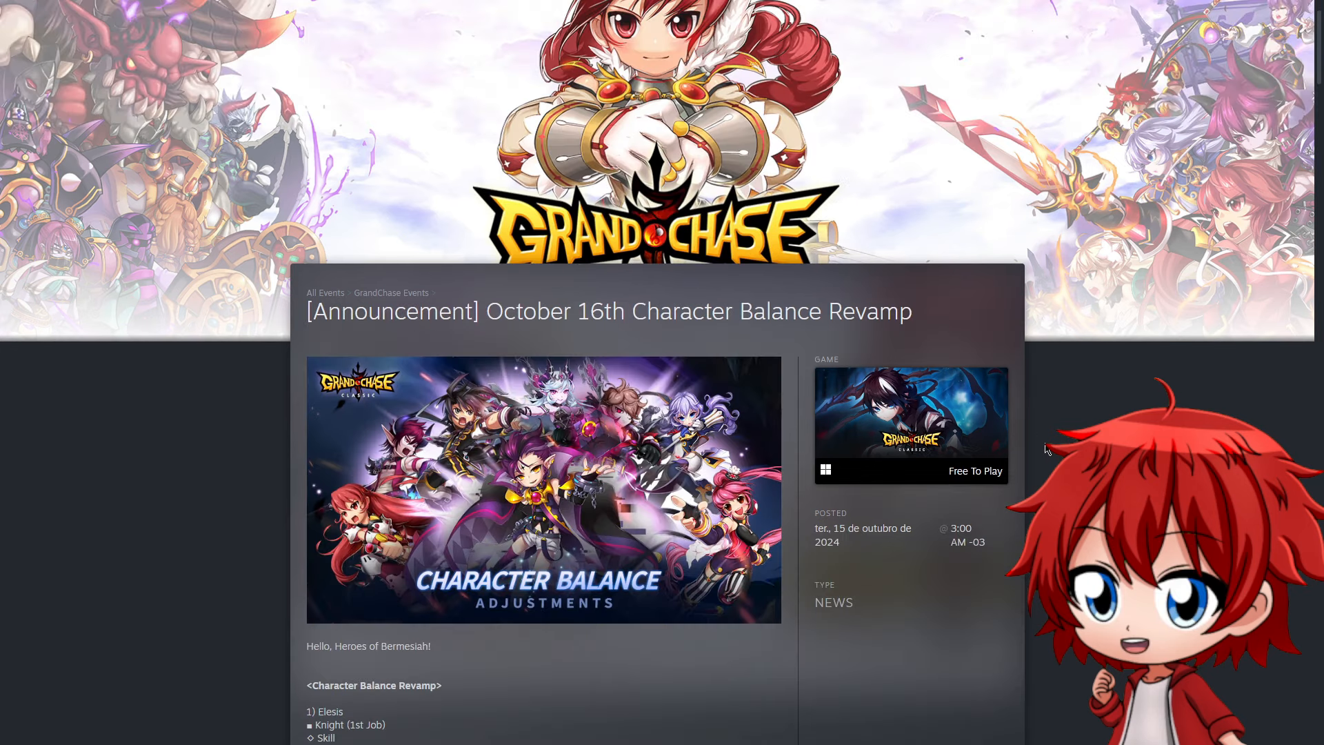
pyautogui.scroll(-3)
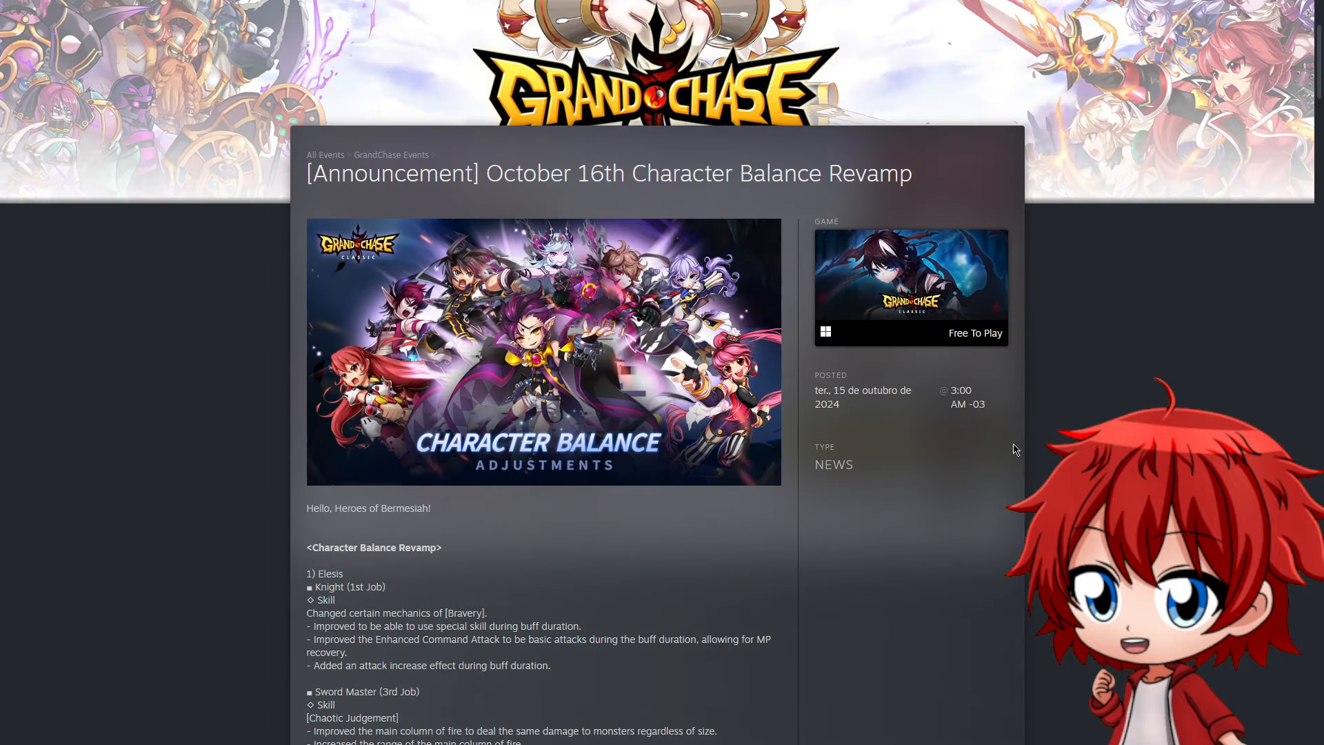
pyautogui.moveTo(1007, 449)
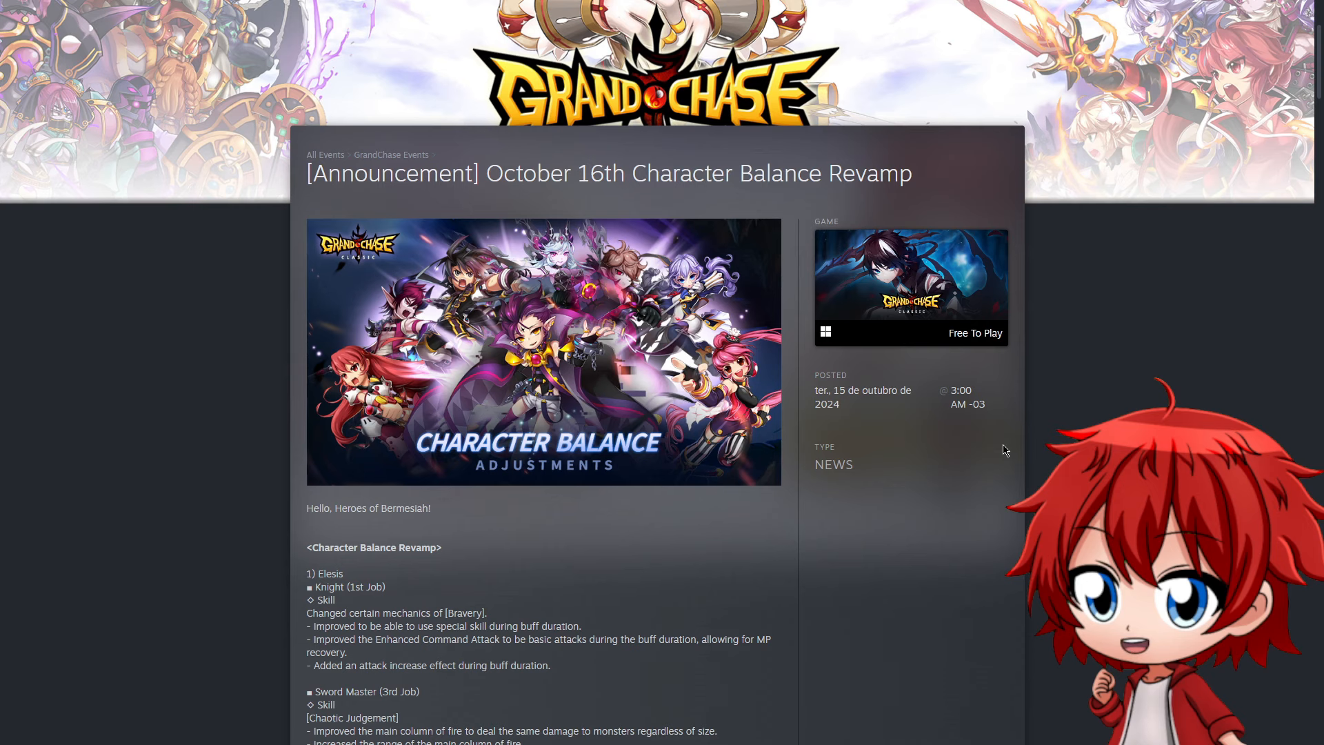
pyautogui.scroll(-3)
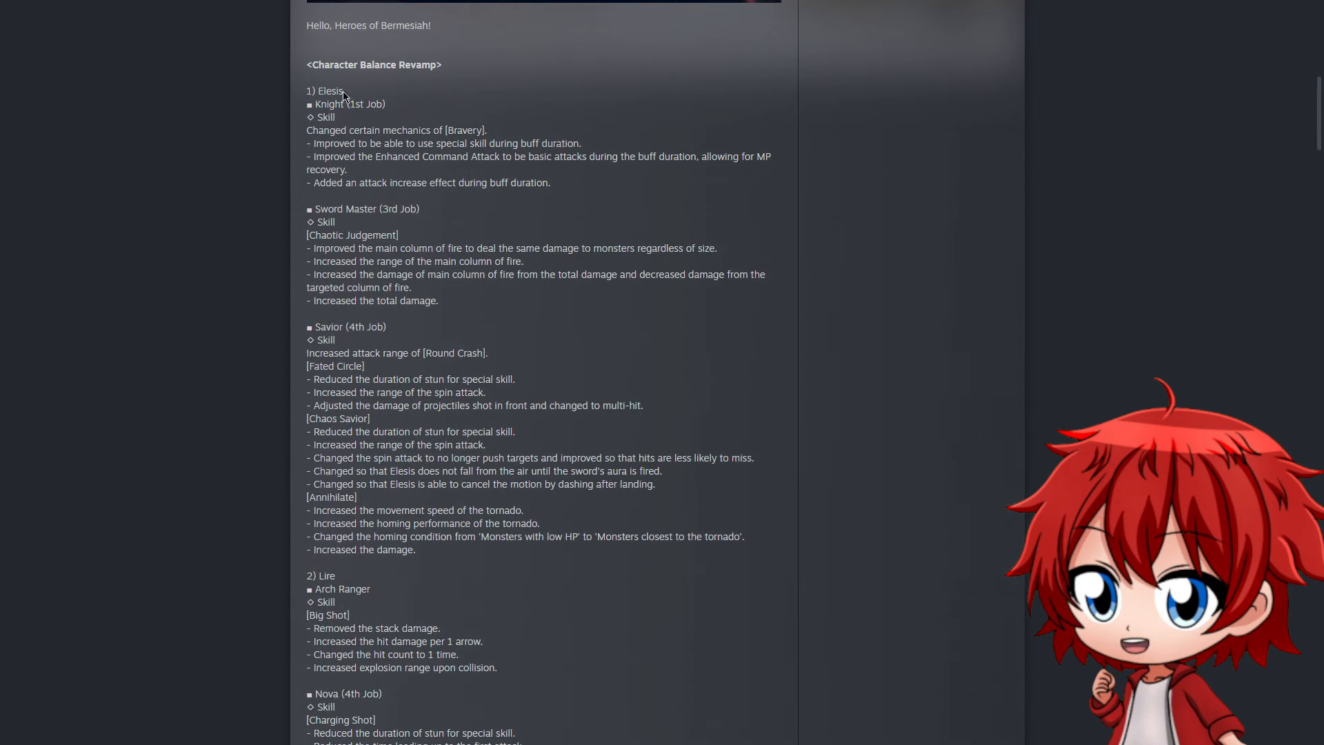
pyautogui.moveTo(319, 90); pyautogui.dragTo(688, 545)
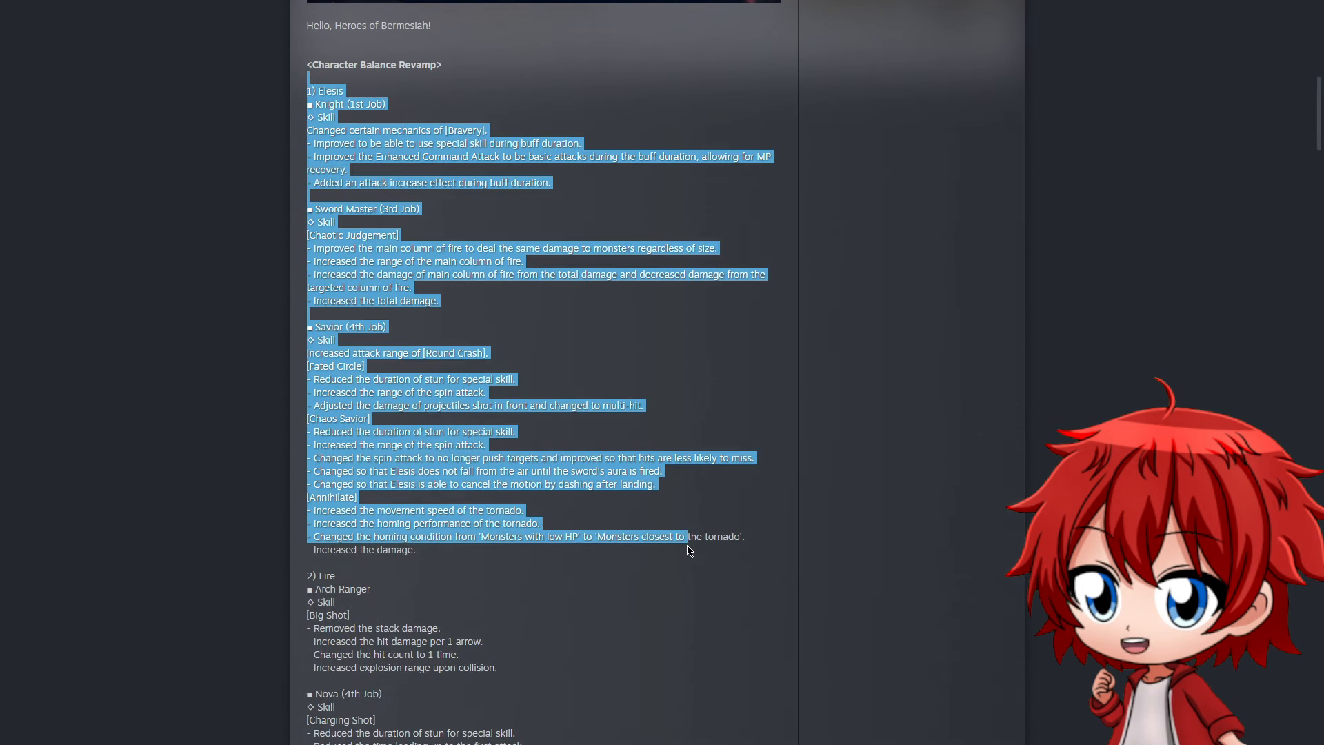
pyautogui.click(677, 534)
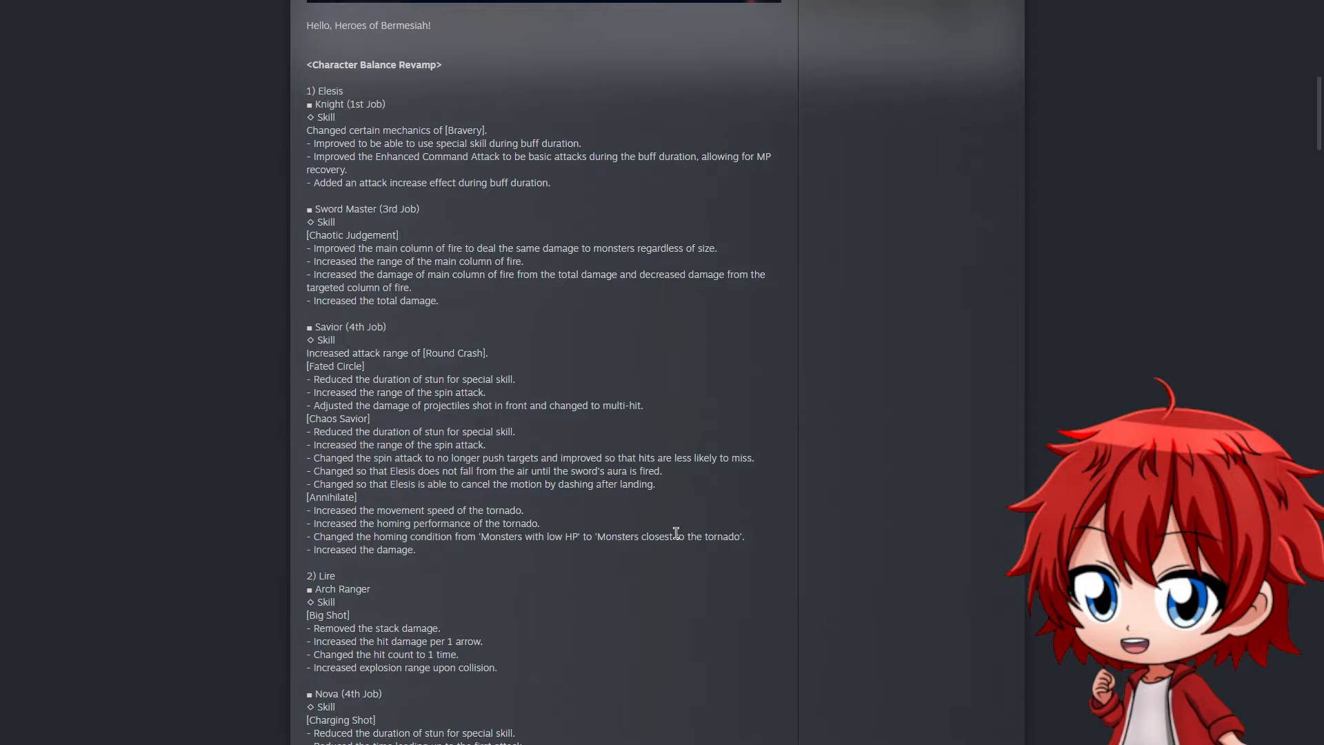
pyautogui.moveTo(549, 240)
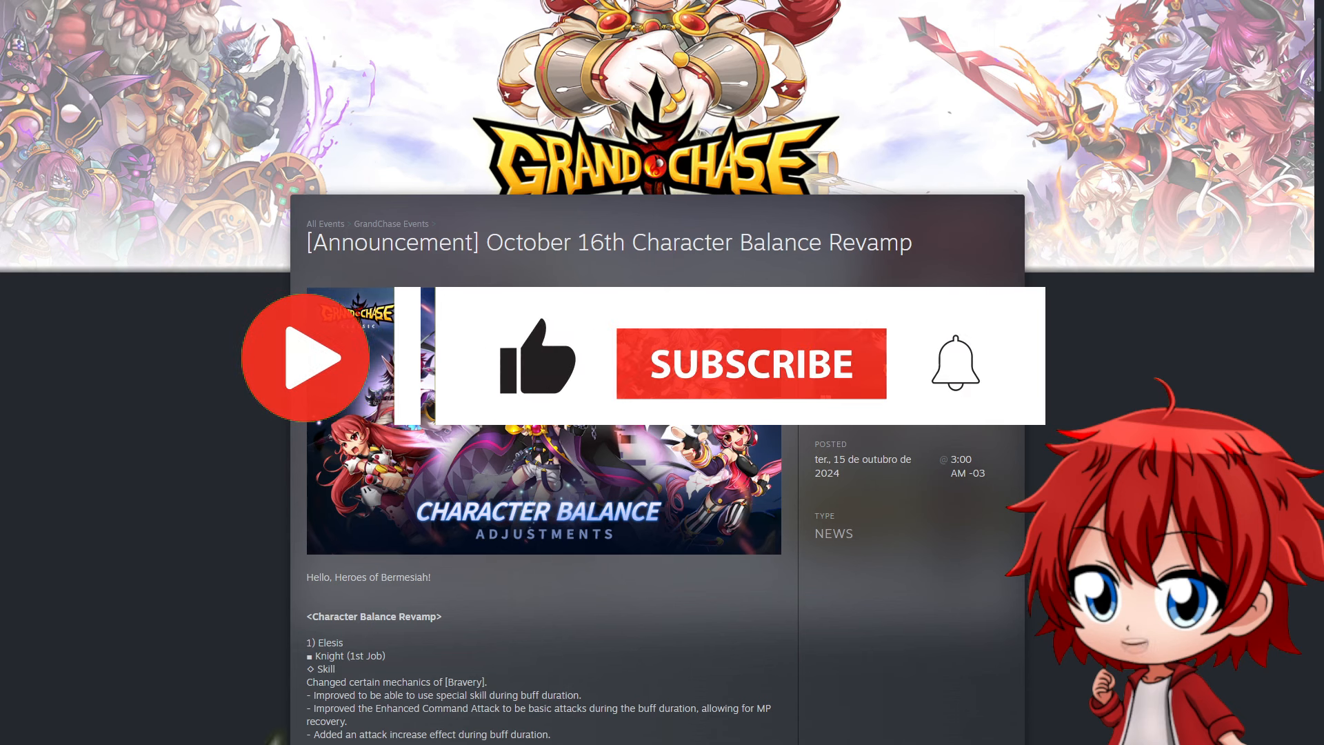
pyautogui.click(752, 363)
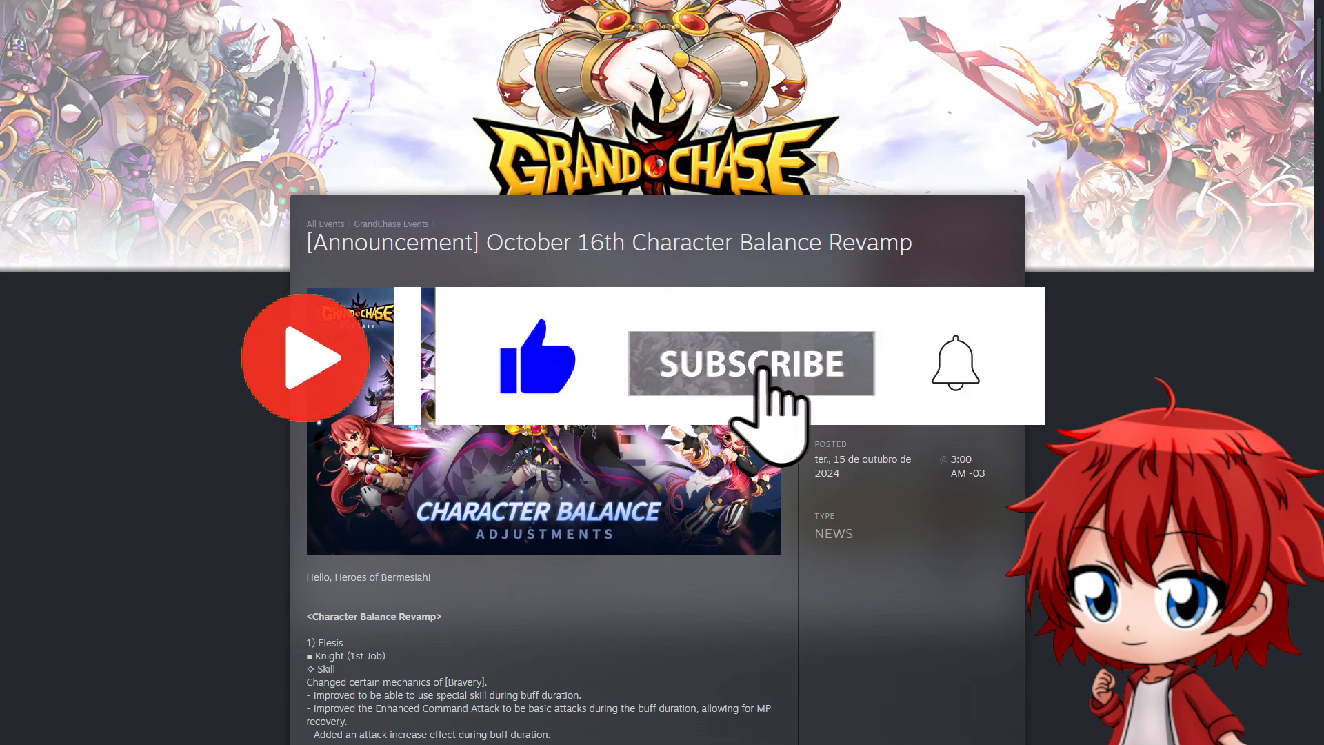